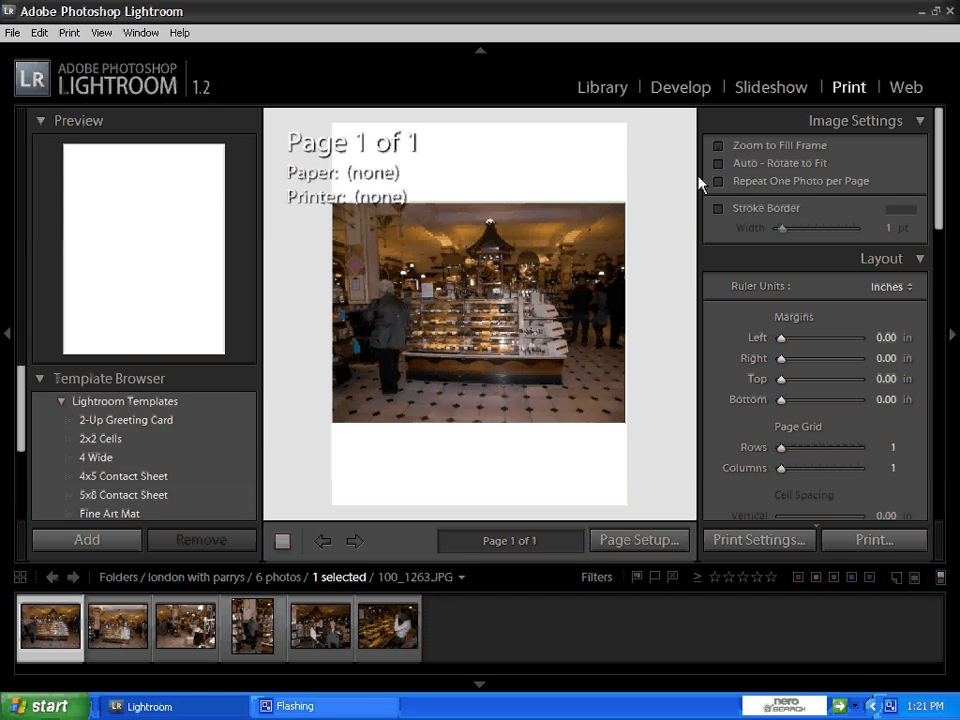
mouse_move(628, 132)
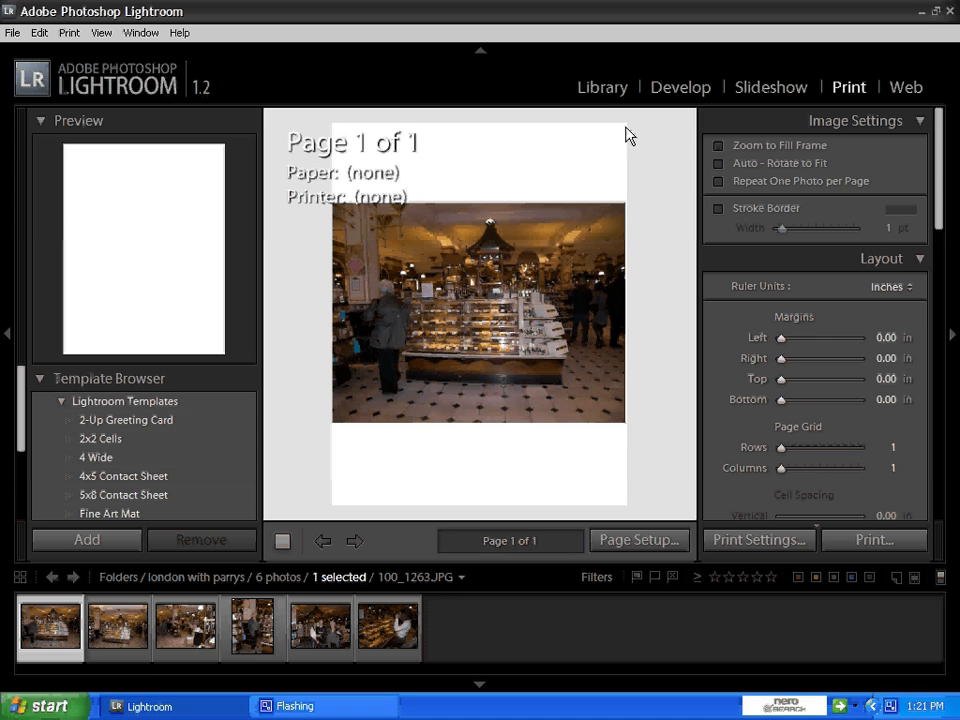
mouse_move(330, 138)
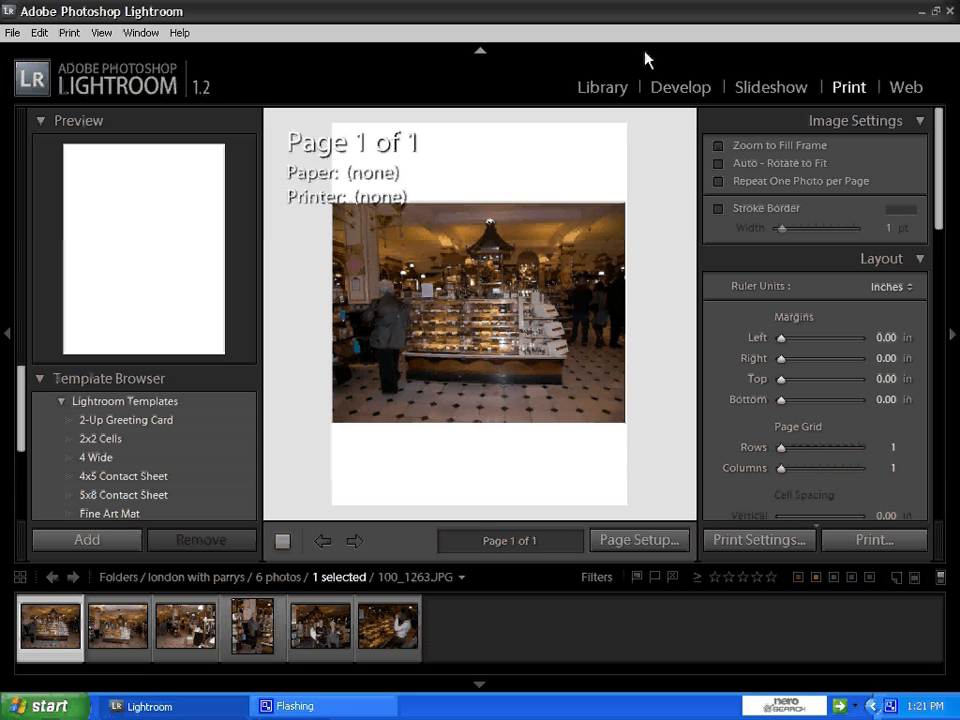
Step: Preview the photo of the woman from the filmstrip, then put the store photo back on the page
click(116, 624)
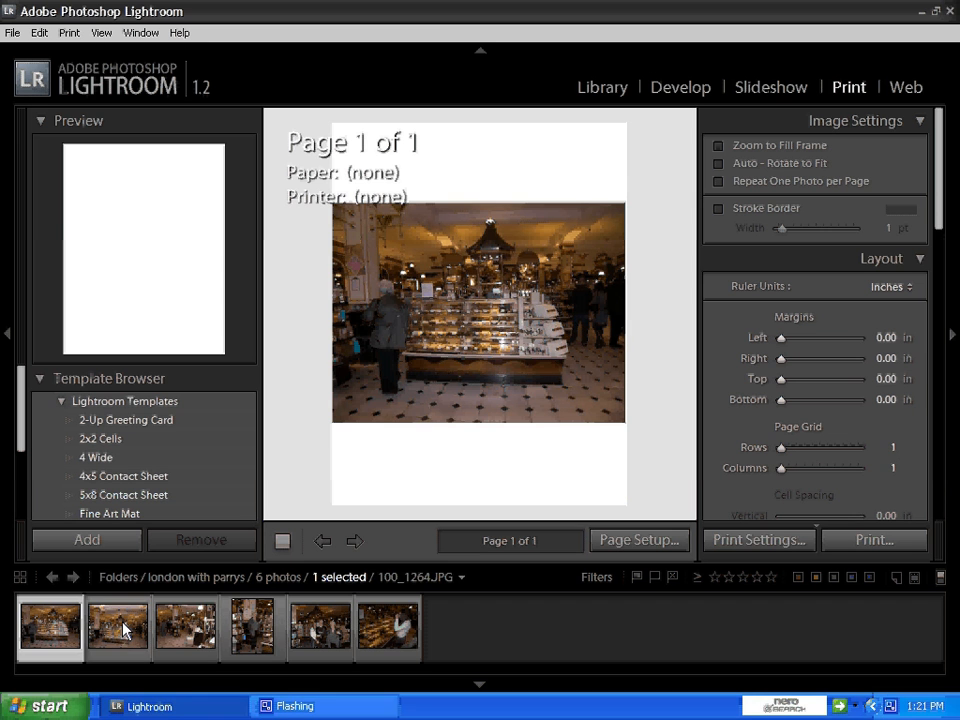
click(184, 628)
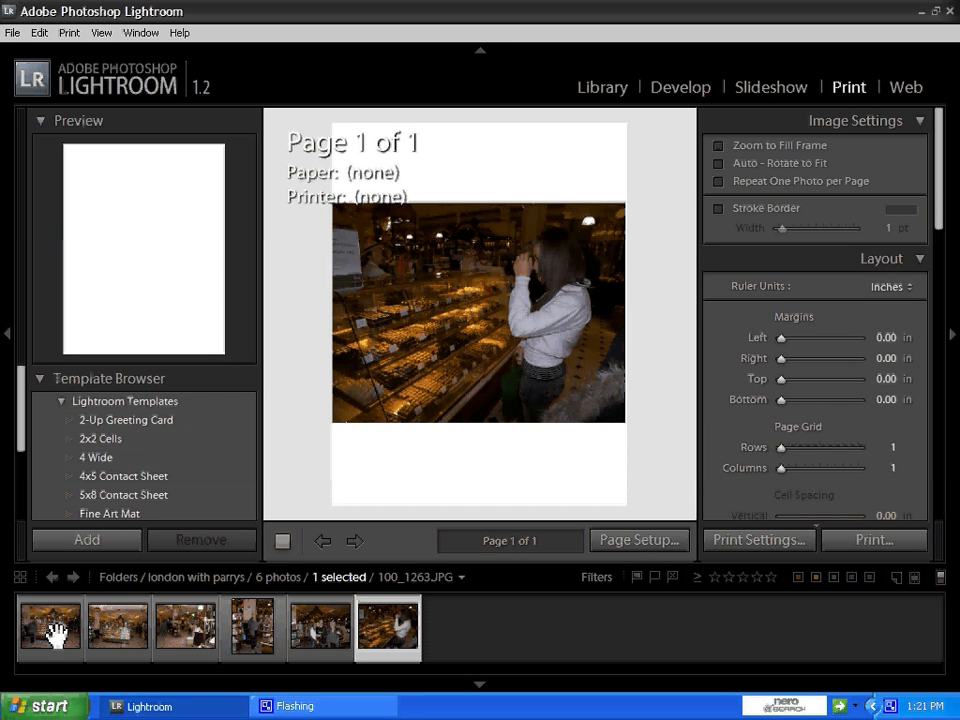
click(50, 624)
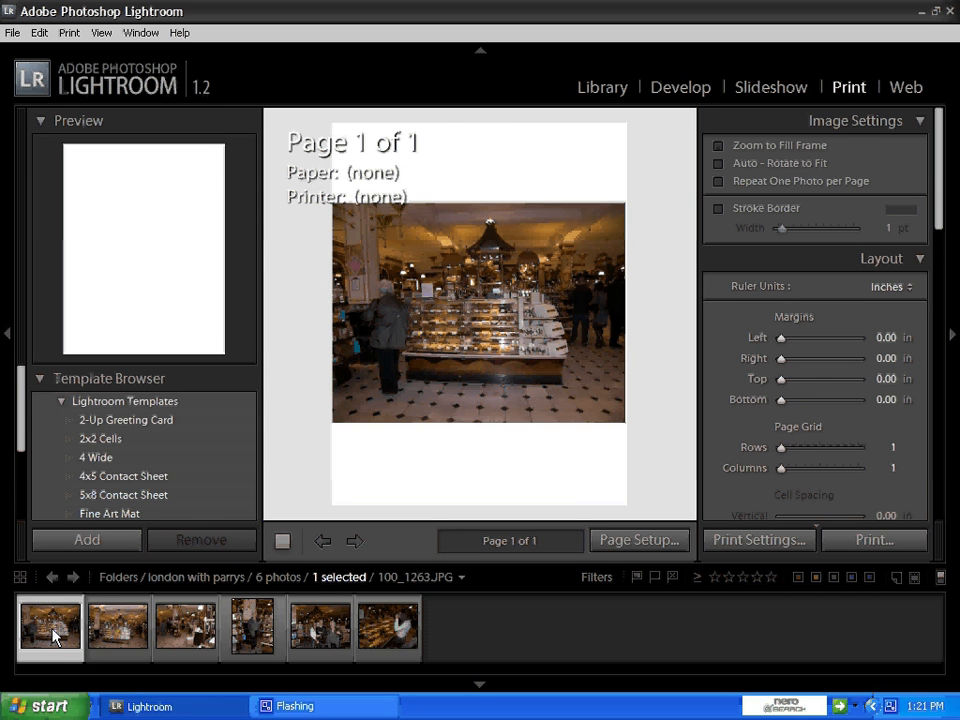
mouse_move(50, 624)
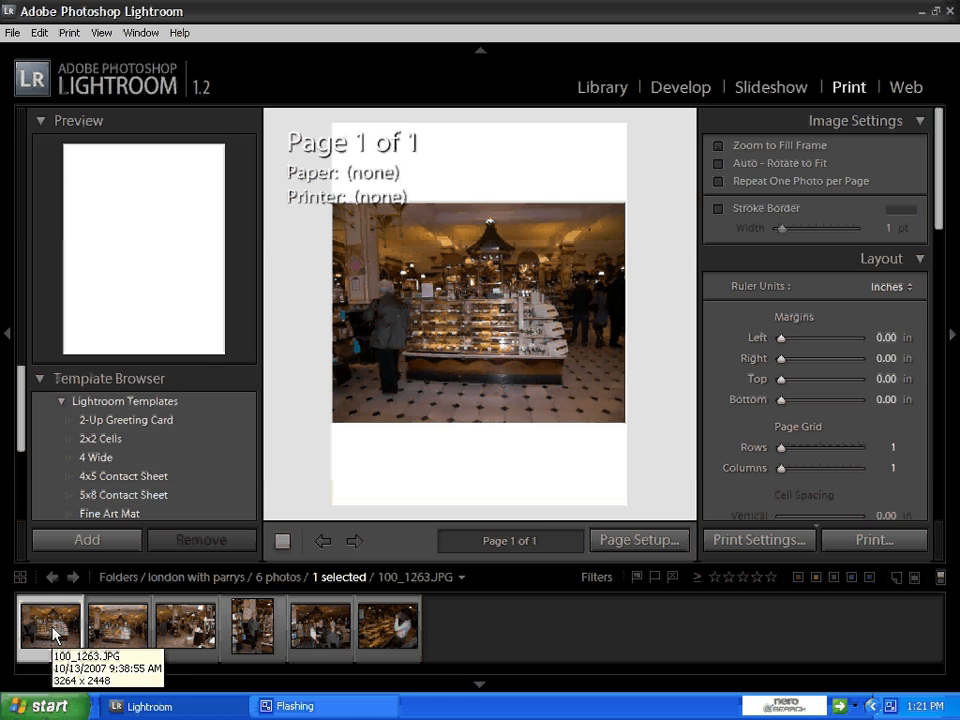
mouse_move(476, 338)
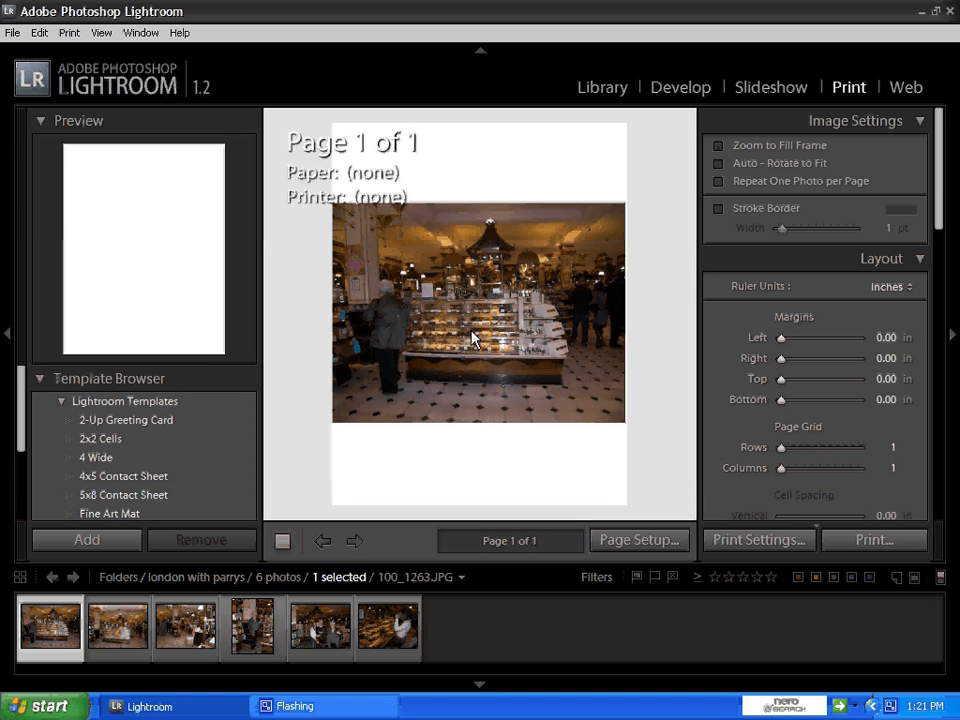
mouse_move(444, 360)
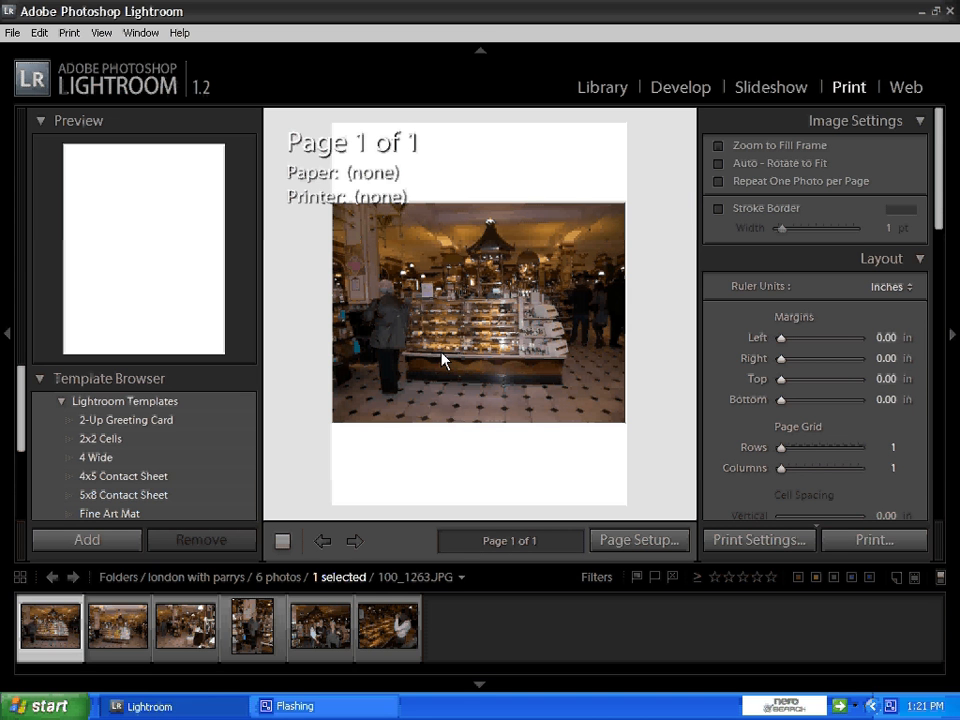
Step: Leave Zoom to Fill Frame and Auto-Rotate to Fit both on so the store photo fills the tall page
click(718, 144)
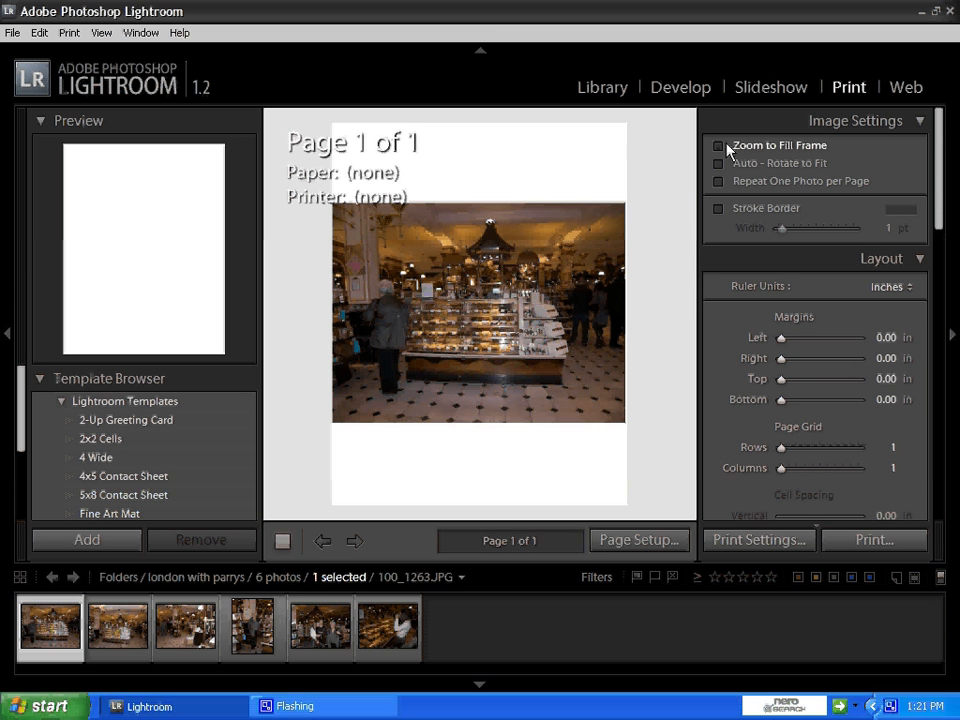
click(718, 144)
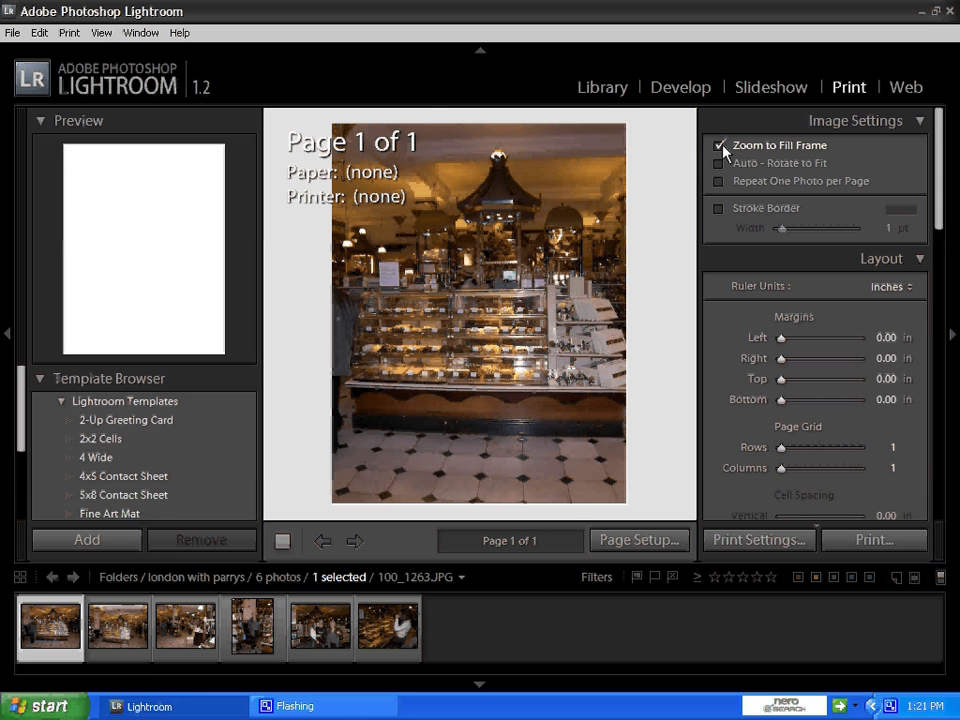
click(718, 144)
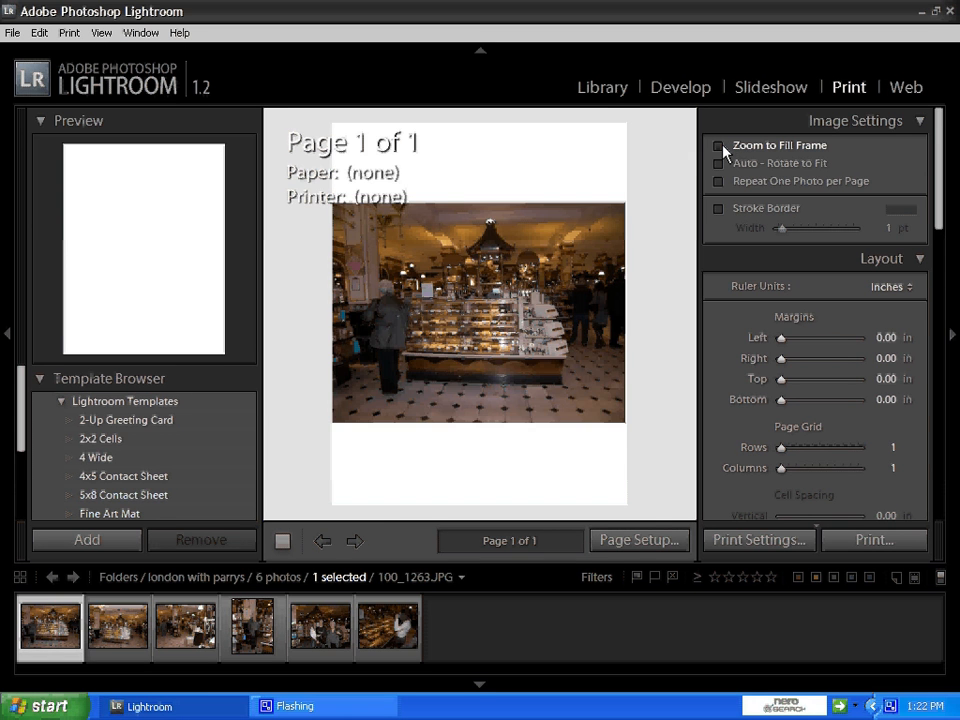
click(718, 144)
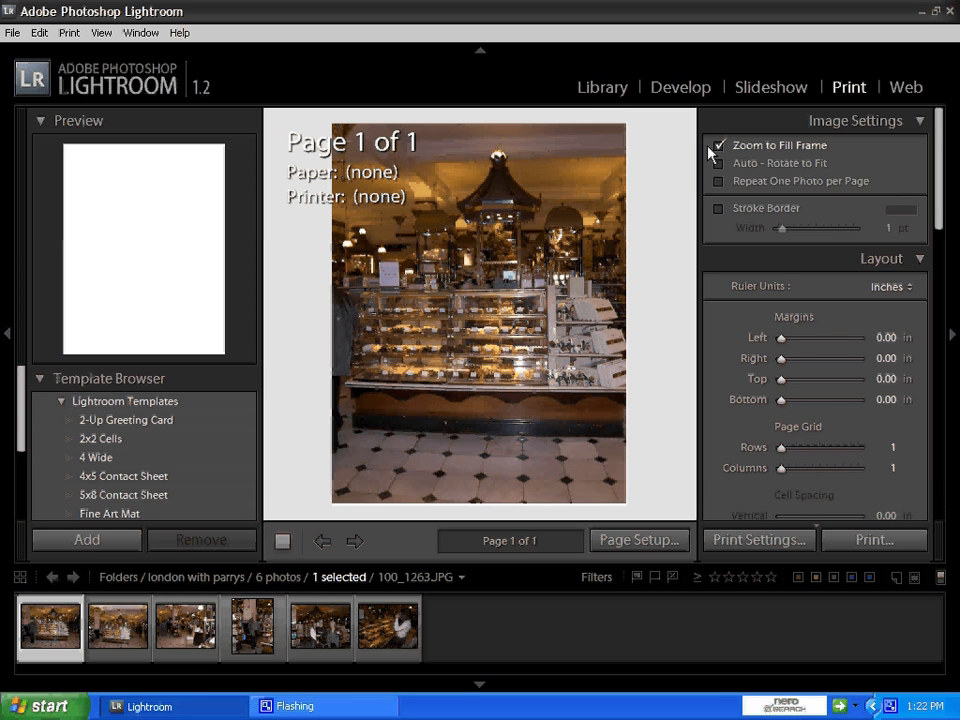
click(718, 144)
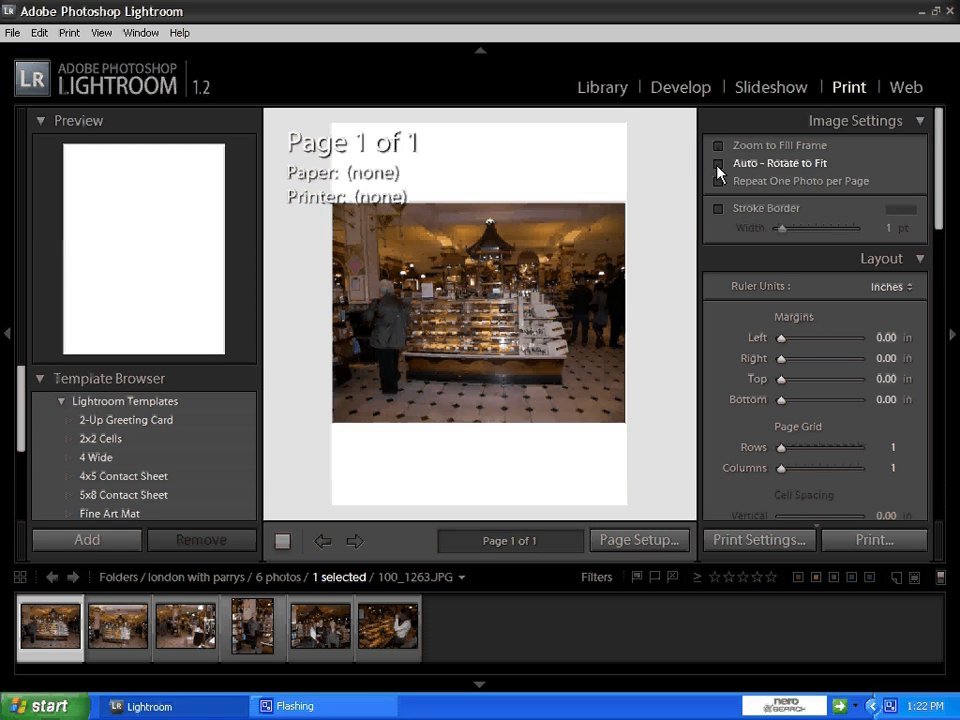
click(718, 164)
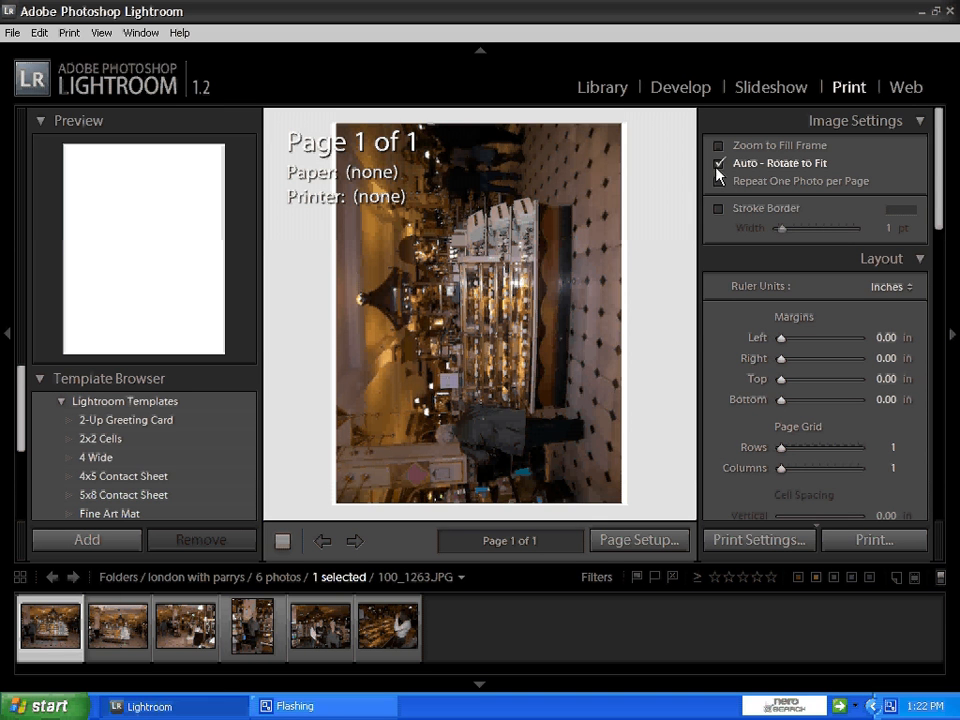
click(716, 144)
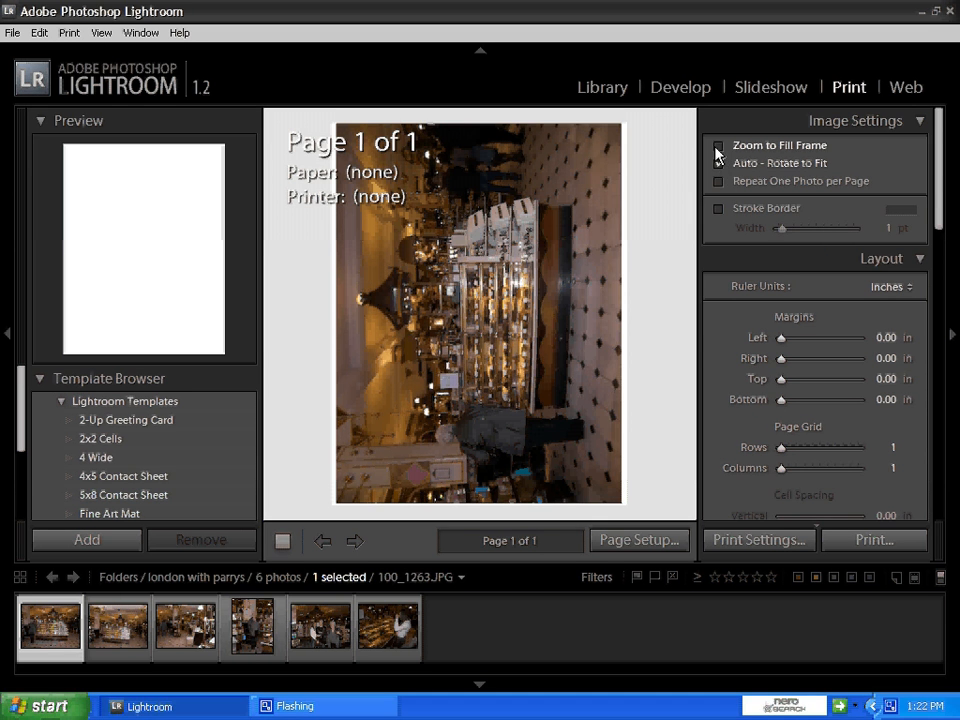
click(718, 144)
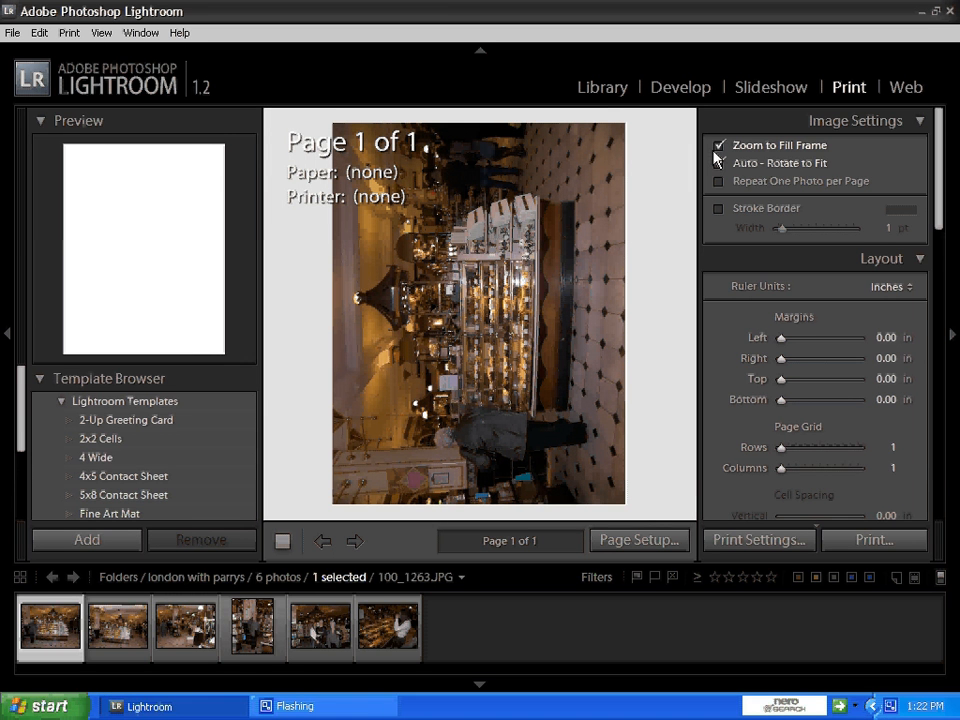
click(716, 144)
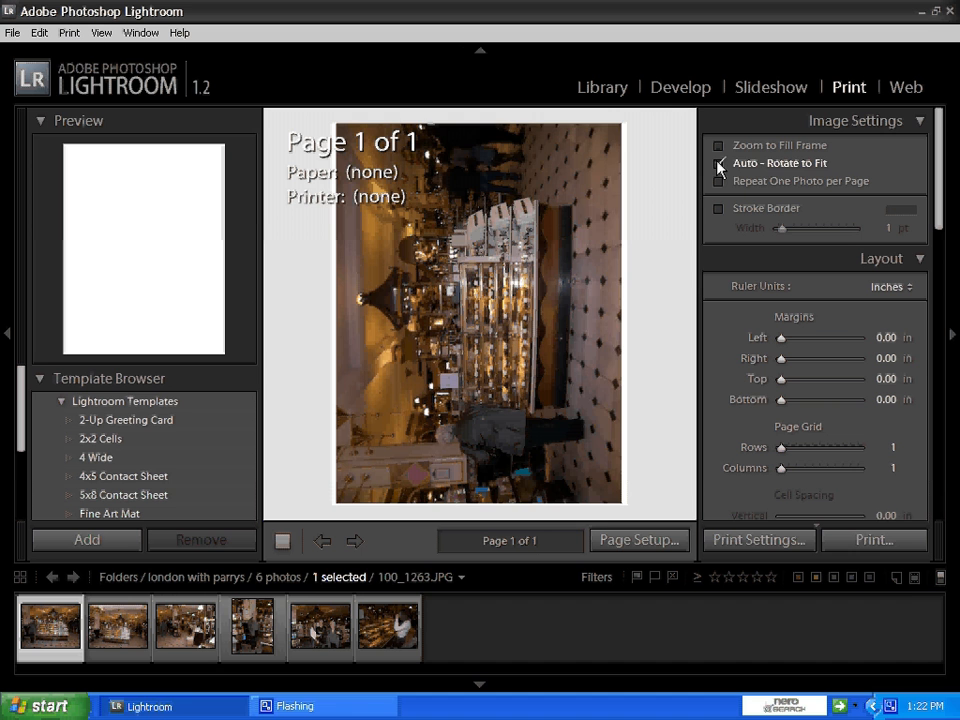
click(718, 144)
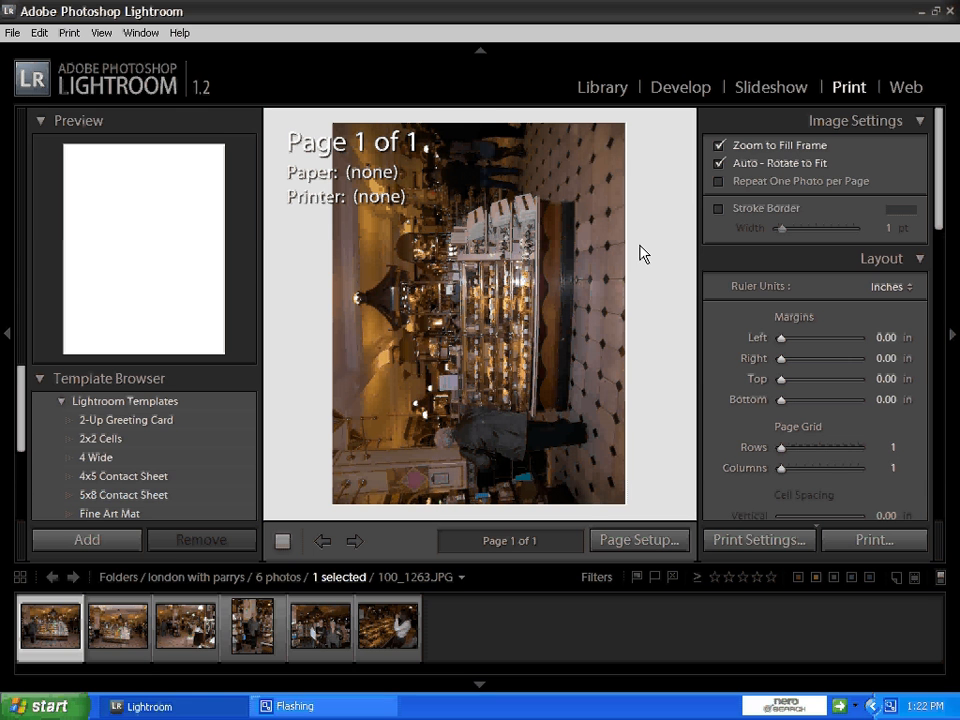
mouse_move(608, 300)
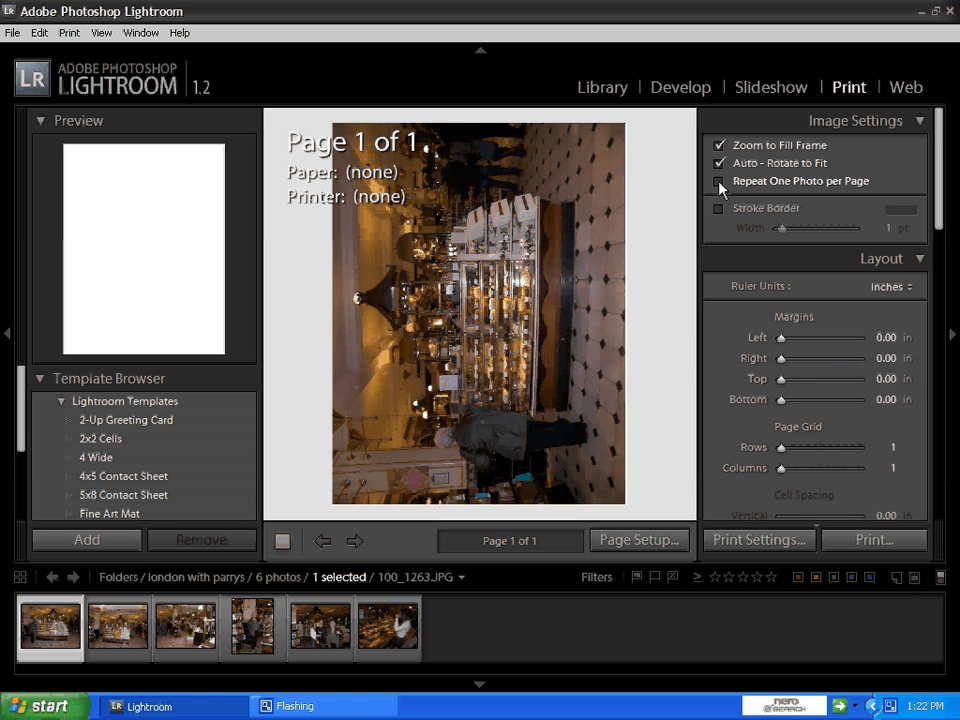
Step: Add a Stroke Border about 20 pt wide around the store photo and colour it purple
click(718, 180)
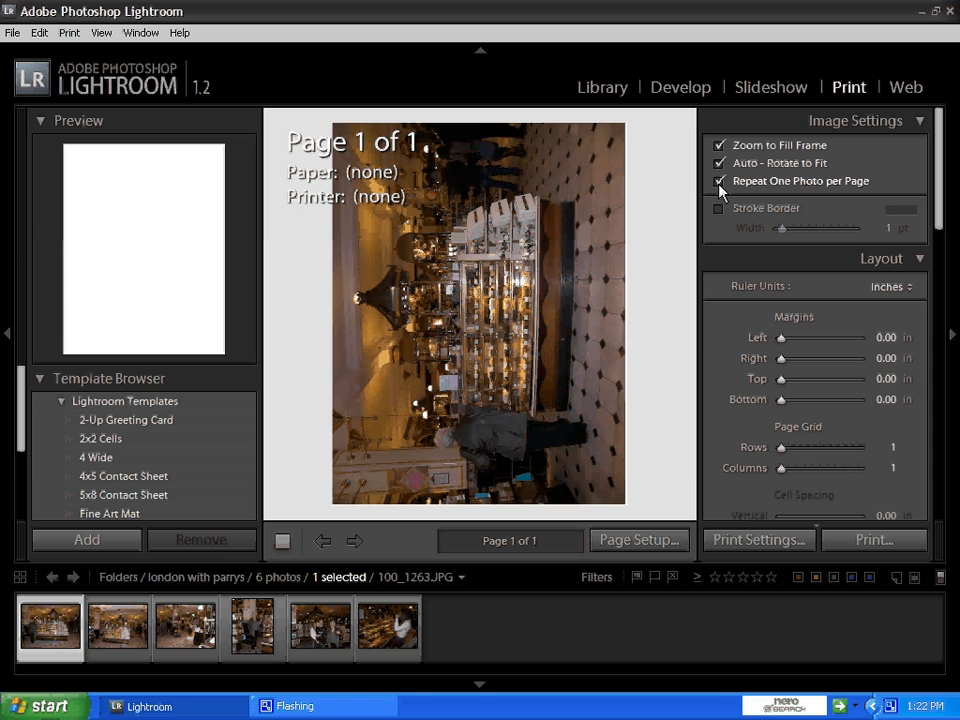
click(720, 208)
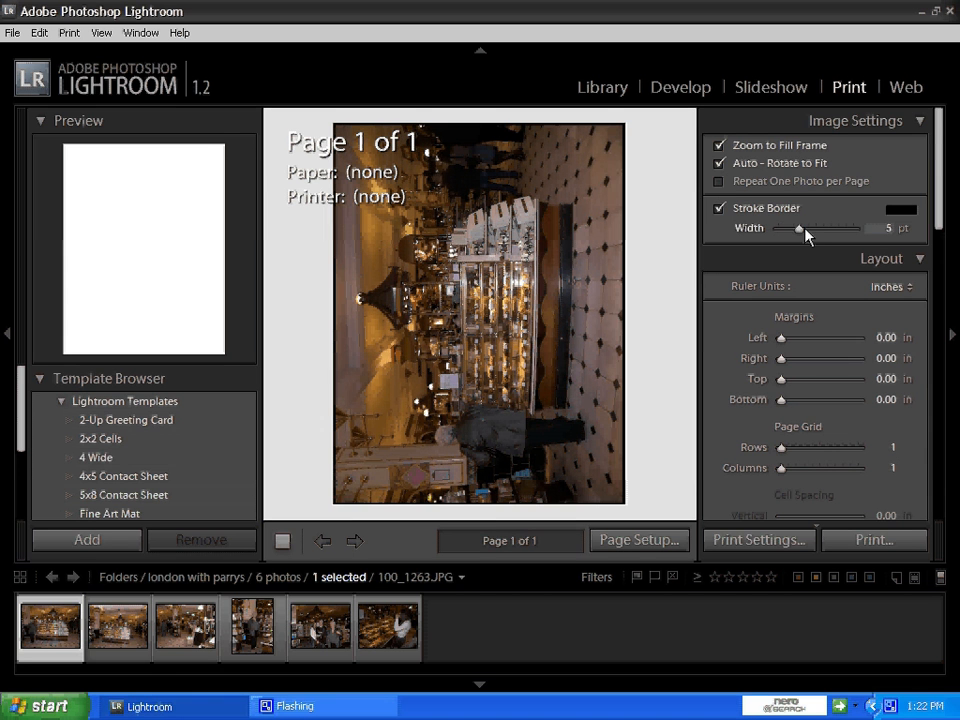
drag(798, 228, 822, 228)
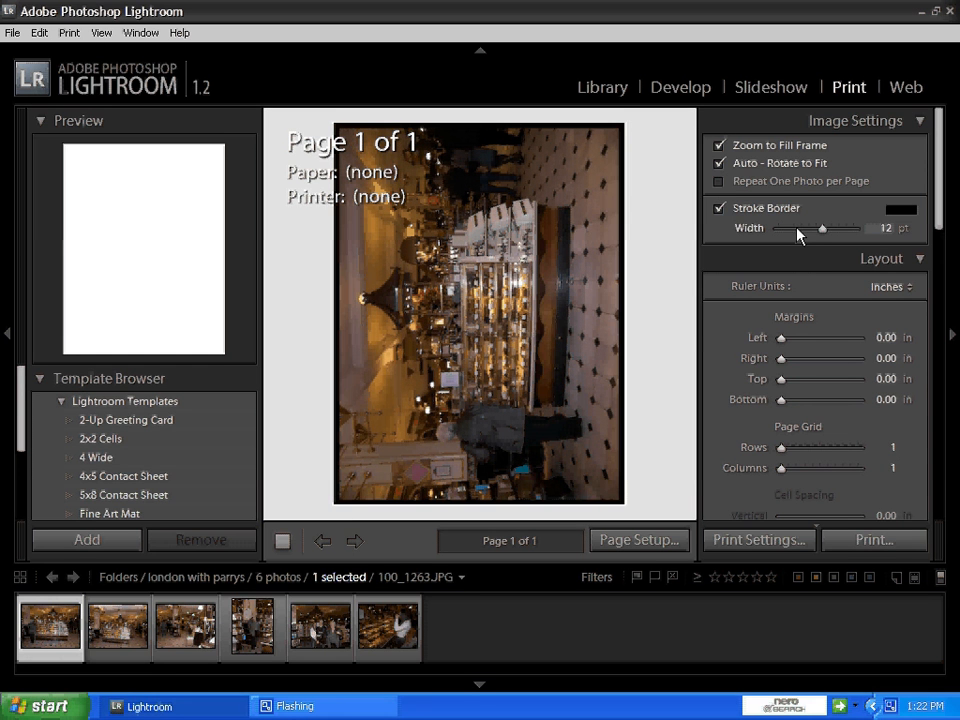
drag(822, 228, 854, 228)
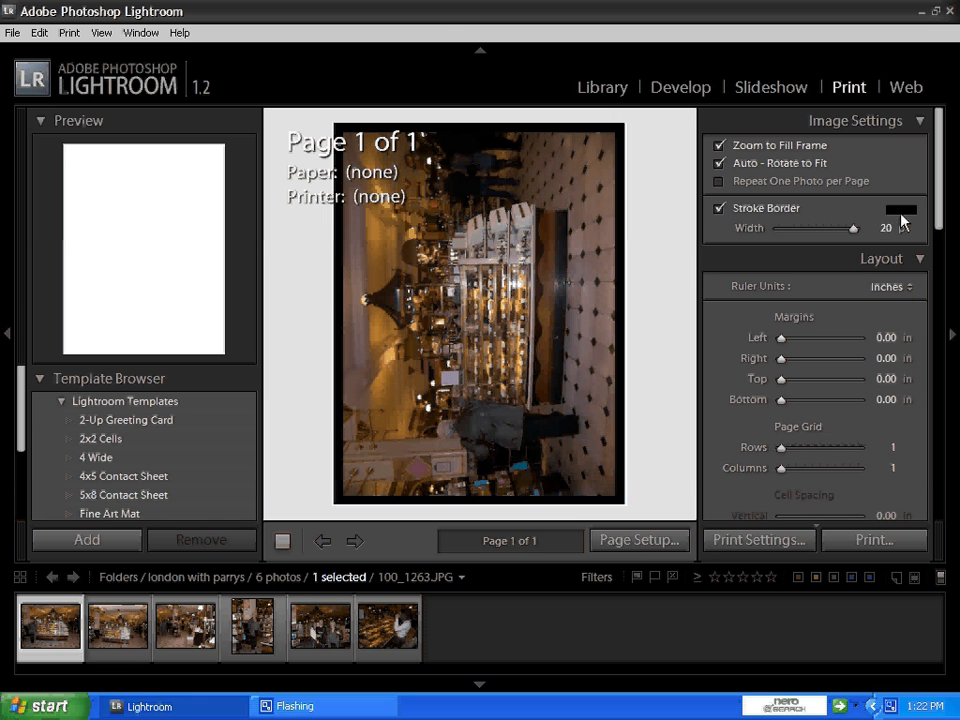
click(900, 208)
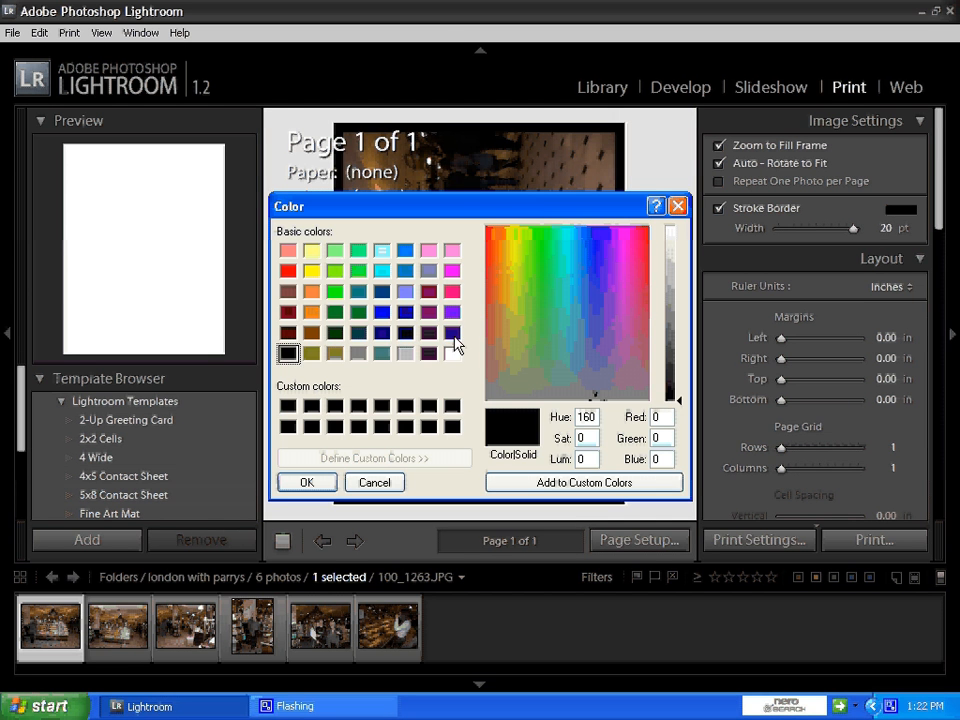
click(306, 482)
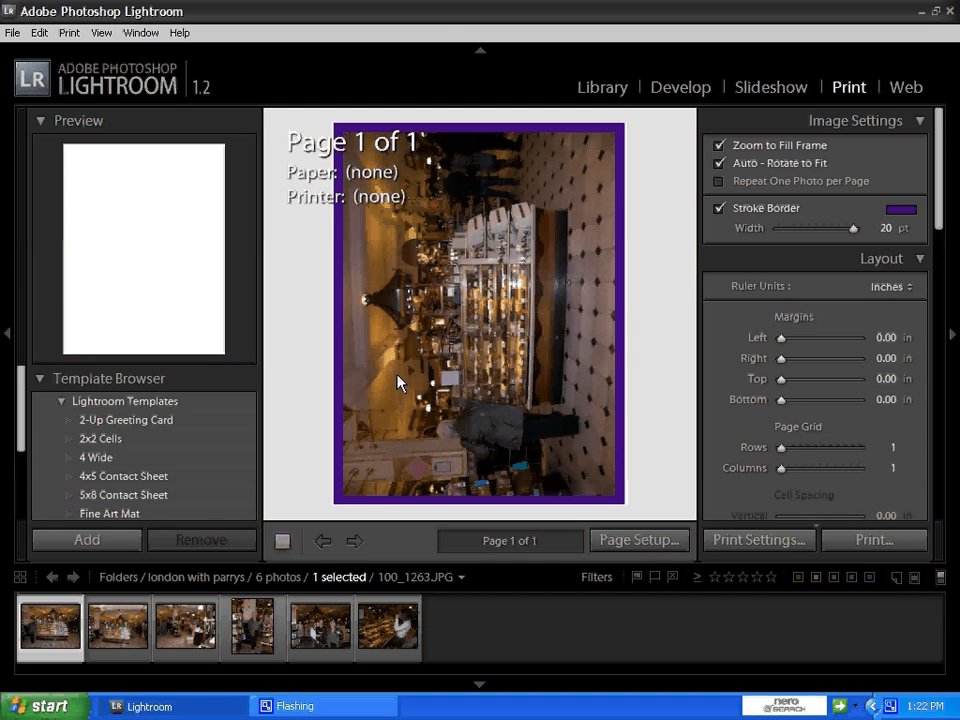
click(720, 208)
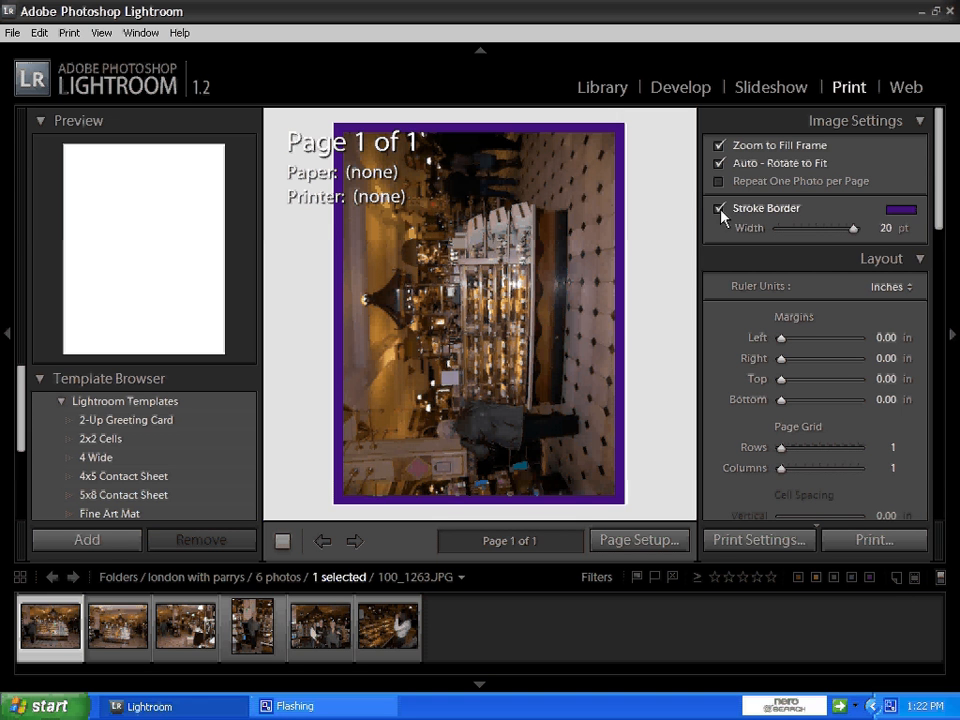
Step: Turn the Stroke Border off and nudge the Left, Right and Top margins before returning them to 0
click(720, 208)
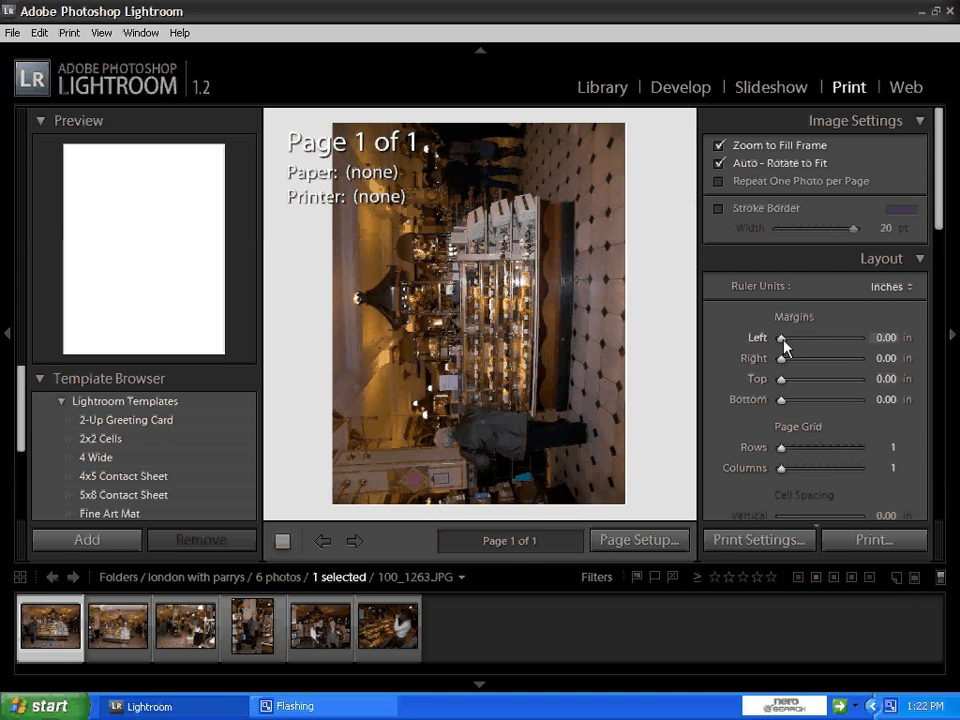
drag(784, 338, 824, 338)
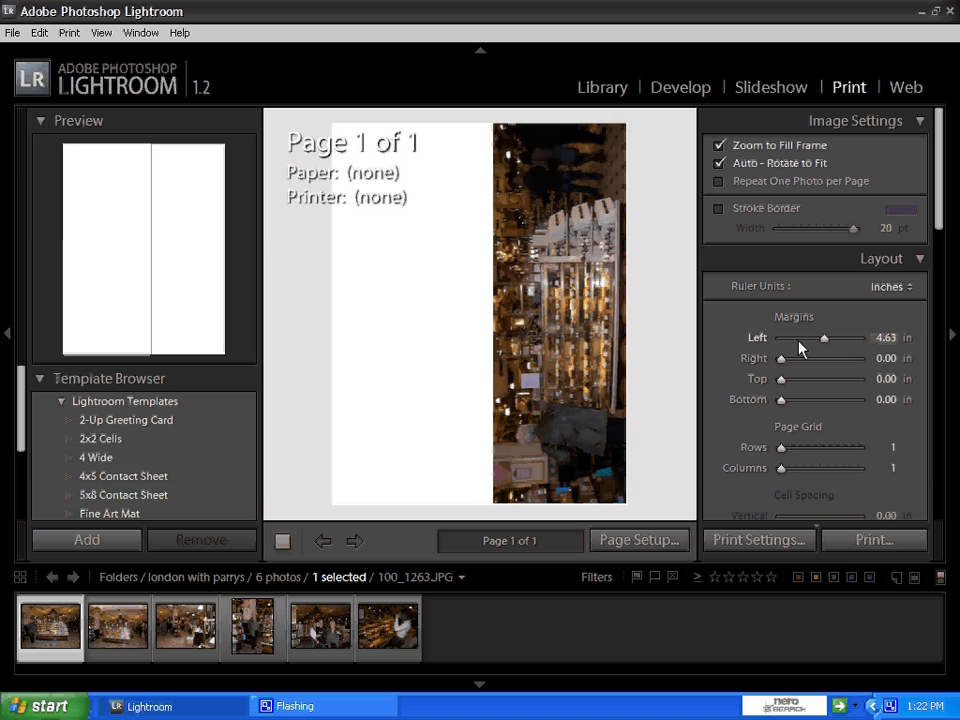
drag(824, 336, 804, 336)
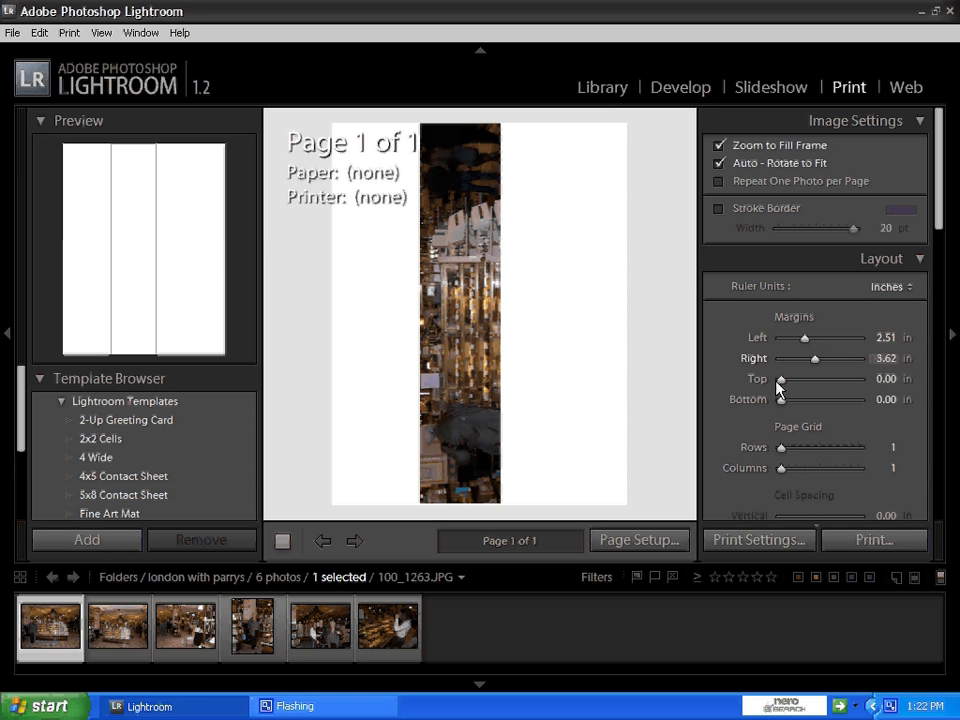
drag(780, 378, 820, 378)
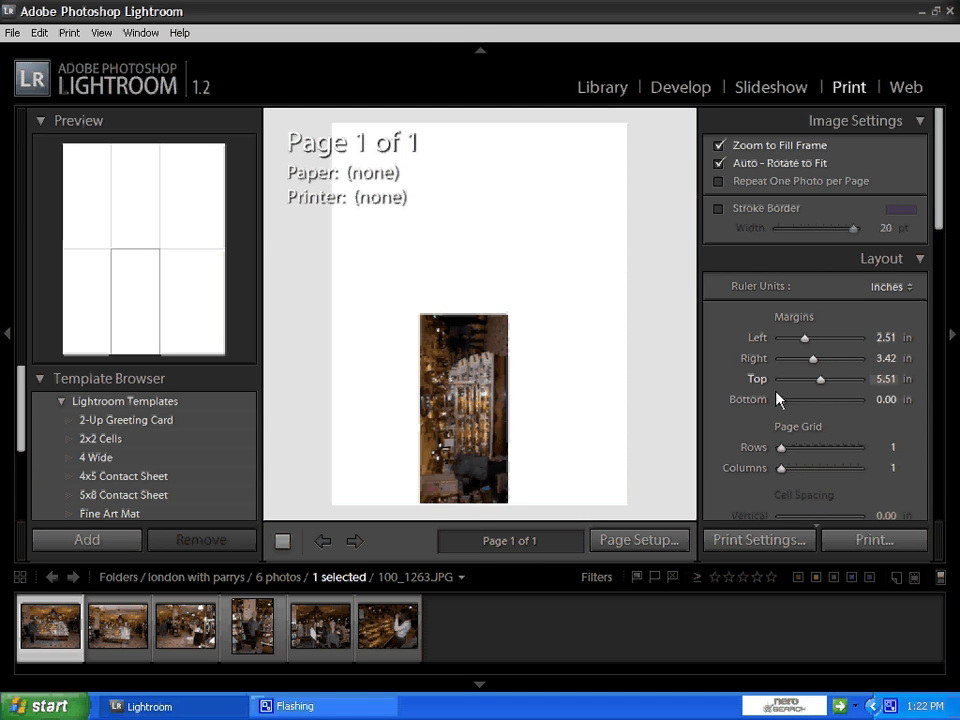
drag(820, 378, 806, 378)
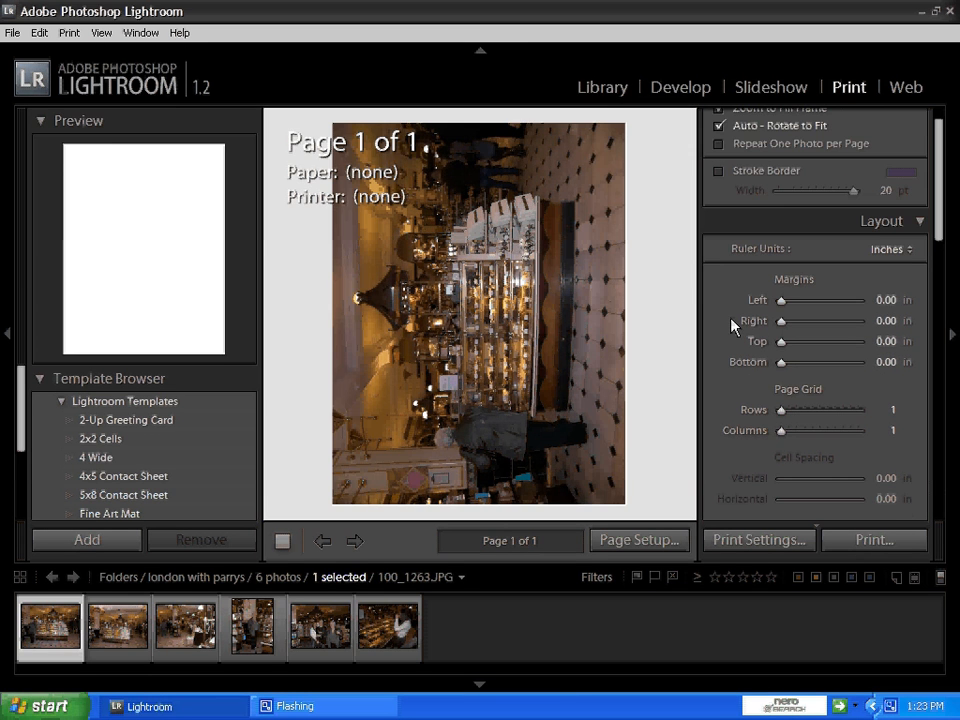
scroll(down, 3)
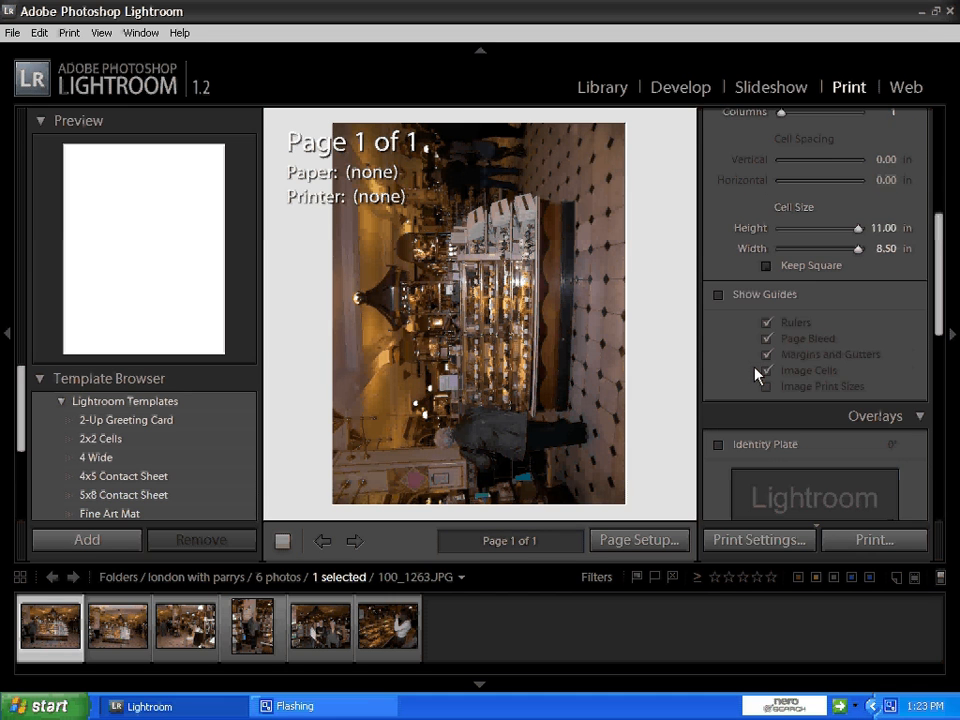
click(718, 294)
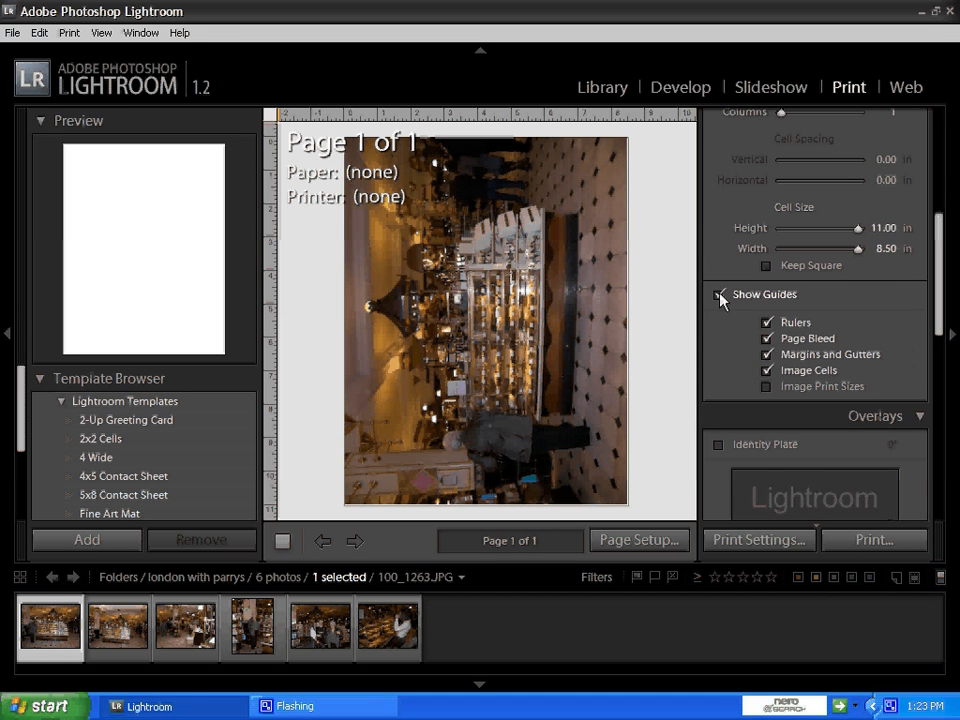
click(718, 294)
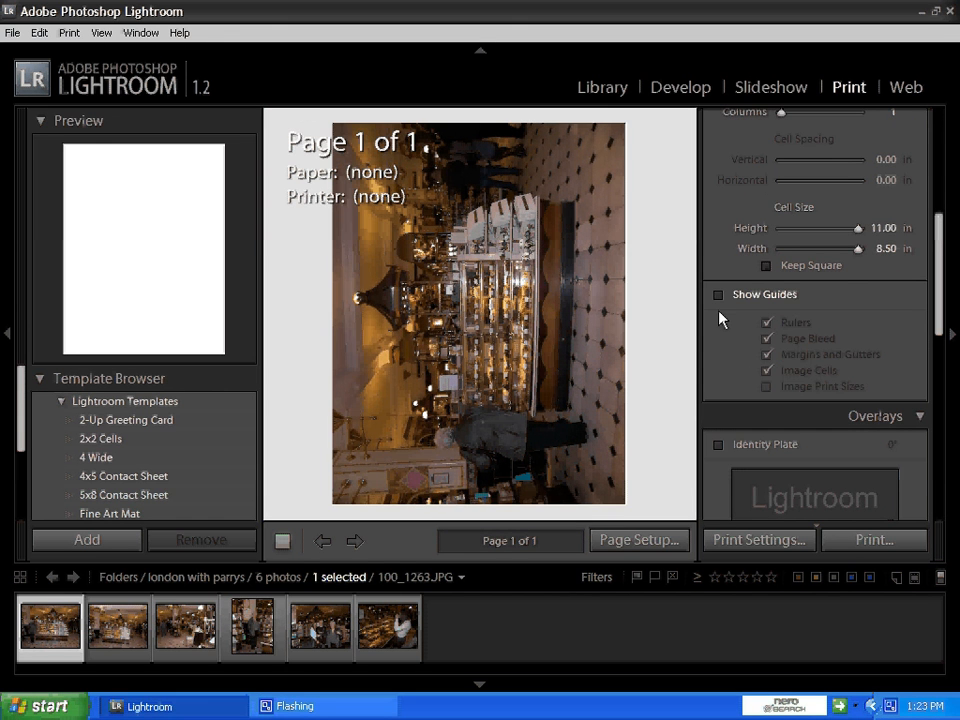
scroll(down, 3)
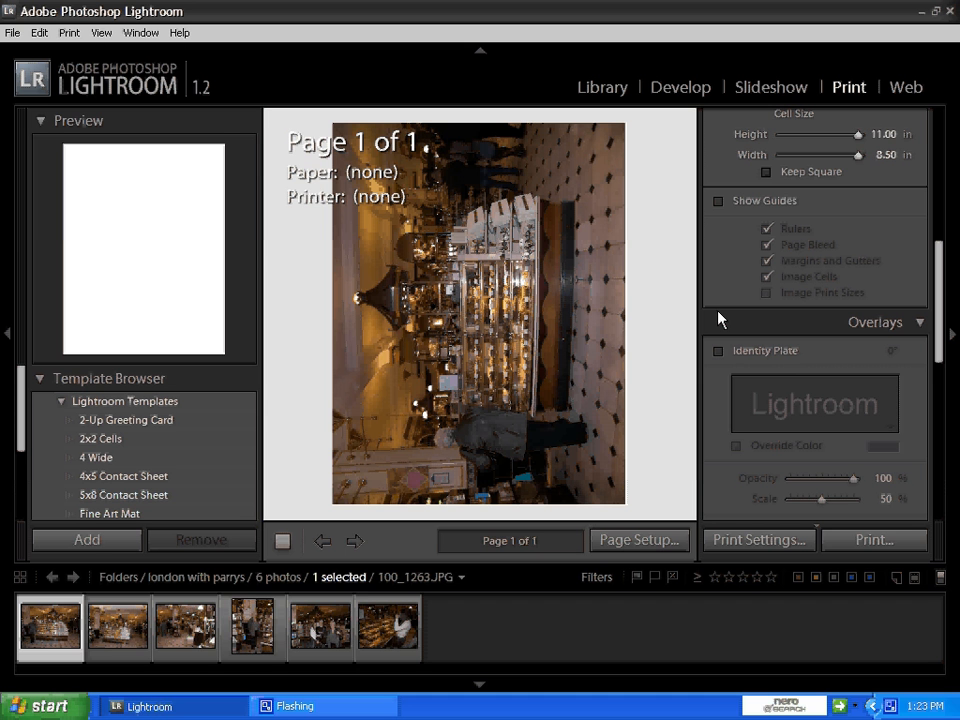
mouse_move(252, 628)
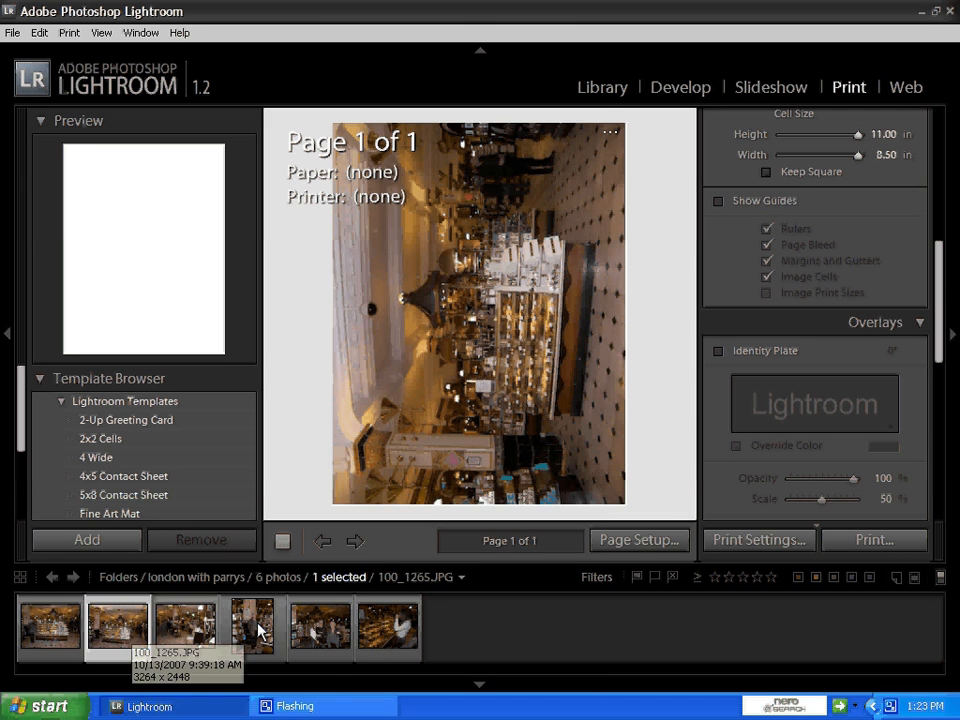
Step: Show photo 100_1266 of the woman in the shop and overlay the Lightroom identity plate on it
click(252, 628)
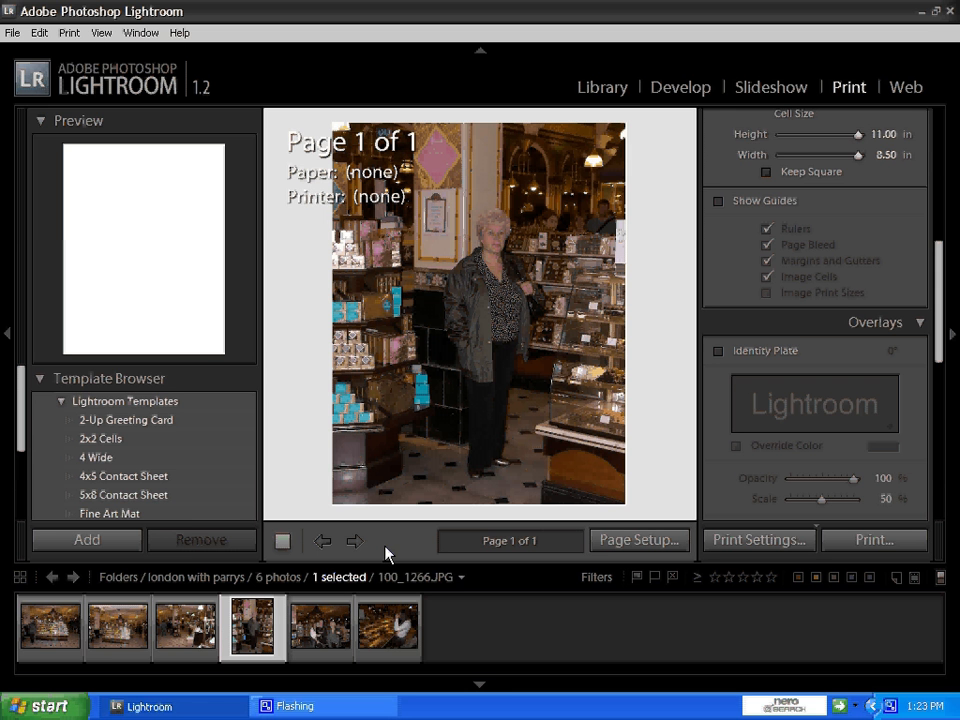
click(718, 350)
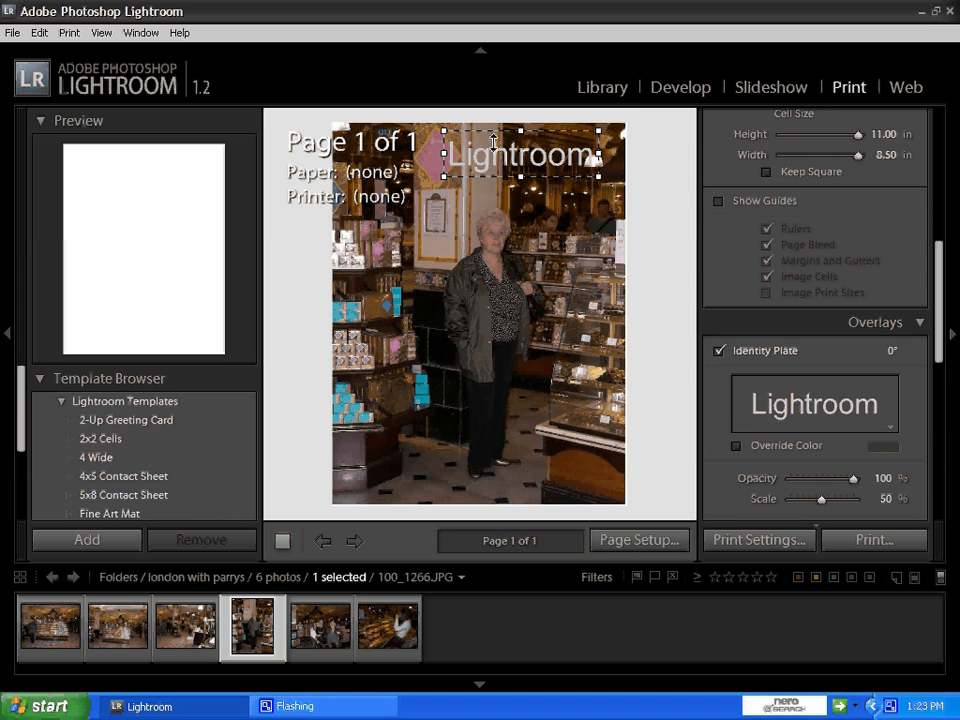
Step: Drag the Lightroom identity plate text down, then up to sit across the woman's upper body
drag(518, 156, 460, 372)
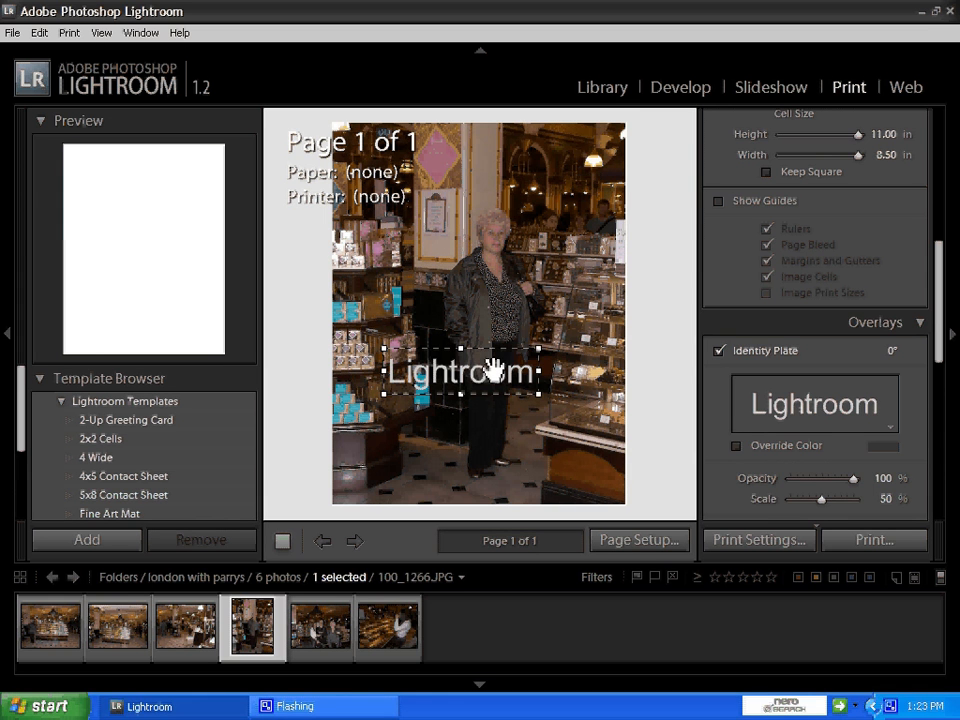
drag(490, 372, 490, 288)
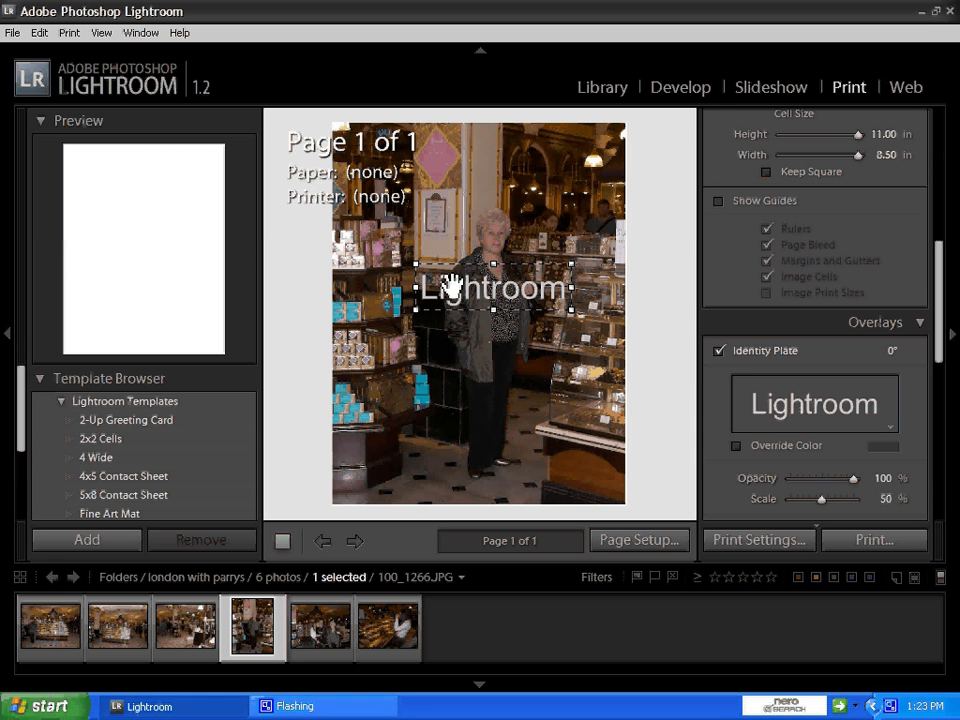
mouse_move(480, 270)
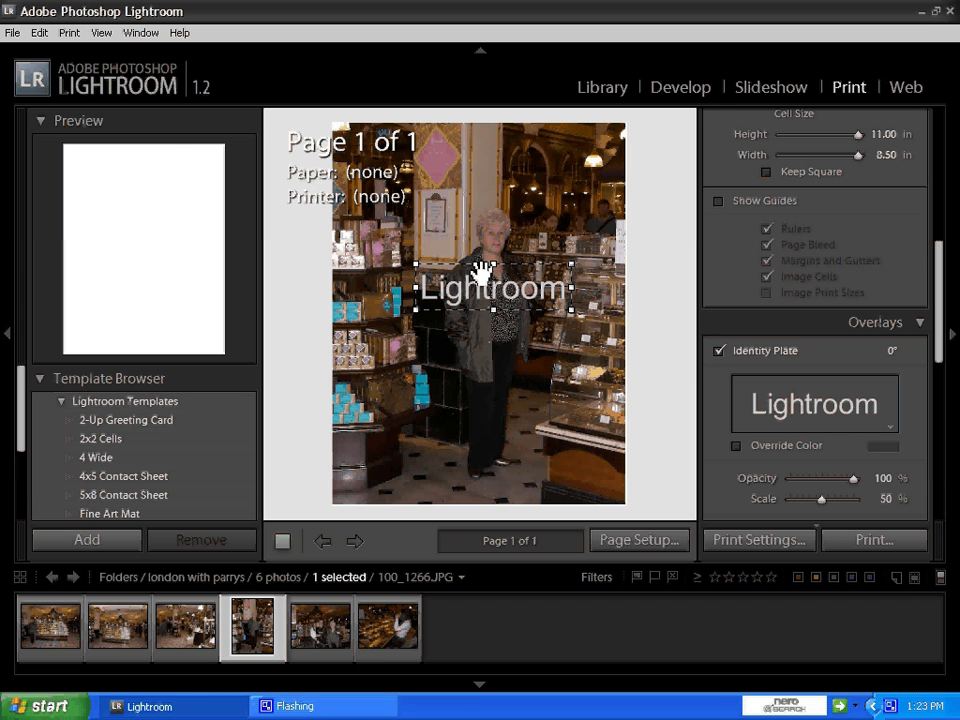
mouse_move(486, 272)
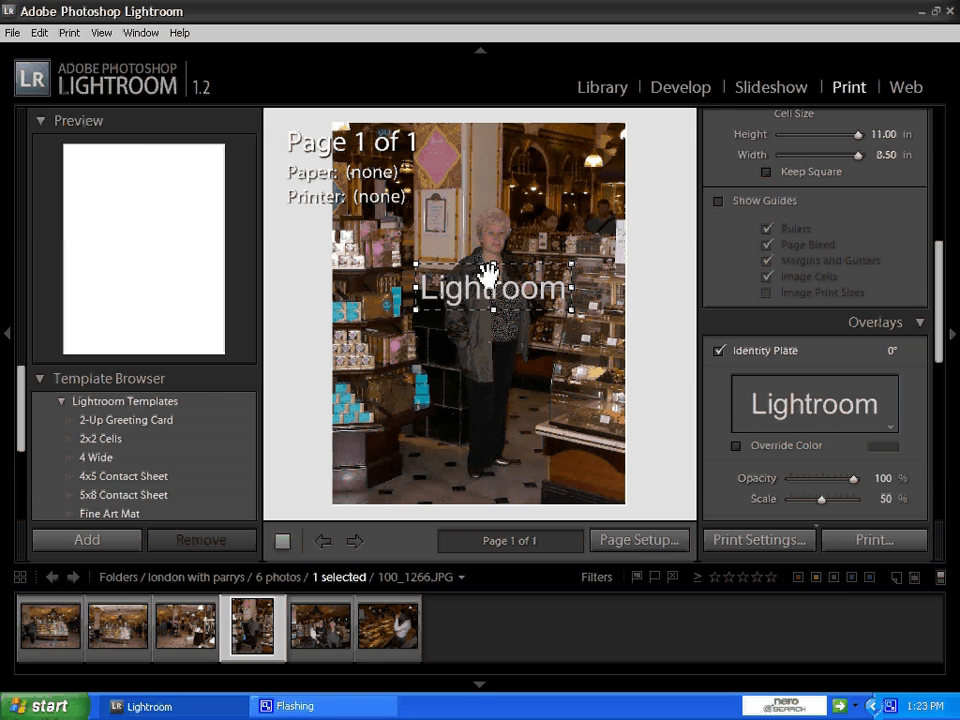
mouse_move(456, 284)
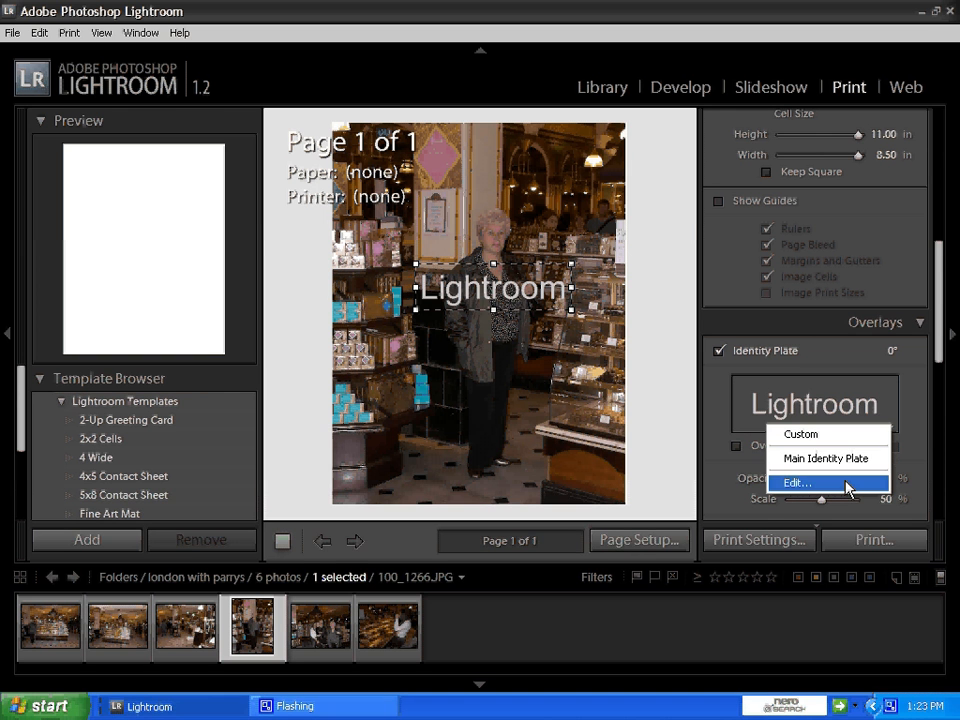
Step: Edit the identity plate text to 'onlinetraining', then switch the editor to a graphical identity plate
click(796, 482)
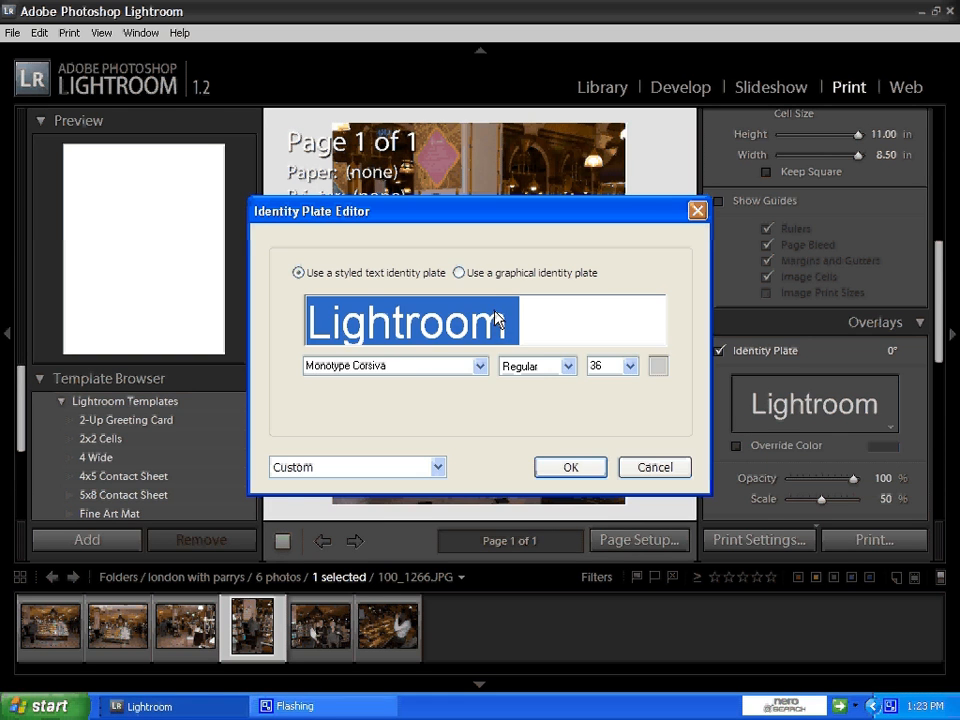
text(online)
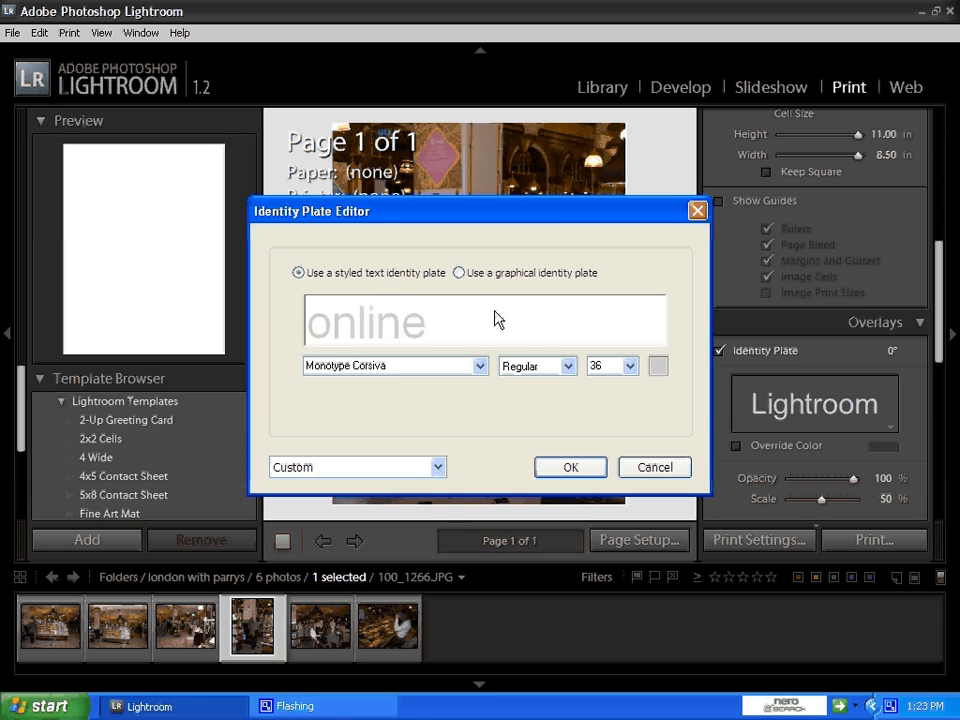
text(train)
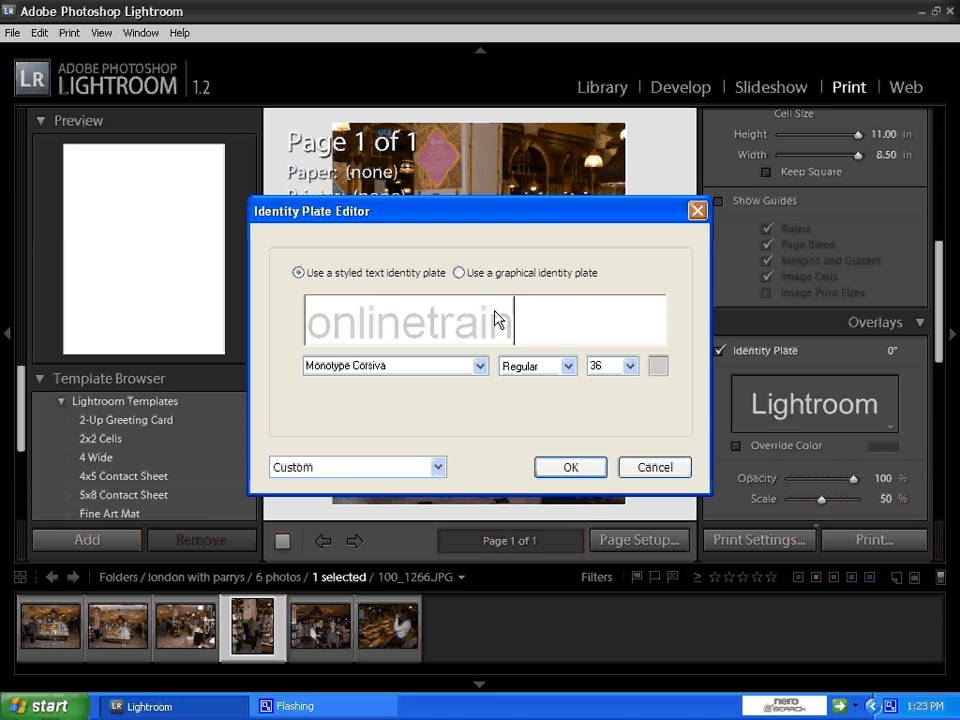
text(ing)
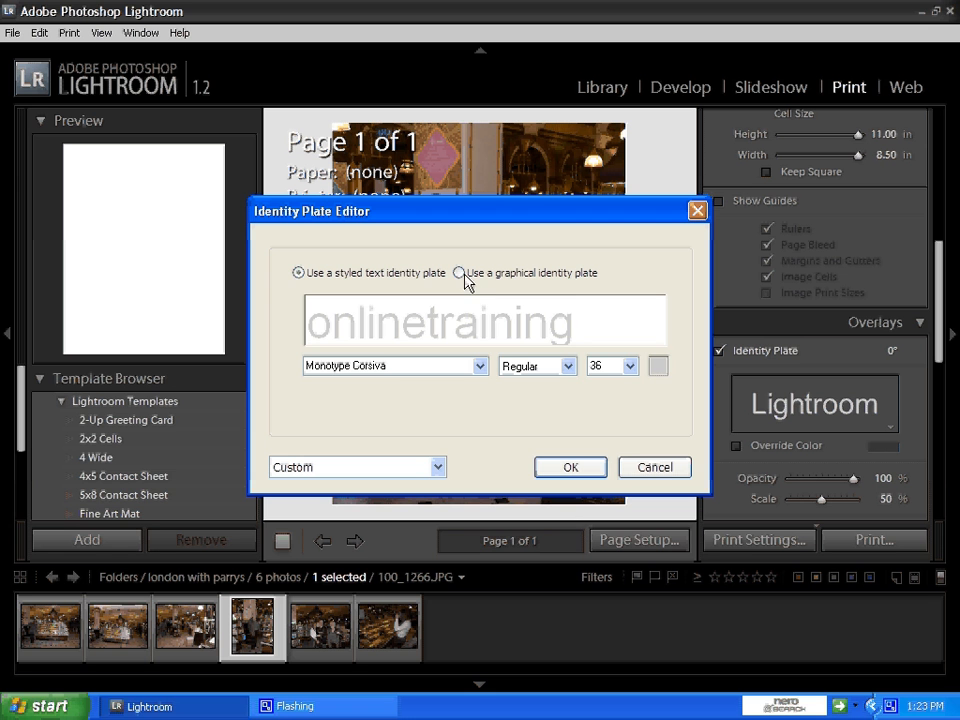
click(460, 272)
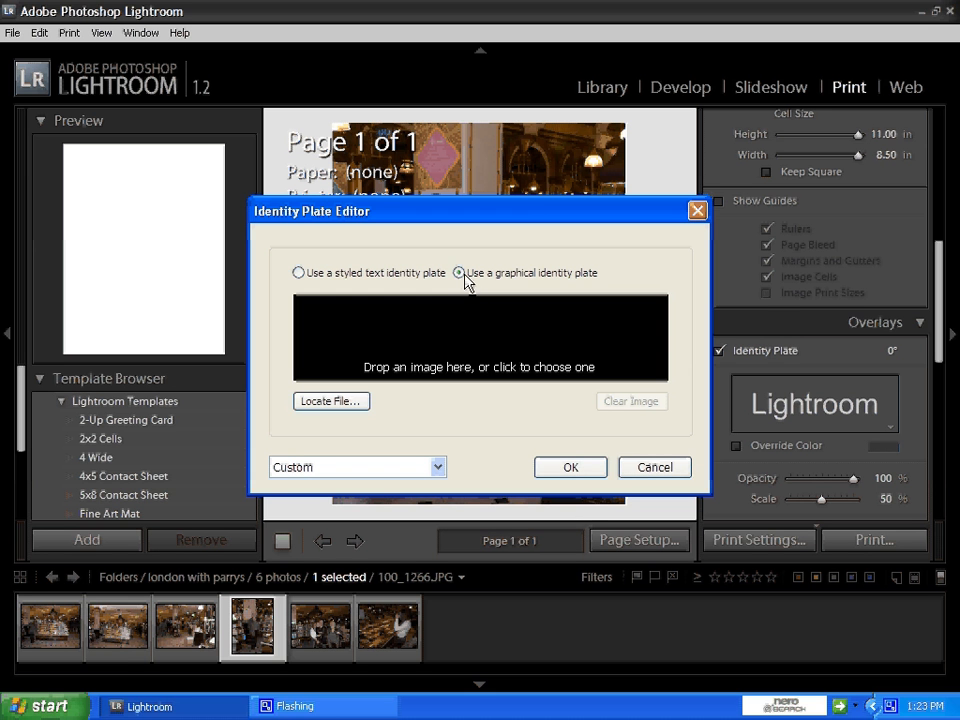
mouse_move(332, 400)
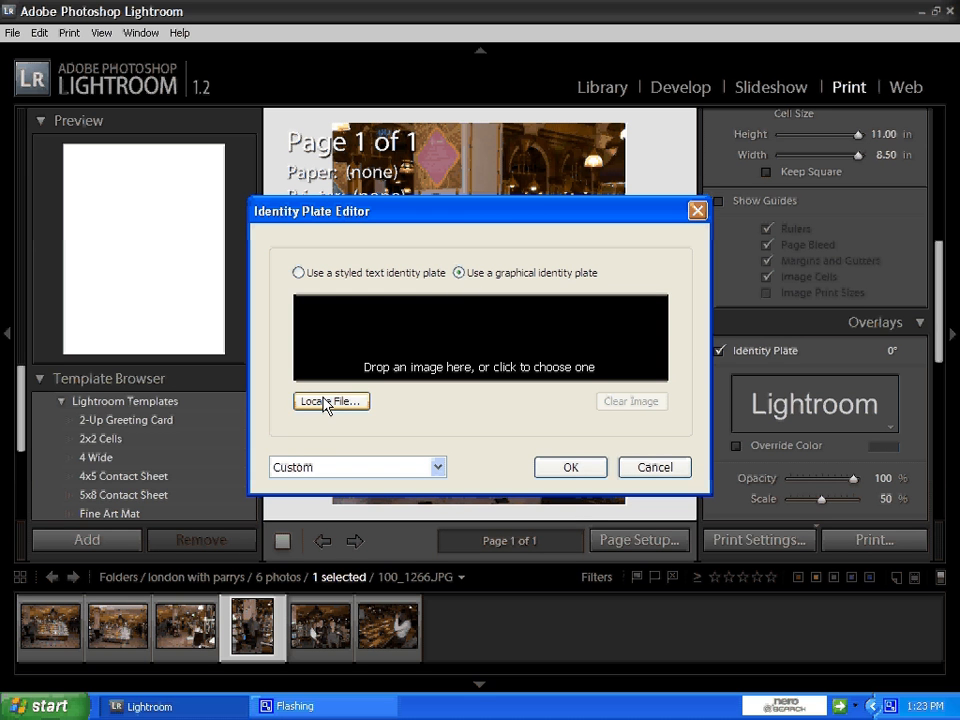
Step: Browse to My Pictures > onlinetraining > images, load the 'title' graphic as the plate, then clear it
click(332, 400)
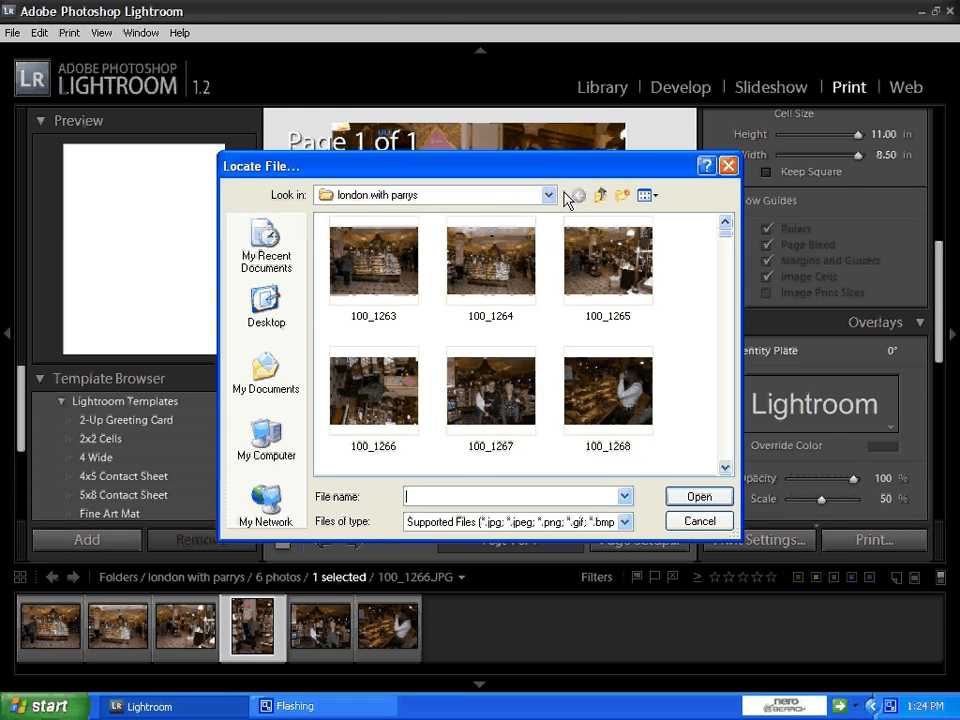
click(266, 444)
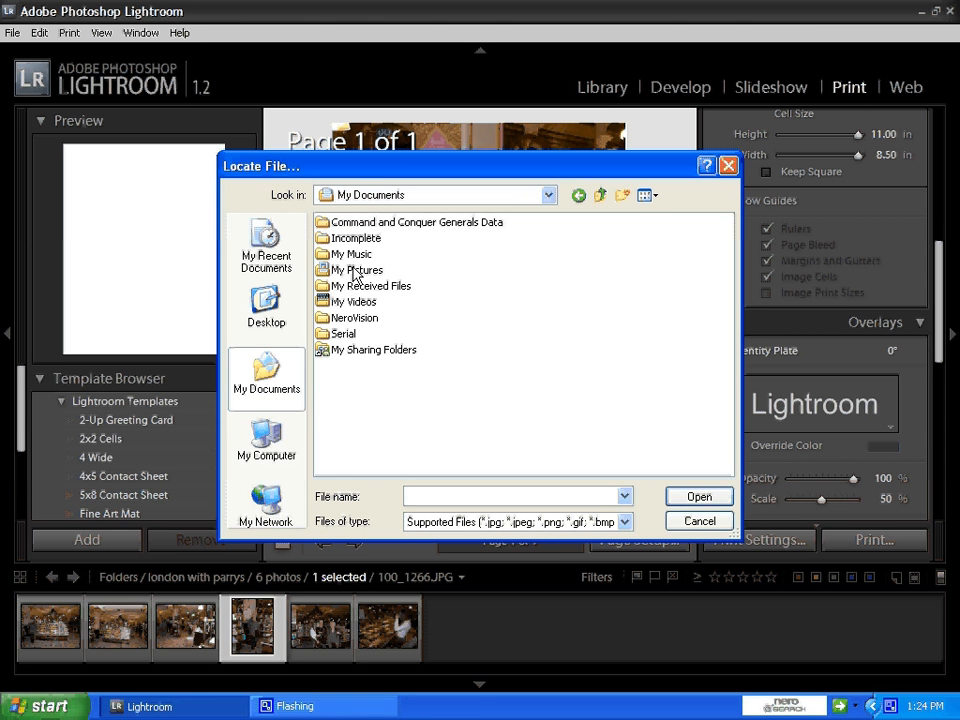
double_click(354, 268)
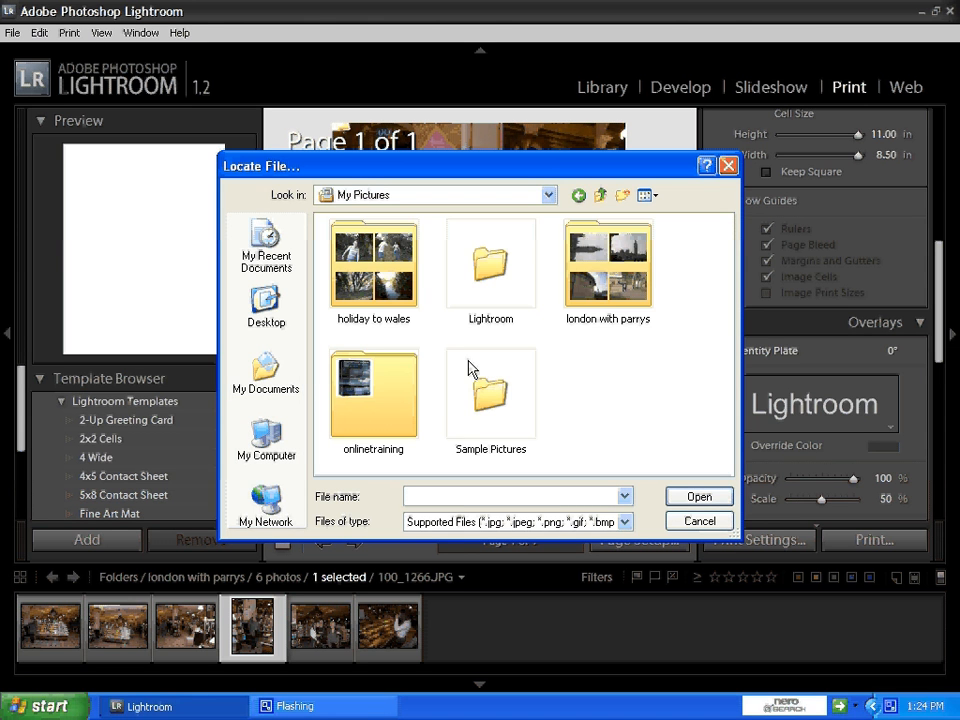
double_click(372, 390)
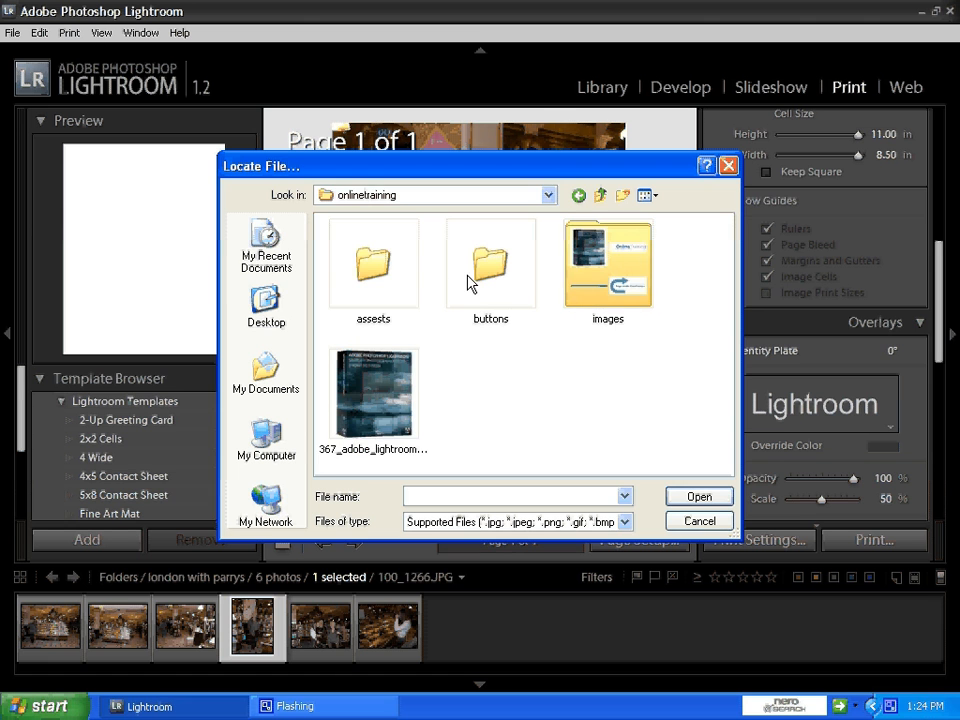
double_click(608, 264)
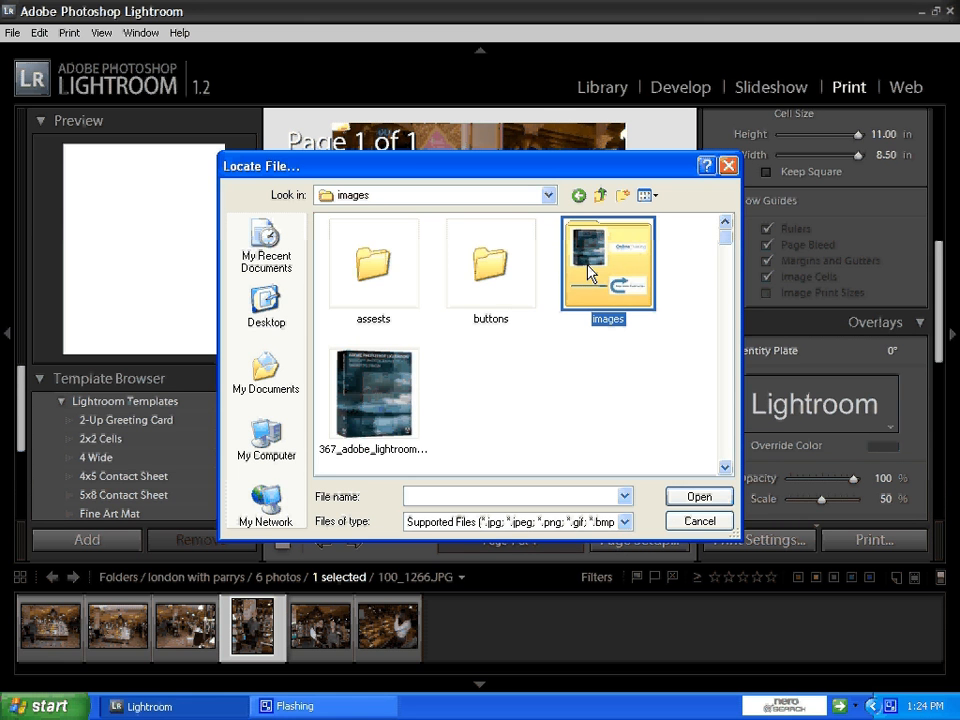
scroll(down, 3)
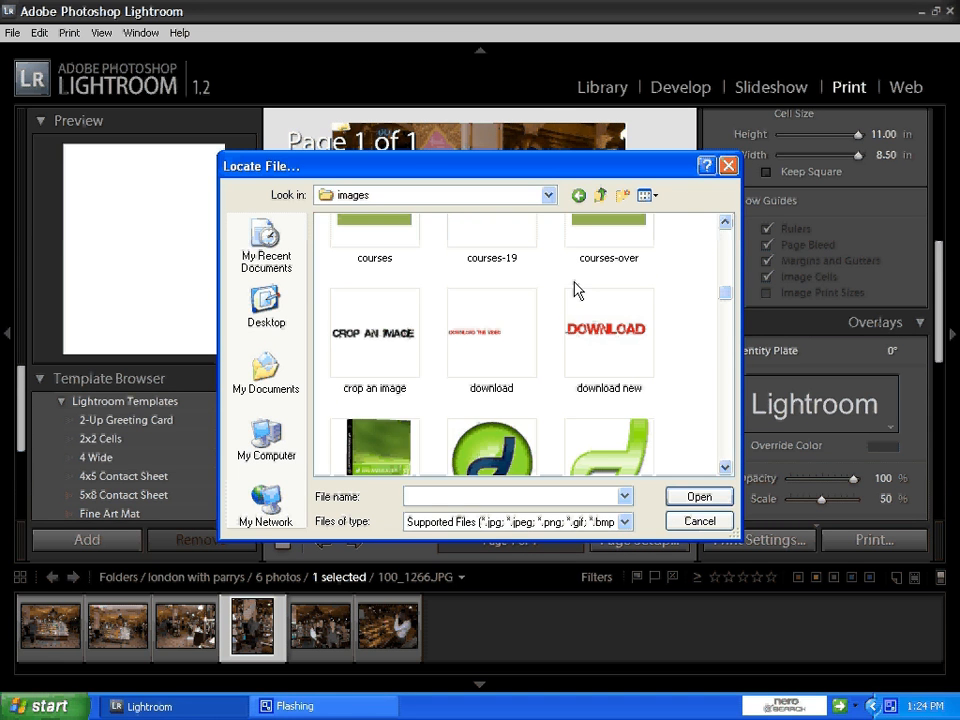
scroll(down, 3)
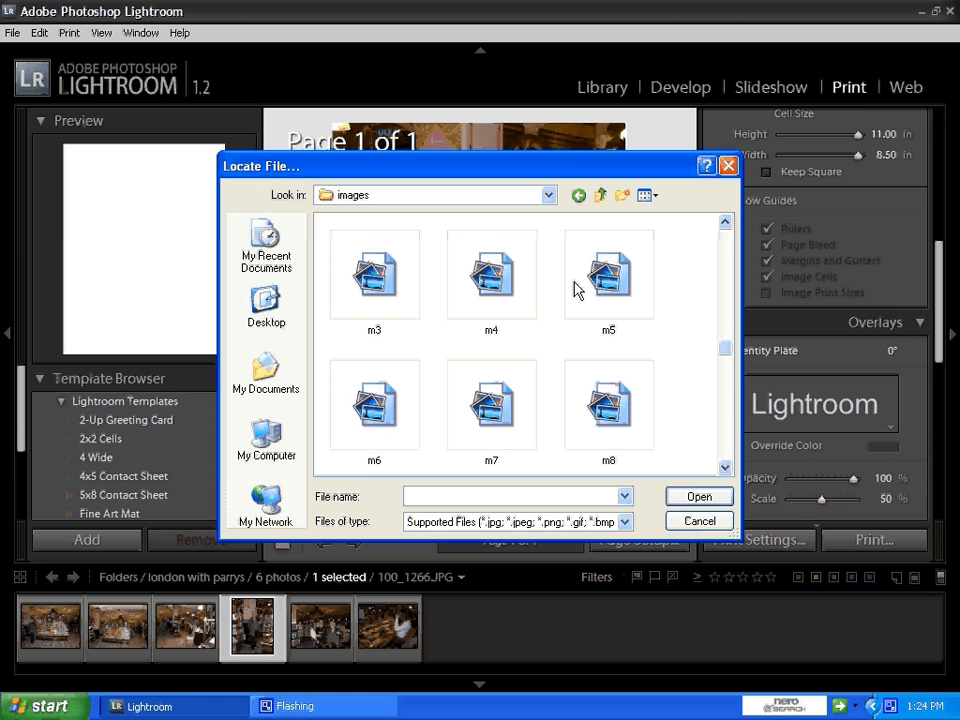
scroll(down, 3)
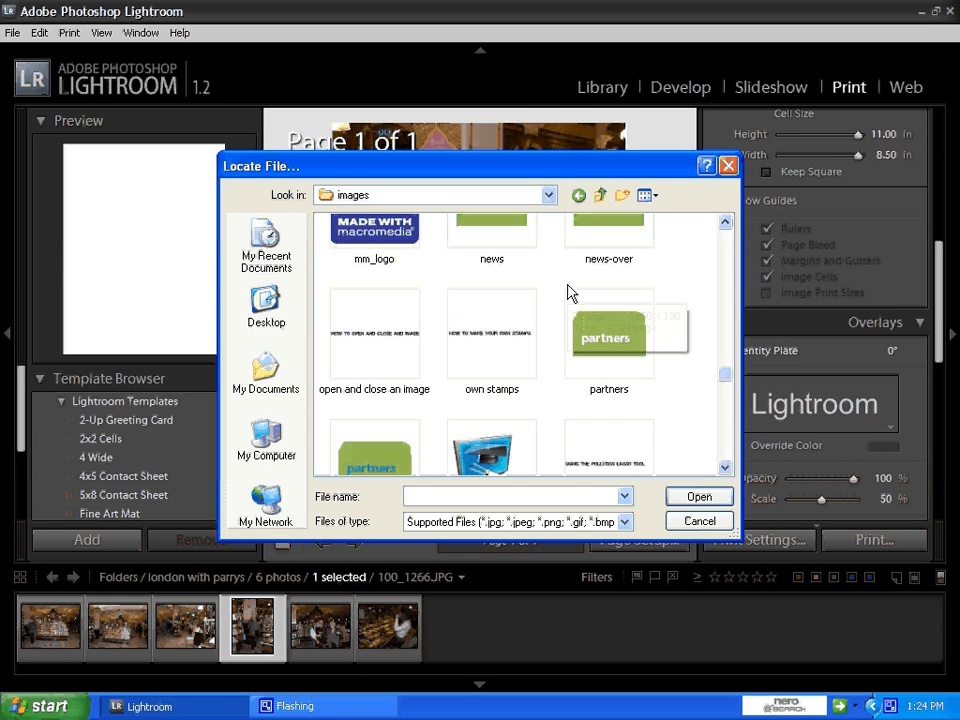
scroll(down, 3)
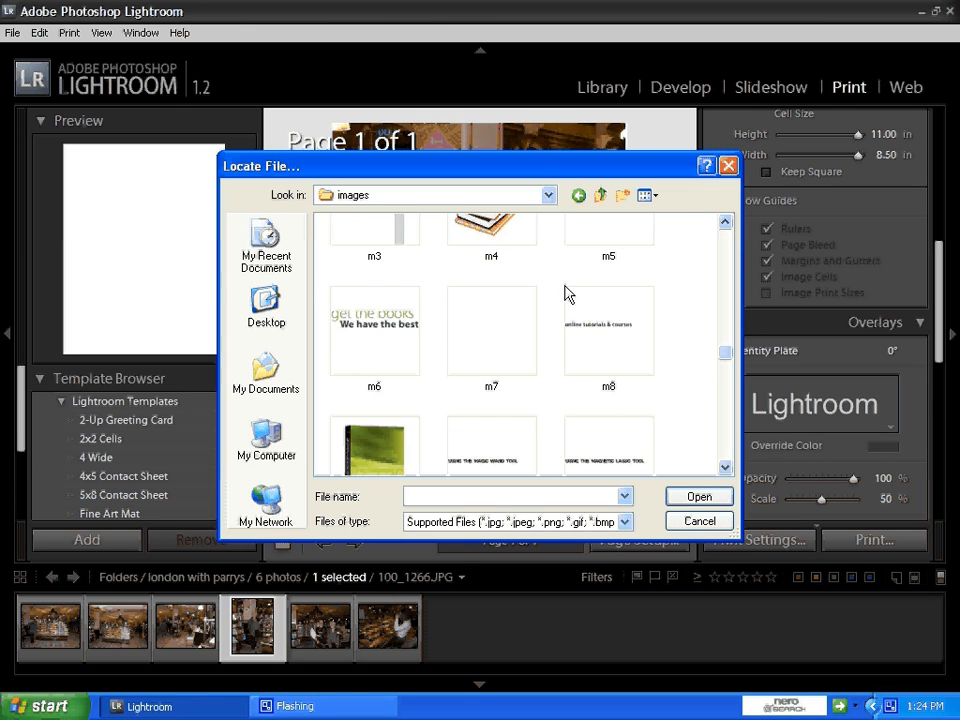
scroll(up, 3)
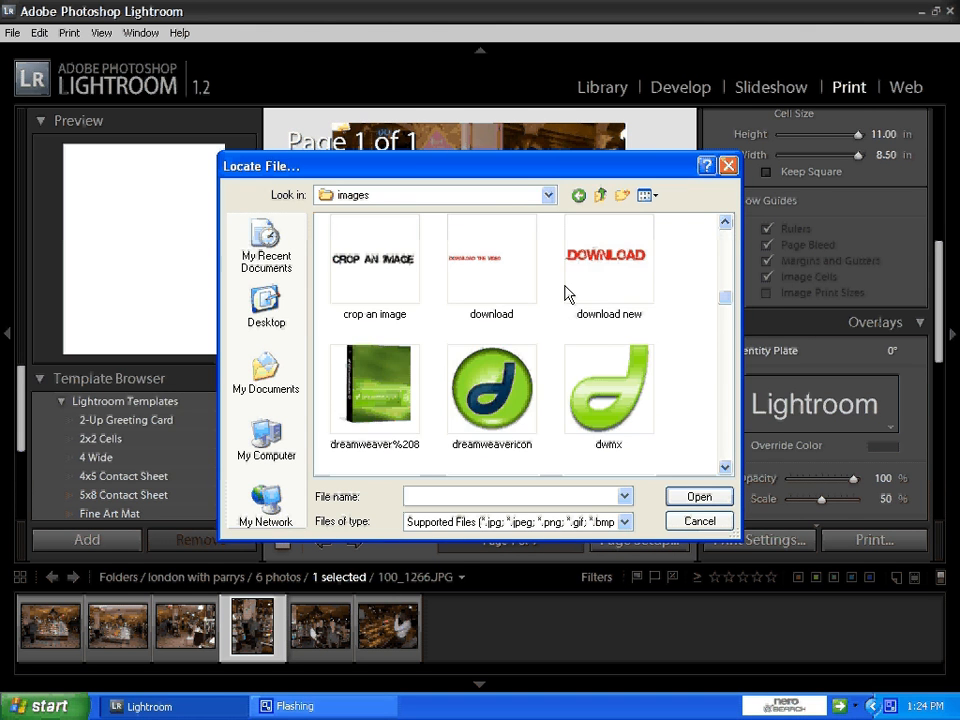
scroll(up, 3)
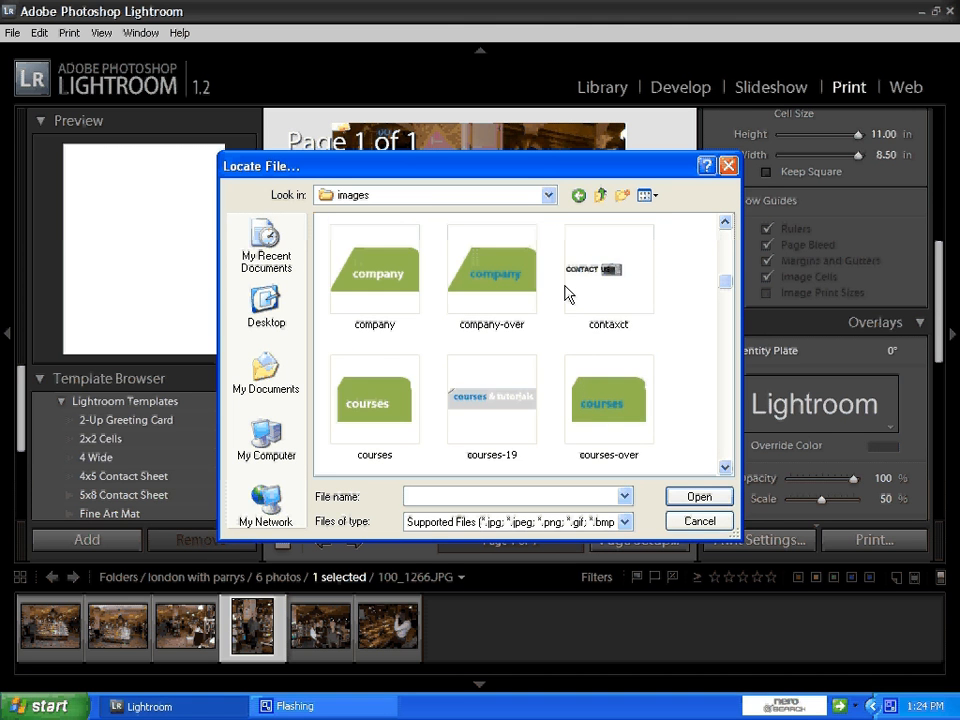
scroll(down, 3)
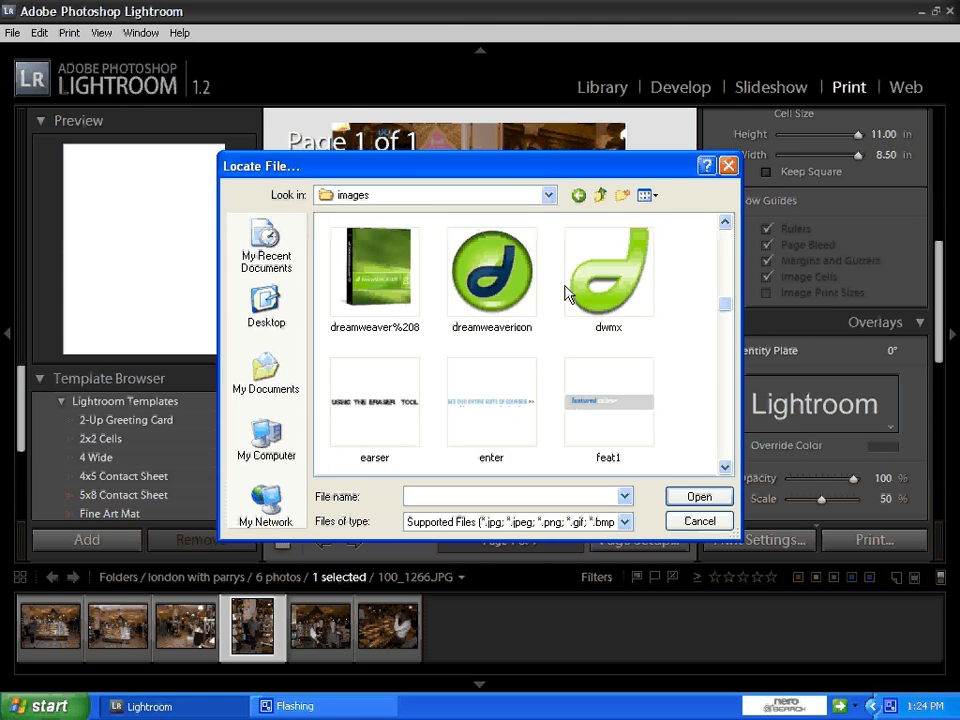
scroll(down, 3)
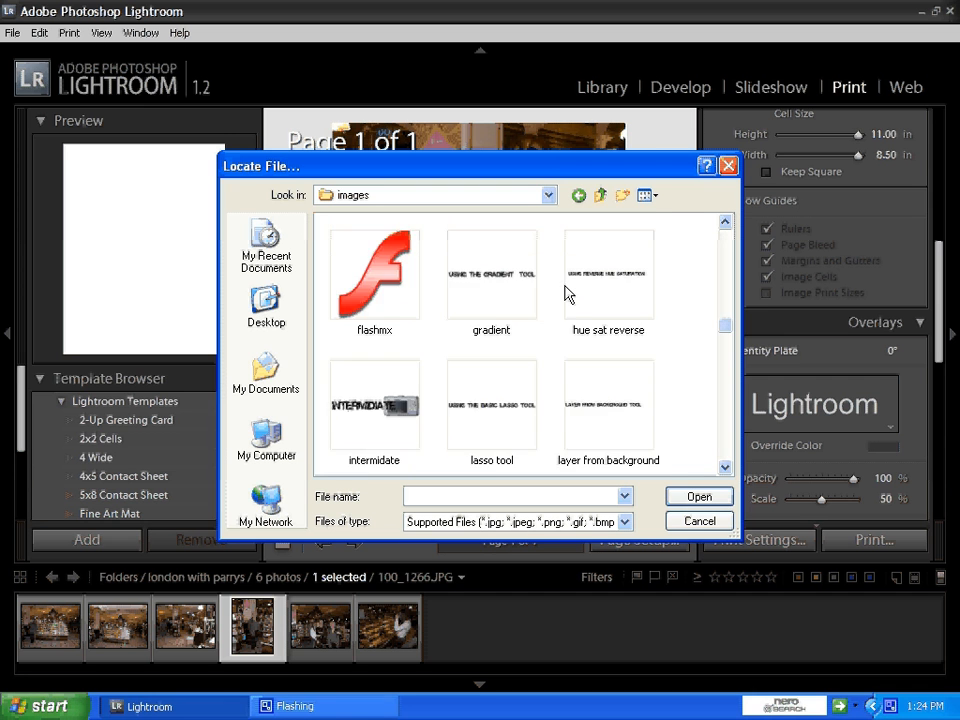
scroll(down, 3)
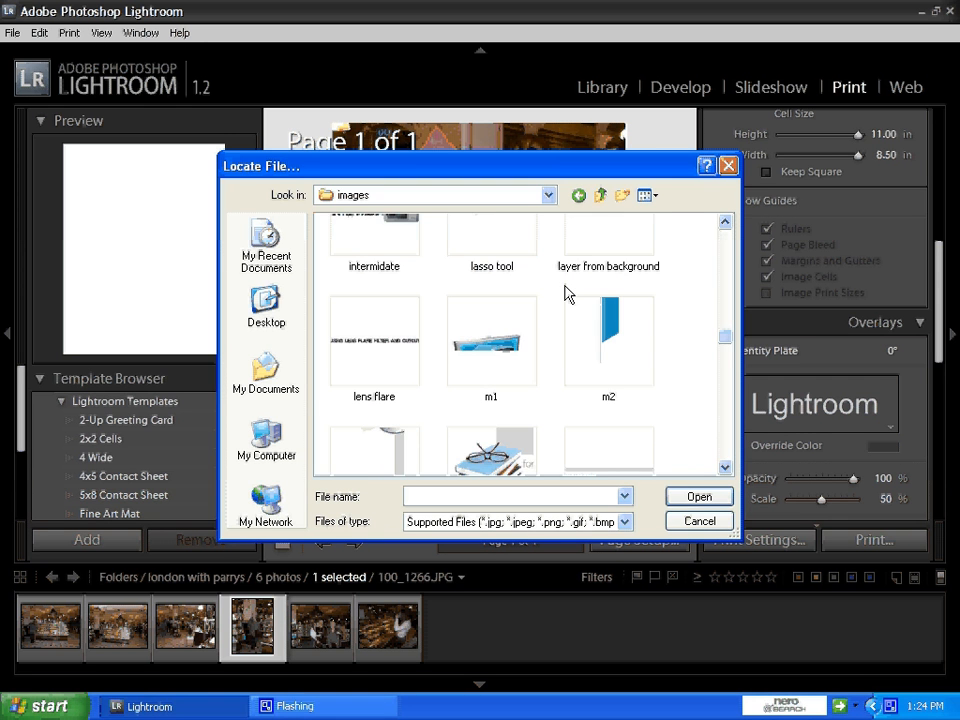
scroll(down, 3)
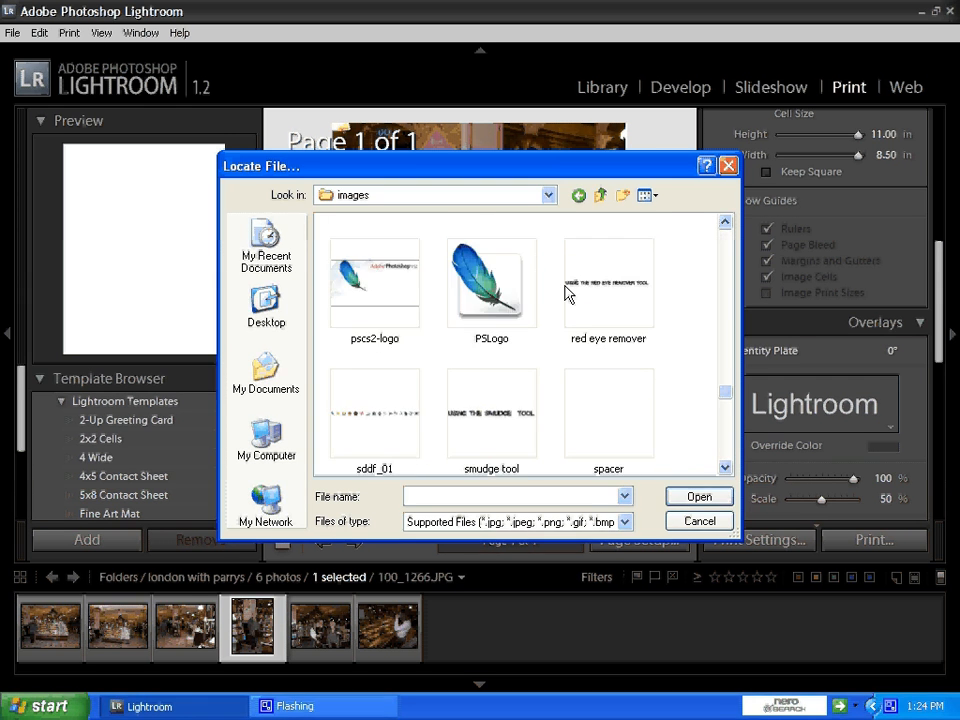
scroll(down, 3)
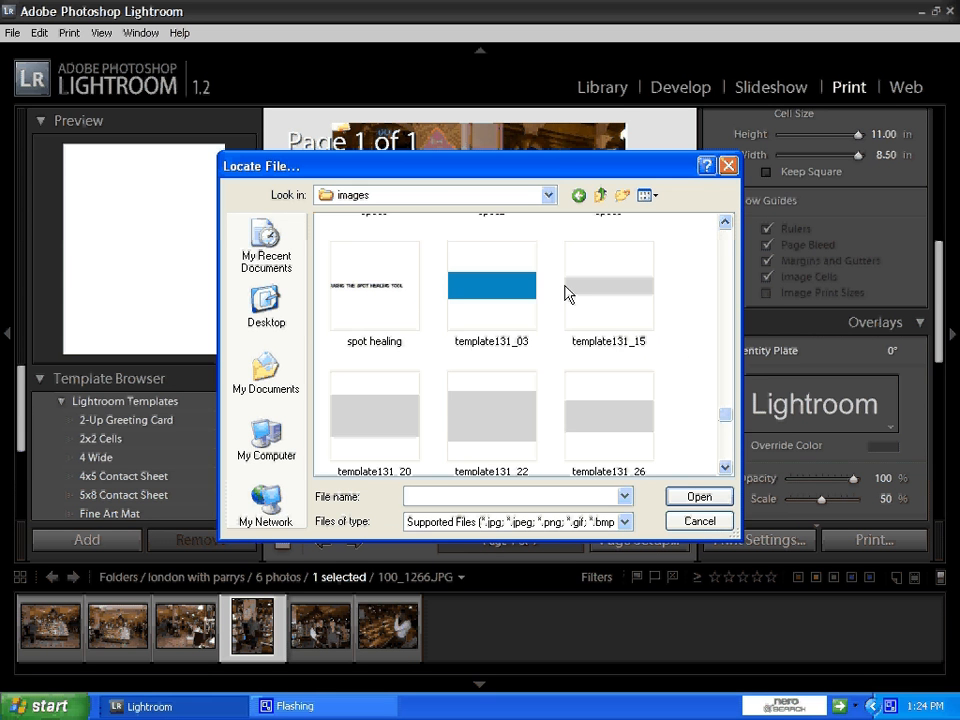
scroll(down, 3)
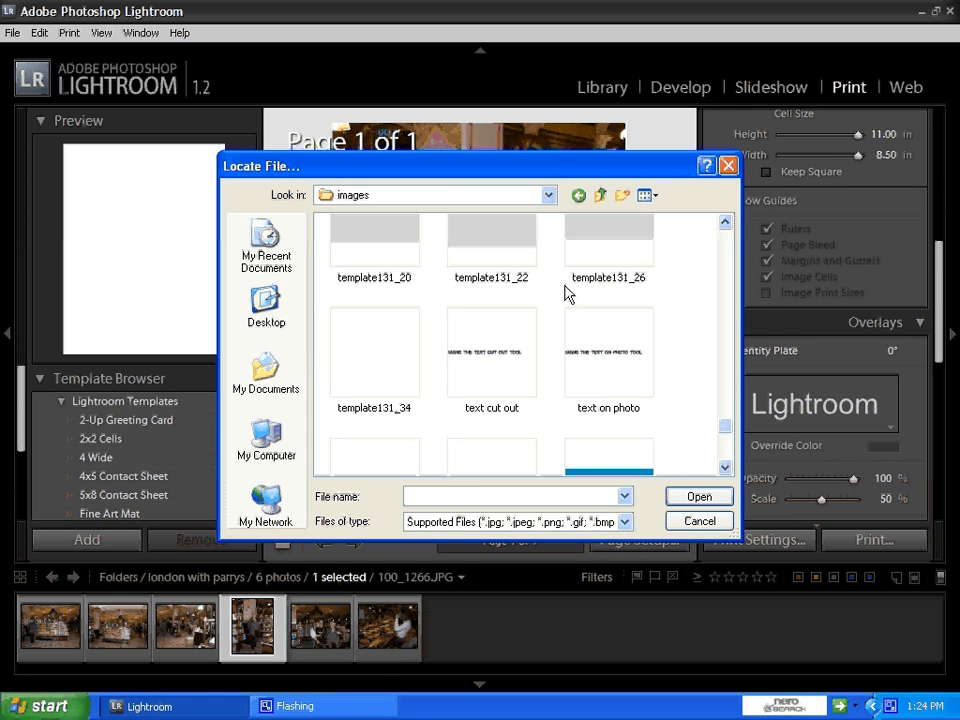
click(374, 288)
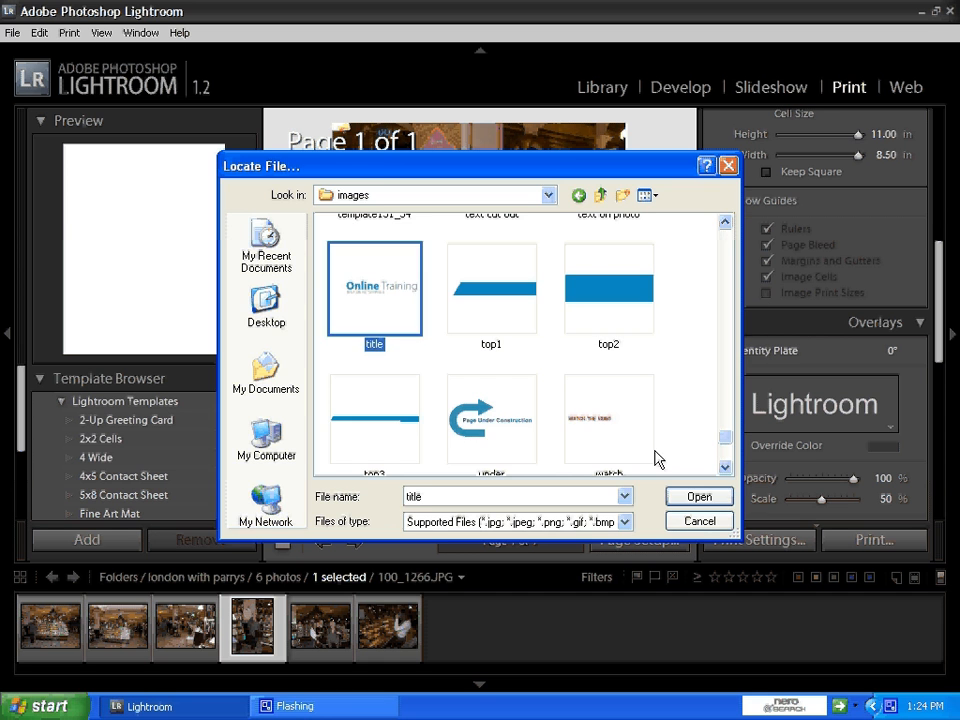
click(698, 496)
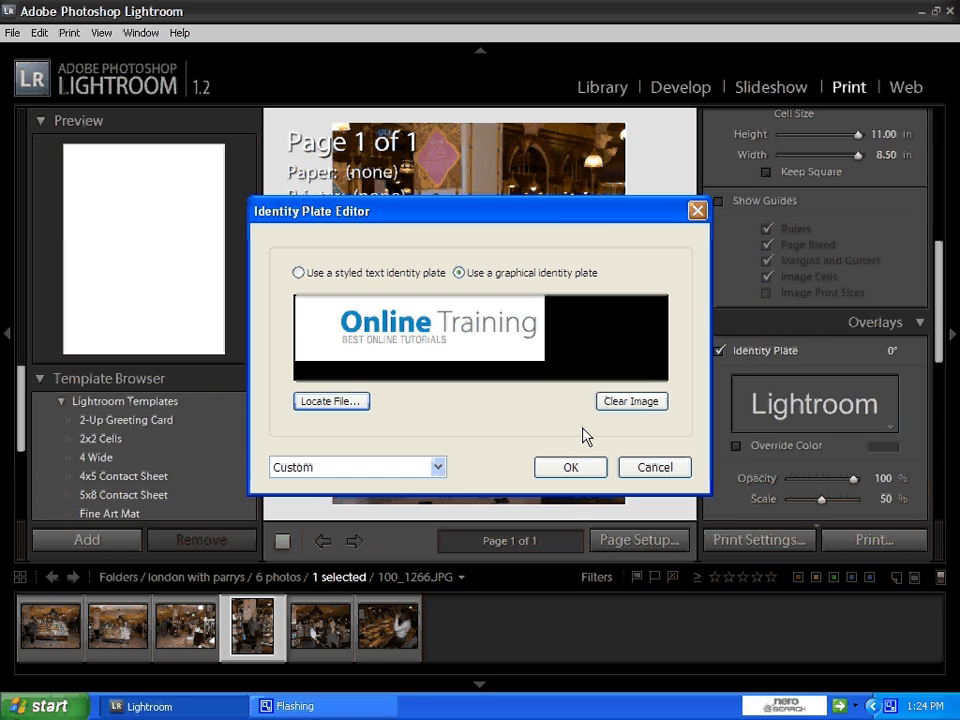
click(632, 400)
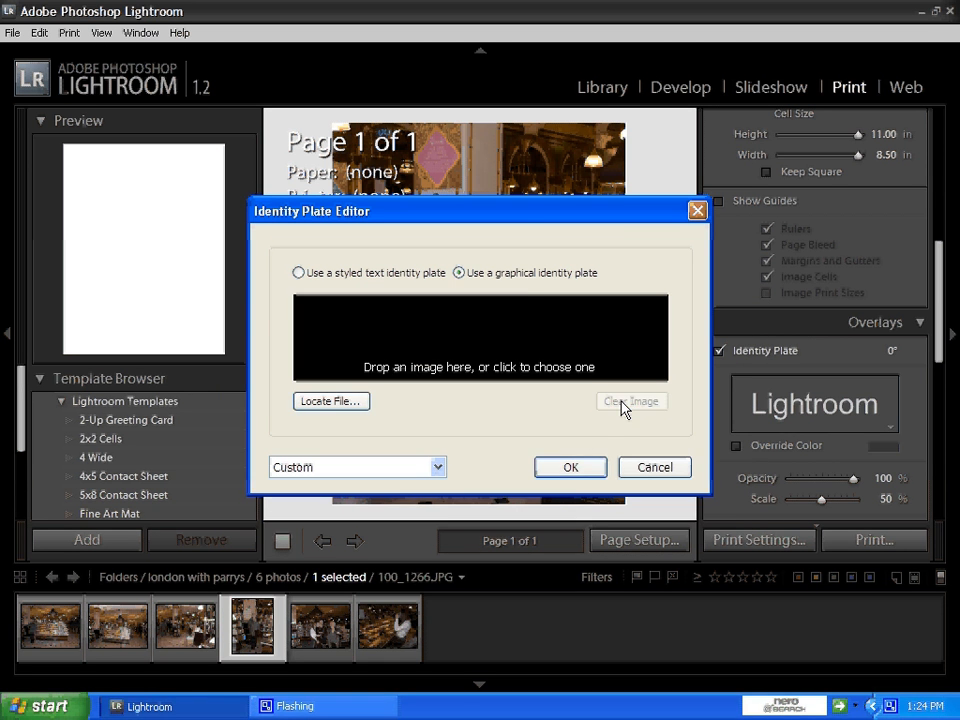
mouse_move(612, 402)
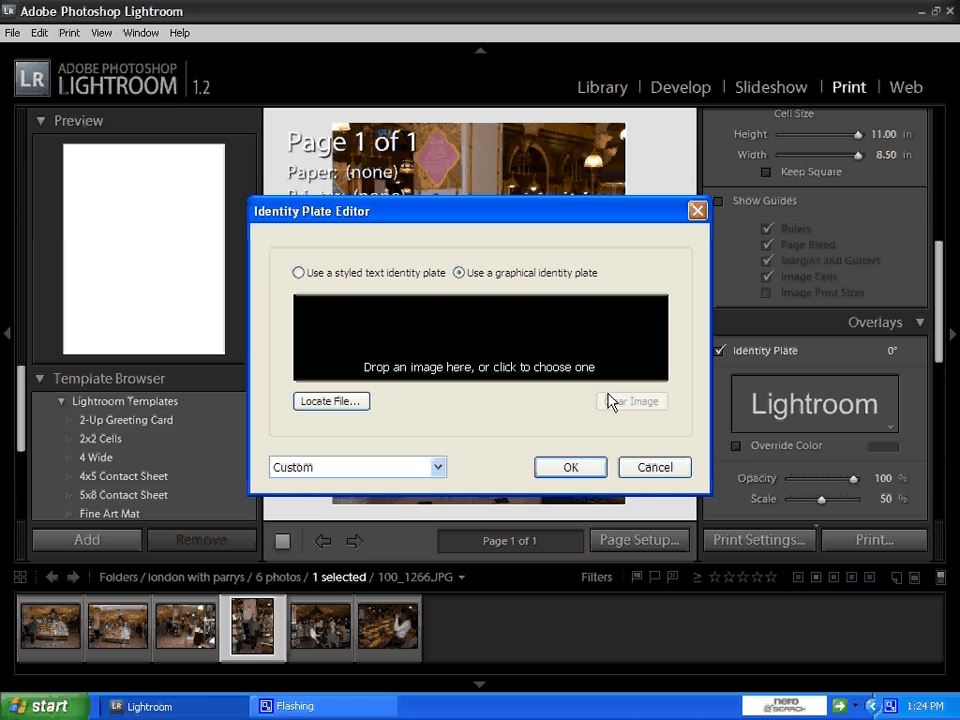
Step: Load the 'title' graphic again and accept it as the Online Training identity plate
click(332, 400)
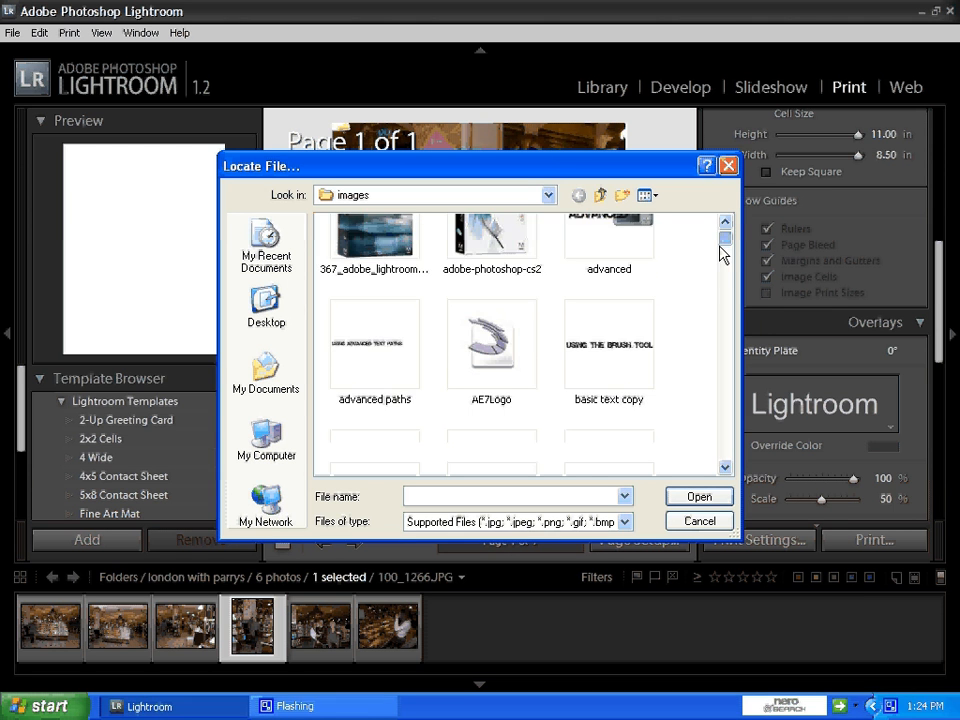
scroll(down, 3)
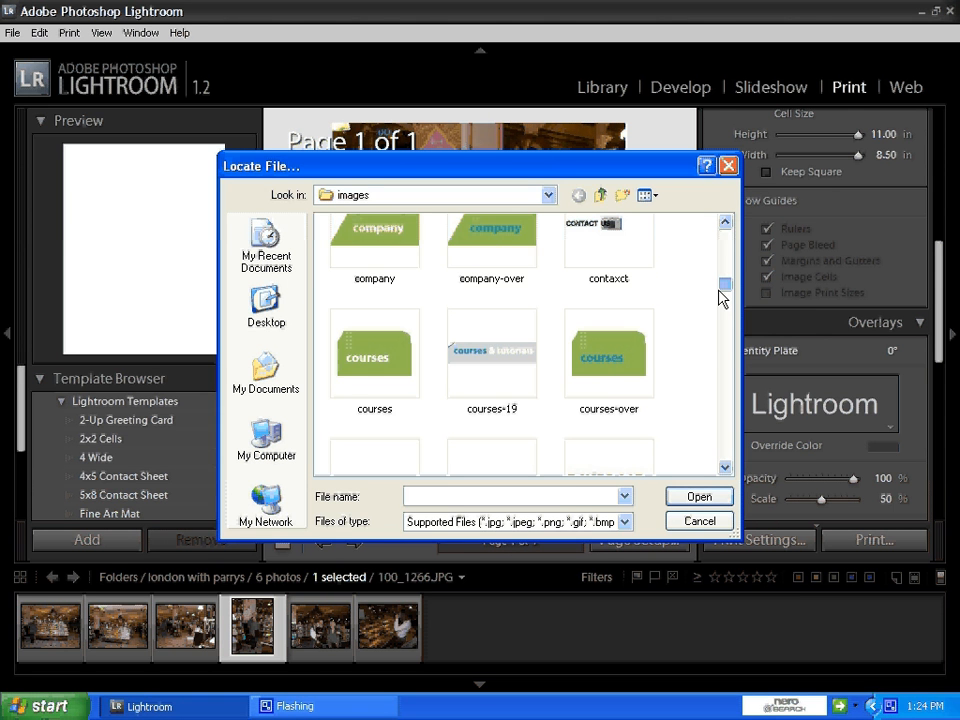
scroll(down, 3)
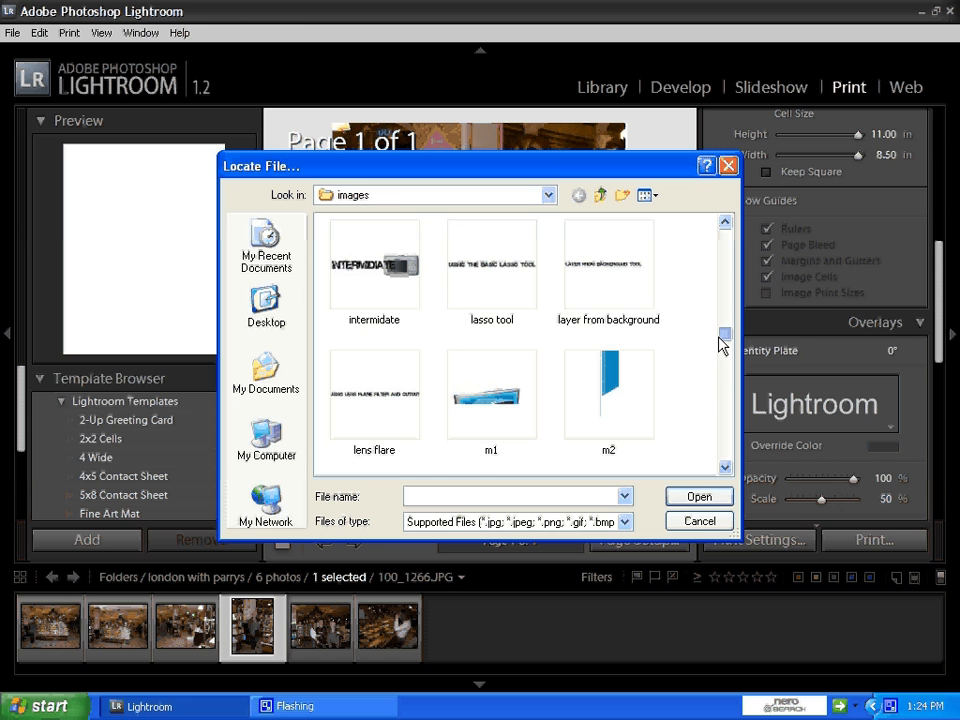
scroll(down, 3)
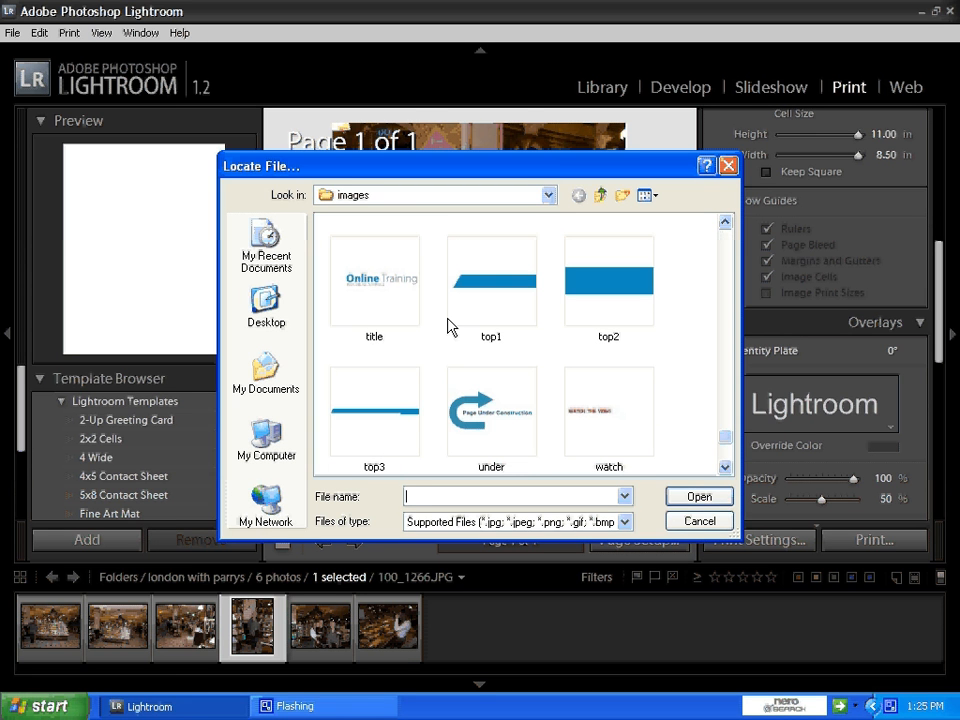
click(374, 280)
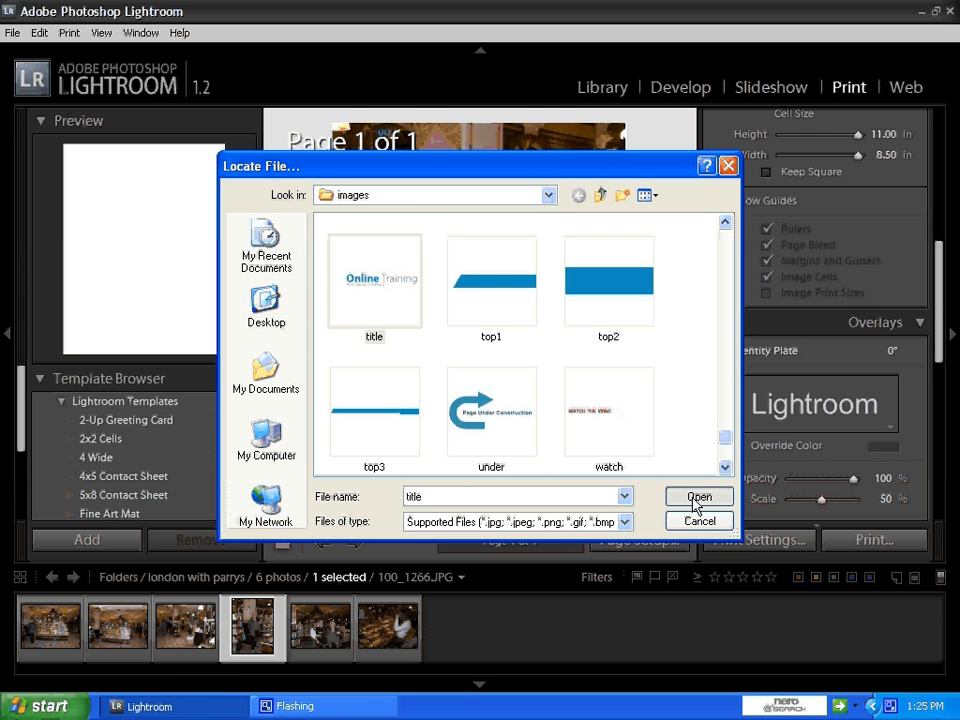
click(698, 496)
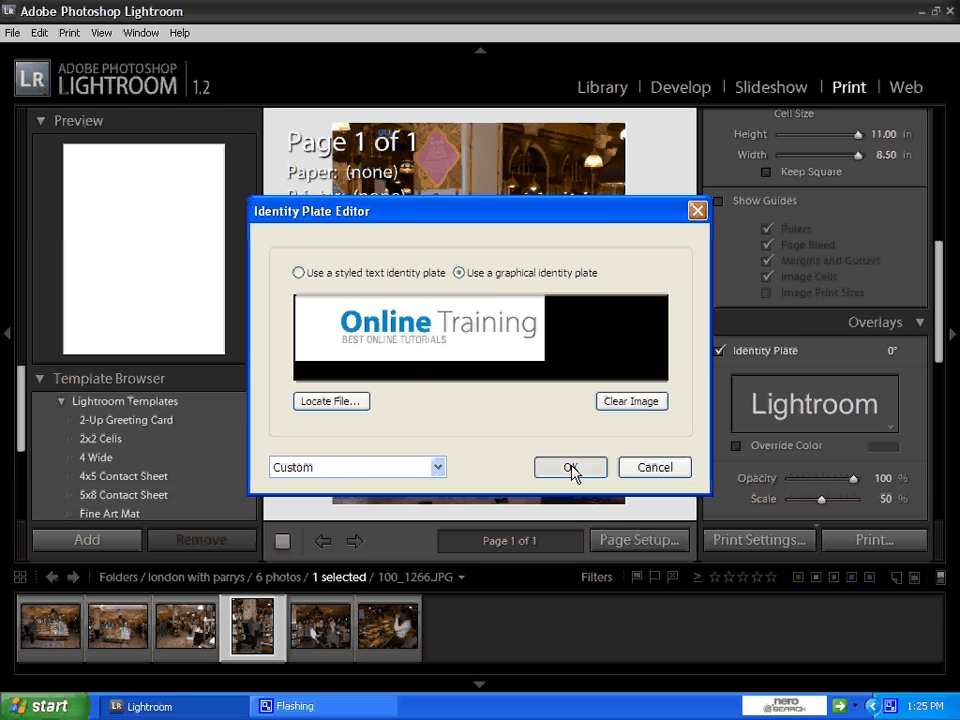
click(570, 468)
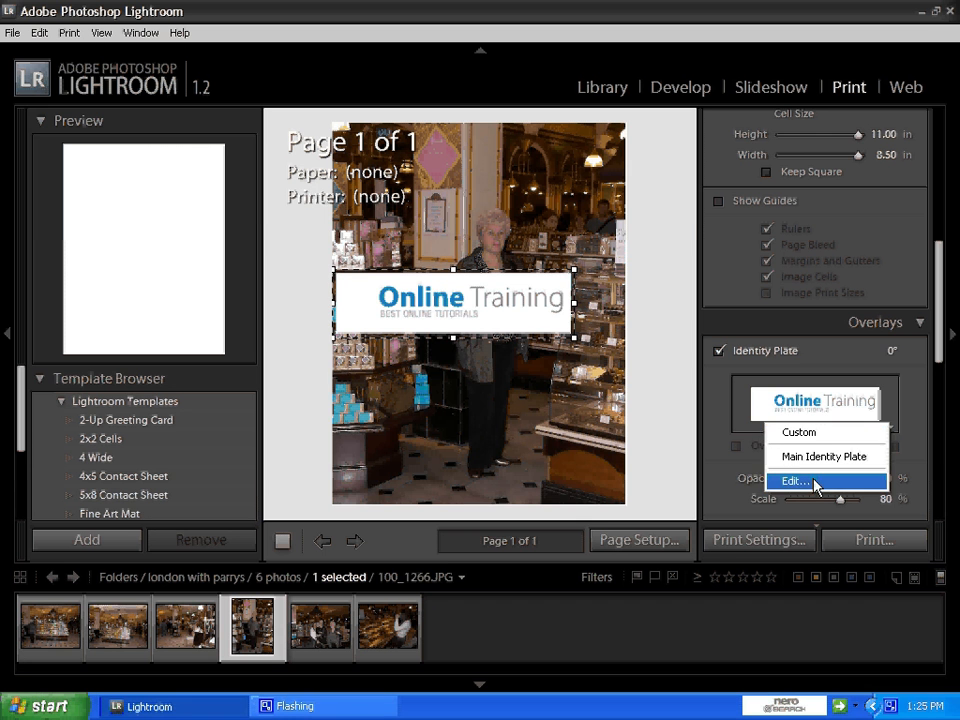
Step: Switch back to the styled text plate 'onlinetraining' and lower its opacity to about 73%
click(792, 480)
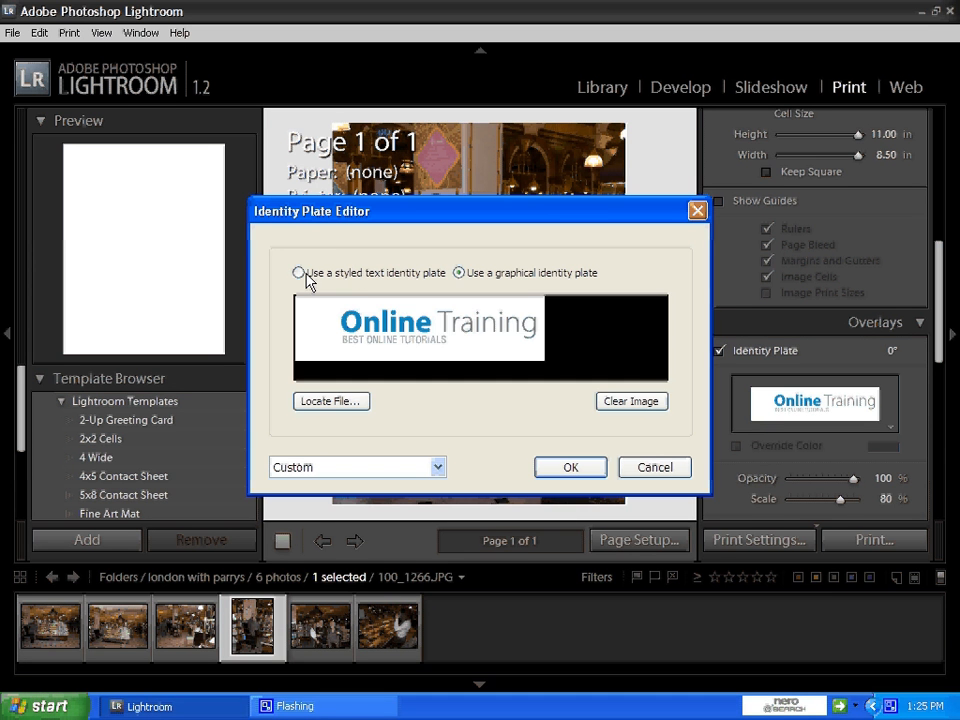
click(570, 468)
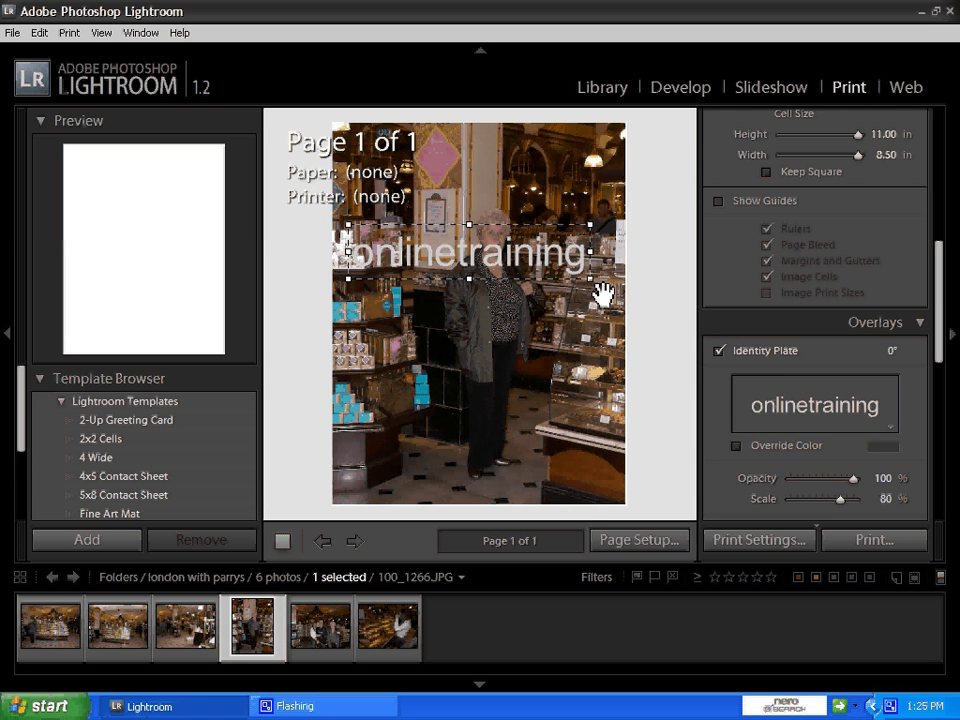
mouse_move(852, 486)
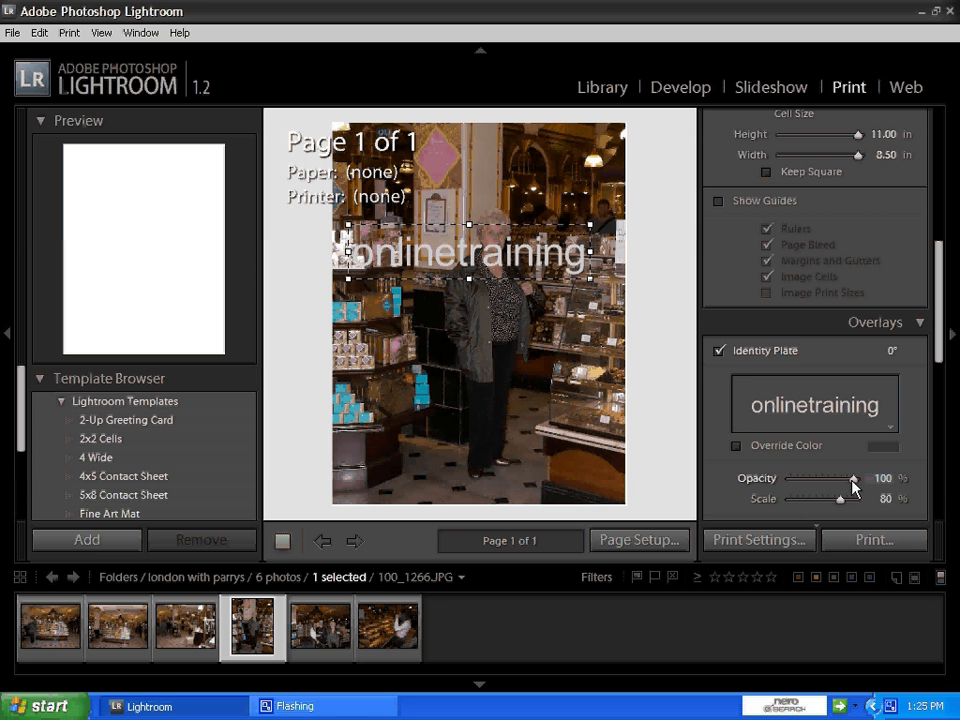
drag(850, 478, 836, 478)
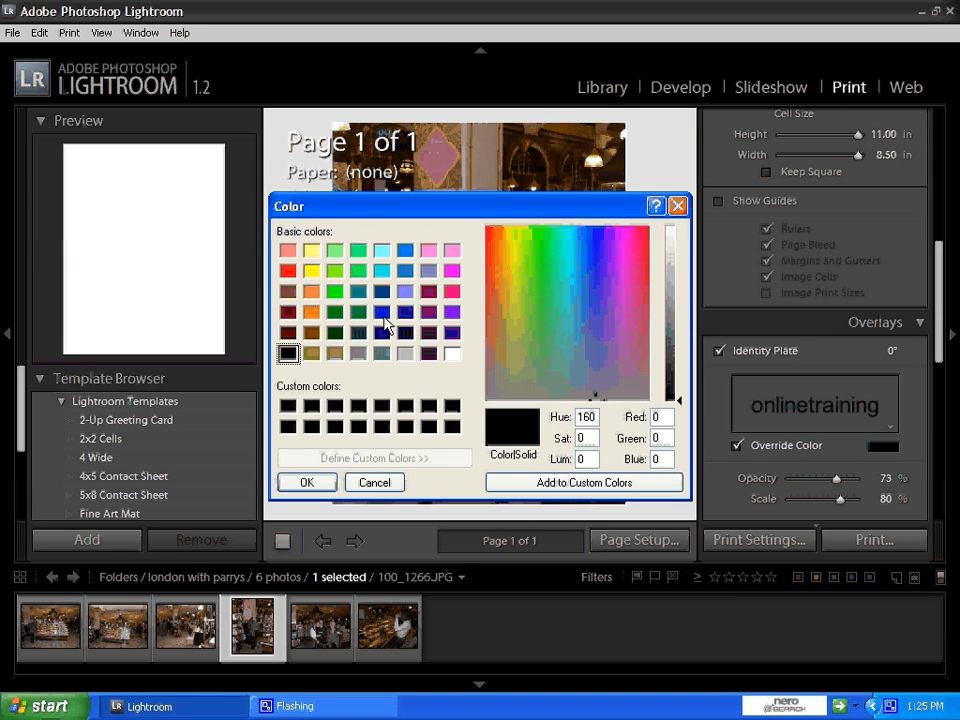
Step: Tint the identity plate blue, set it to full opacity and about 42% scale, and move it toward the bottom of the photo
click(308, 482)
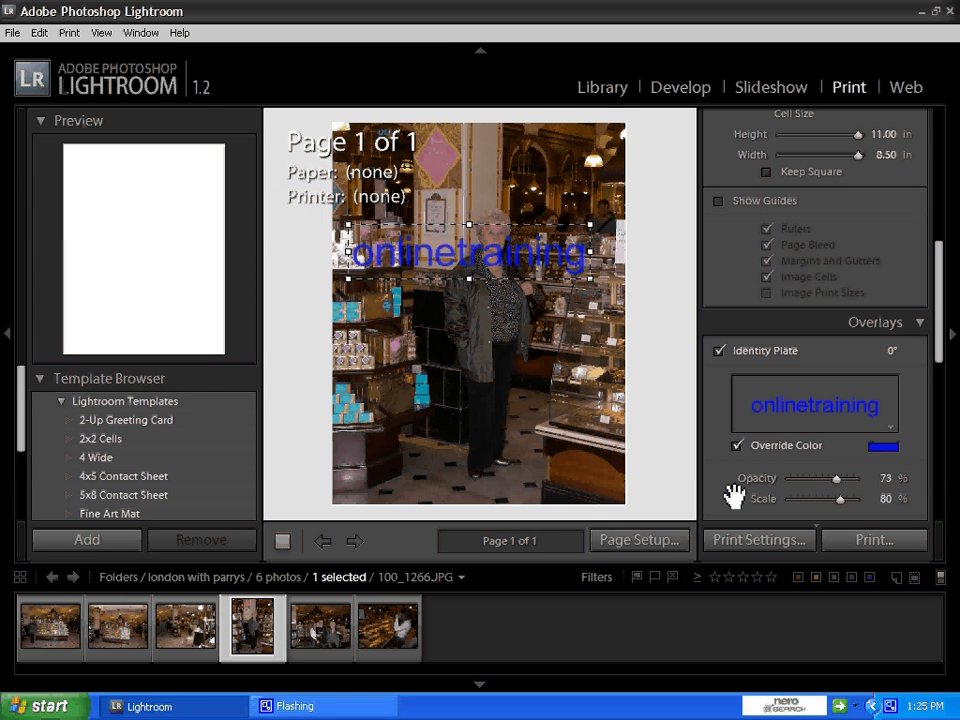
drag(838, 498, 856, 498)
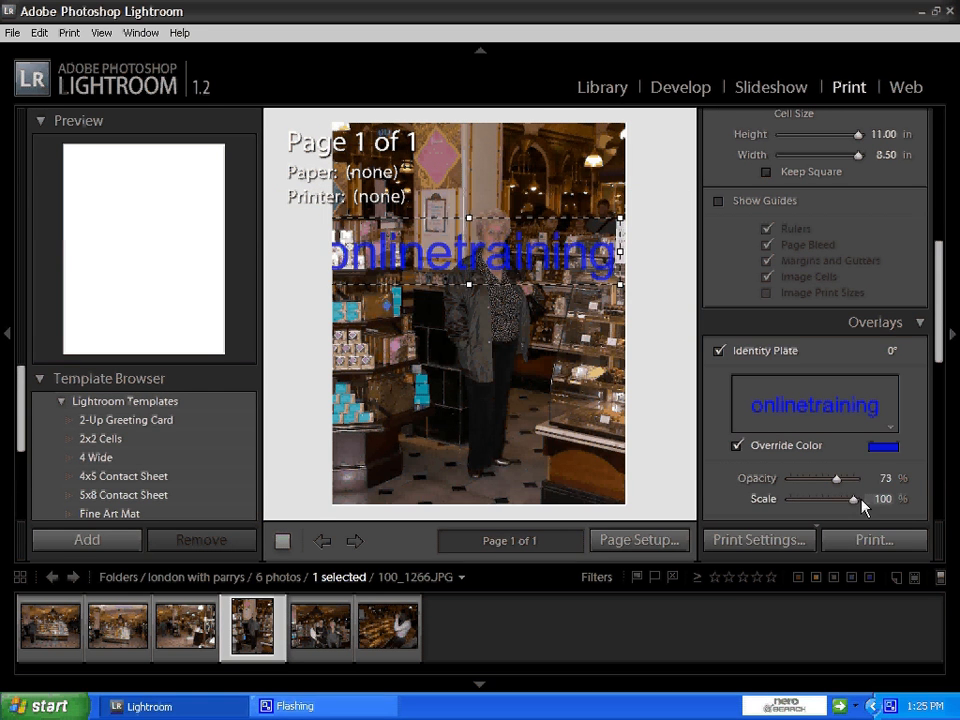
drag(852, 498, 824, 498)
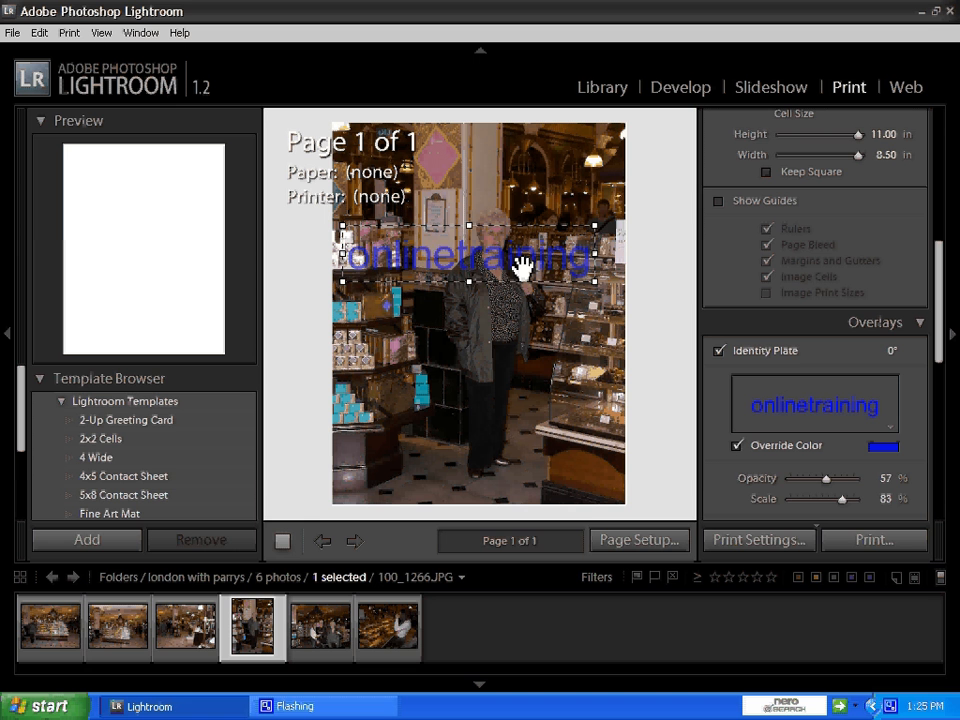
drag(826, 478, 856, 478)
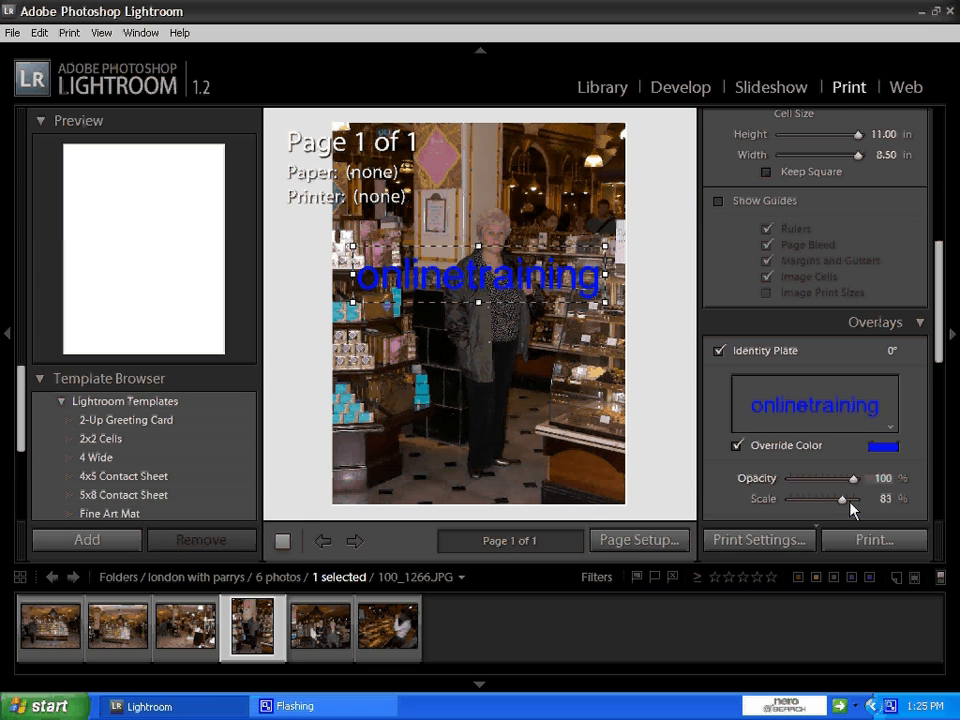
drag(844, 498, 804, 498)
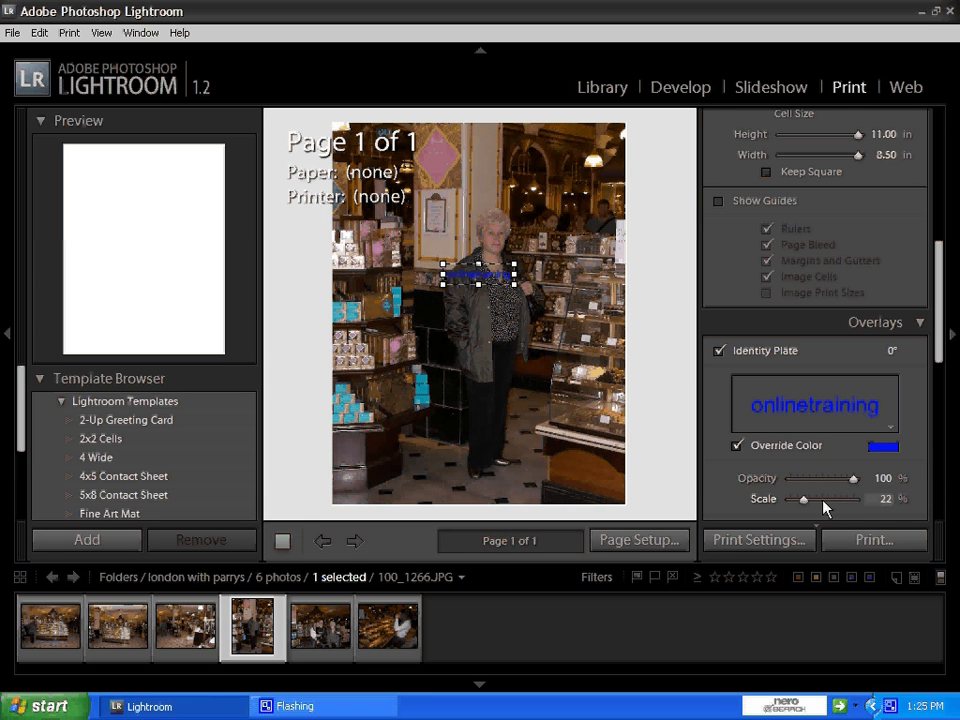
drag(478, 276, 564, 428)
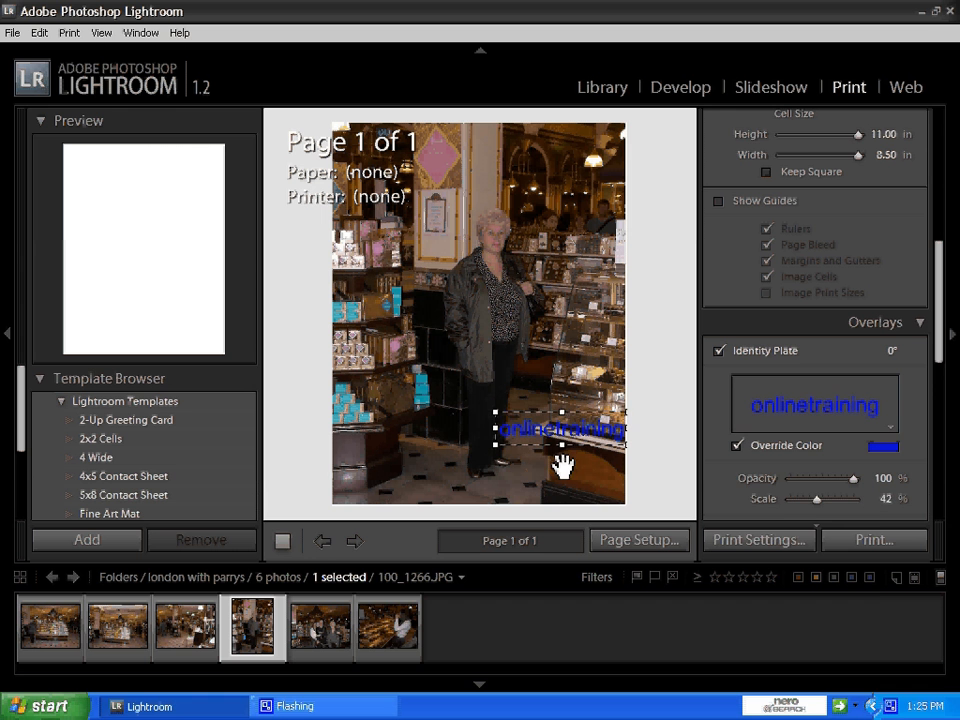
drag(562, 428, 544, 488)
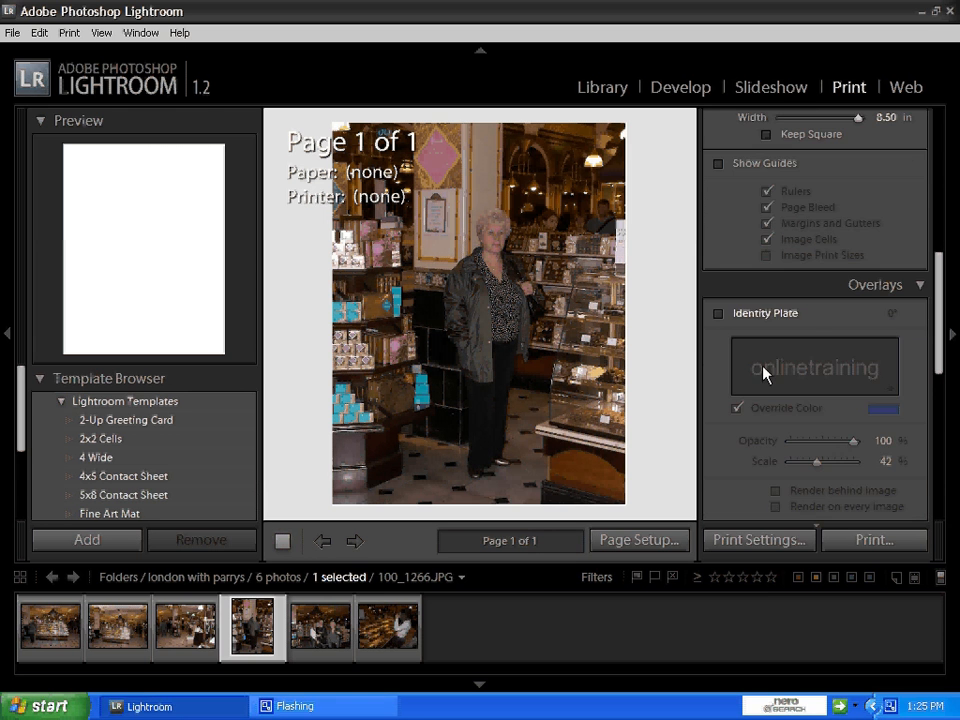
Step: Turn on Page Info in Page Options and look through the Print Job and Layout panels
scroll(down, 3)
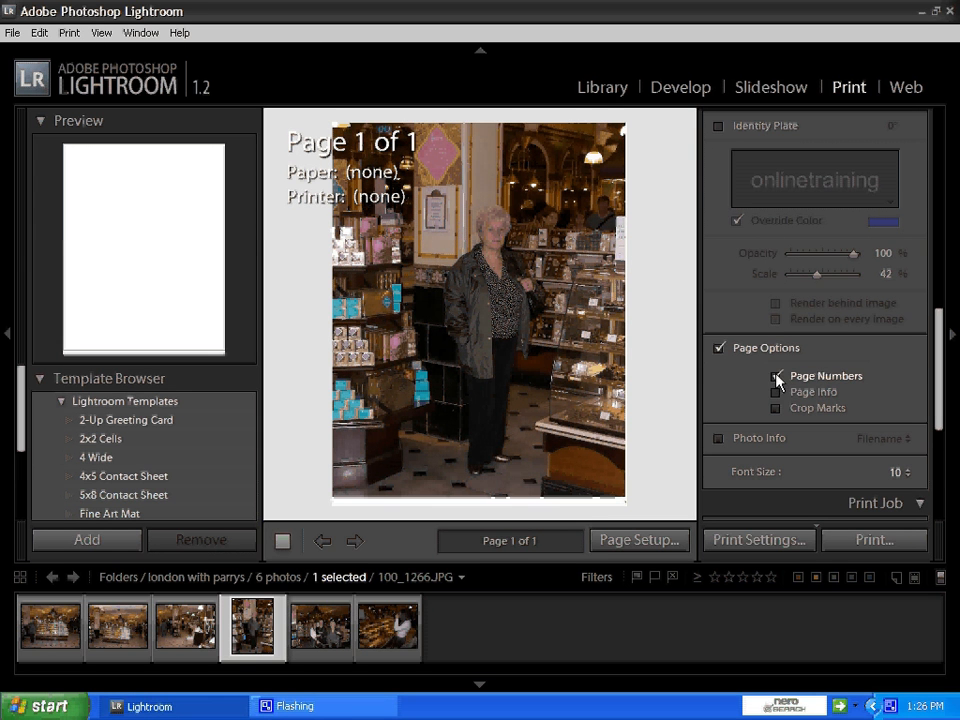
click(776, 390)
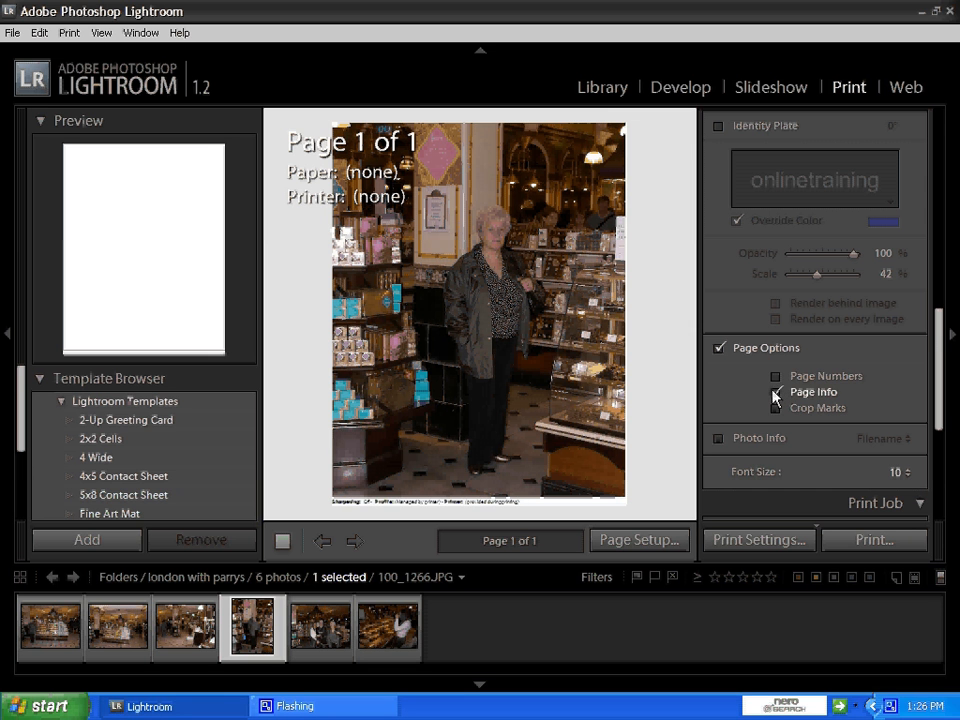
scroll(down, 3)
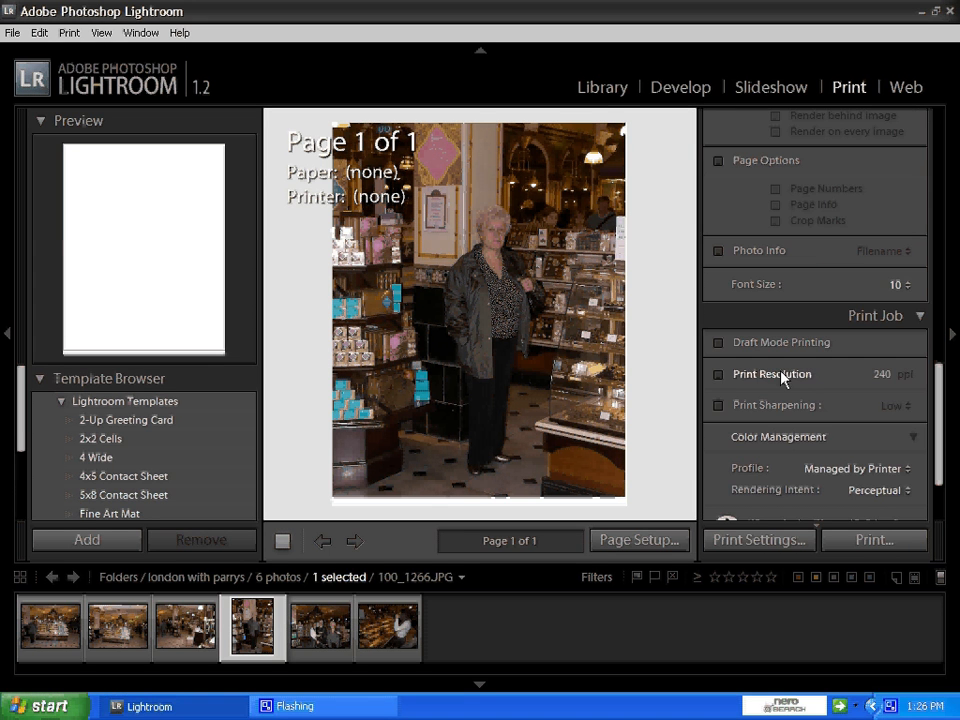
scroll(up, 3)
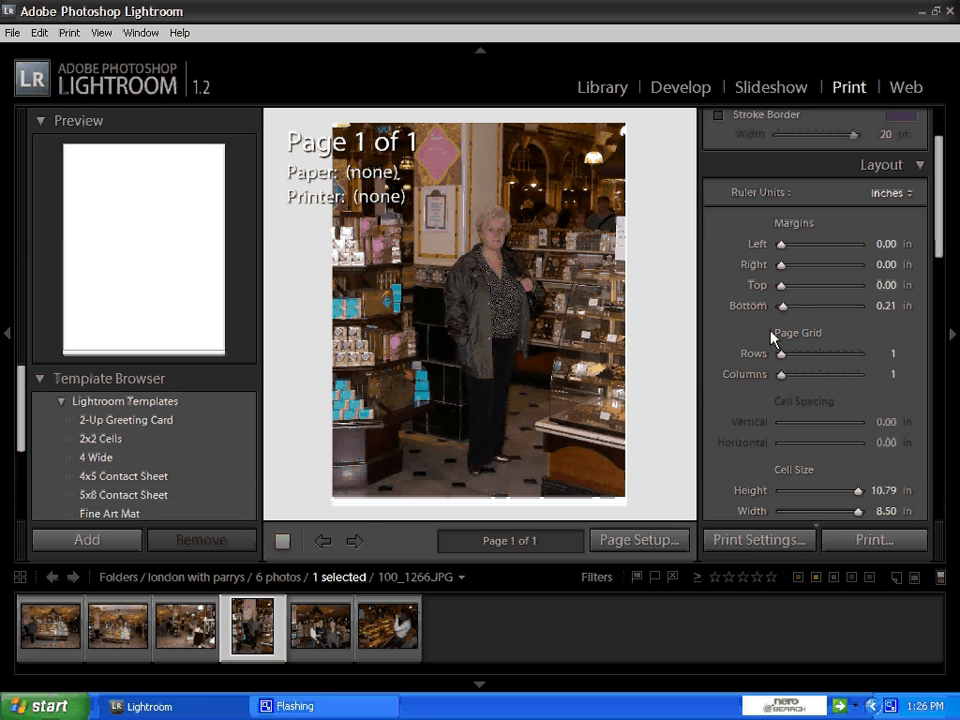
click(100, 438)
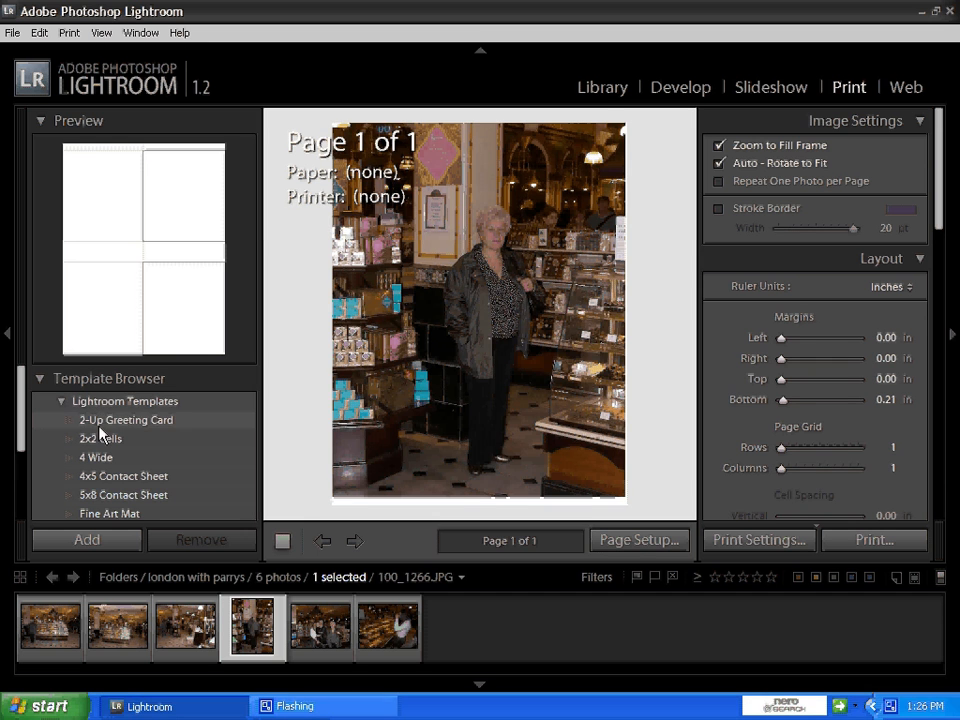
Step: Try the 2-Up Greeting Card, 2x2 Cells, 4 Wide and Fine Art Mat templates, then settle on Maximize Size
click(126, 420)
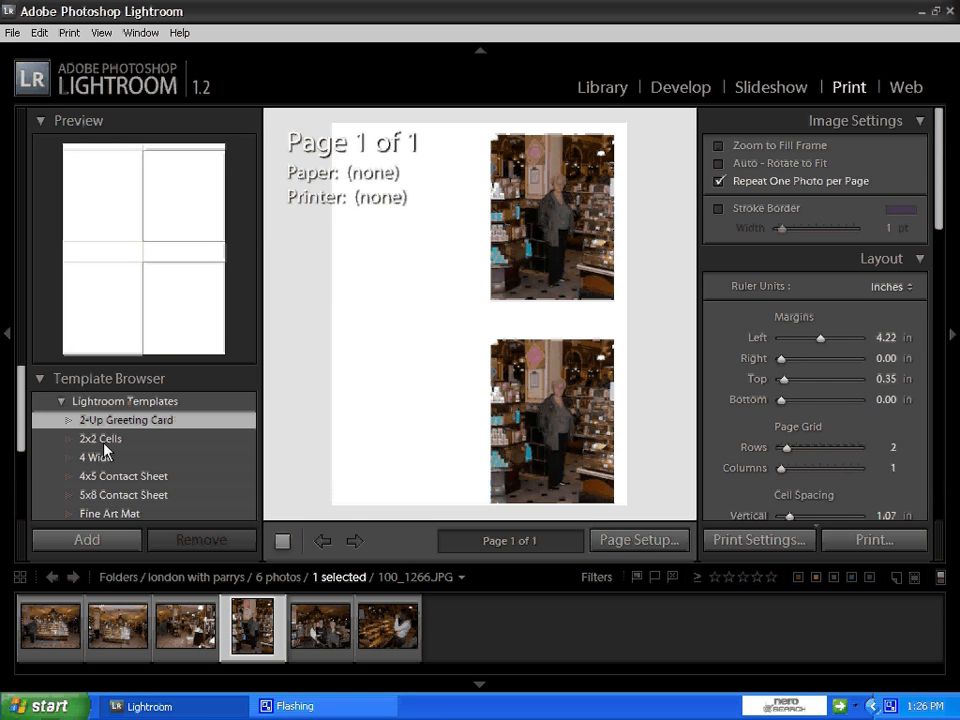
click(100, 438)
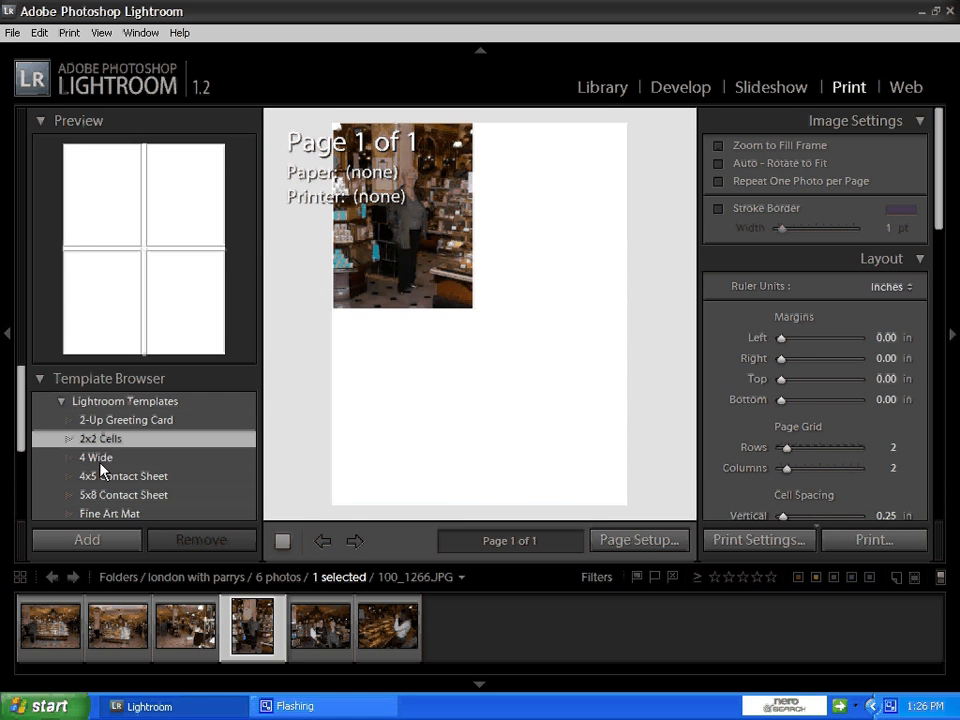
click(96, 456)
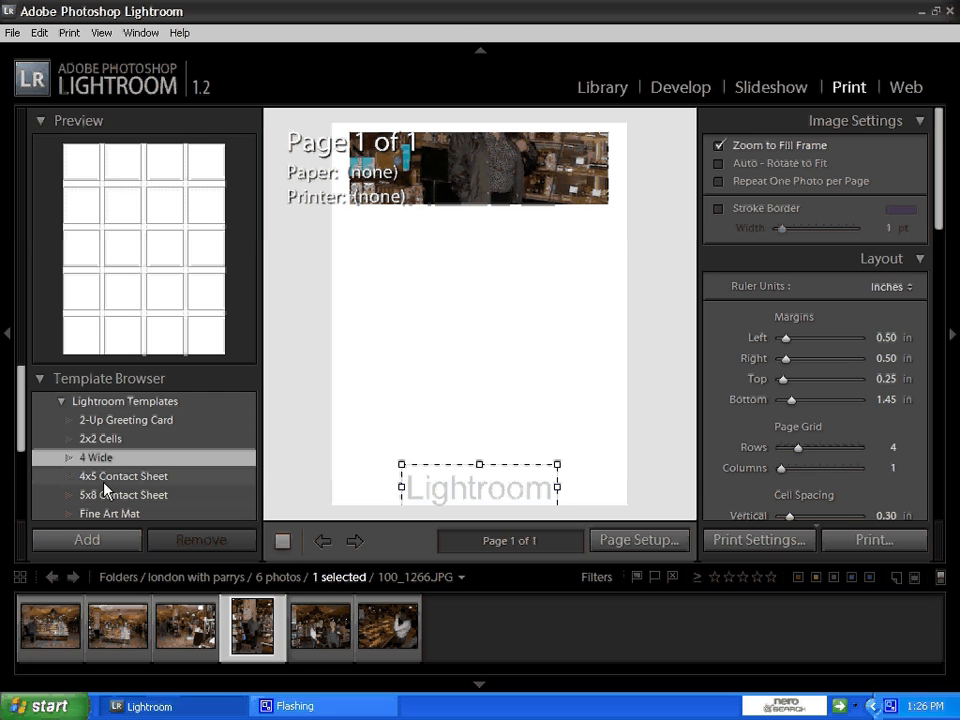
mouse_move(122, 502)
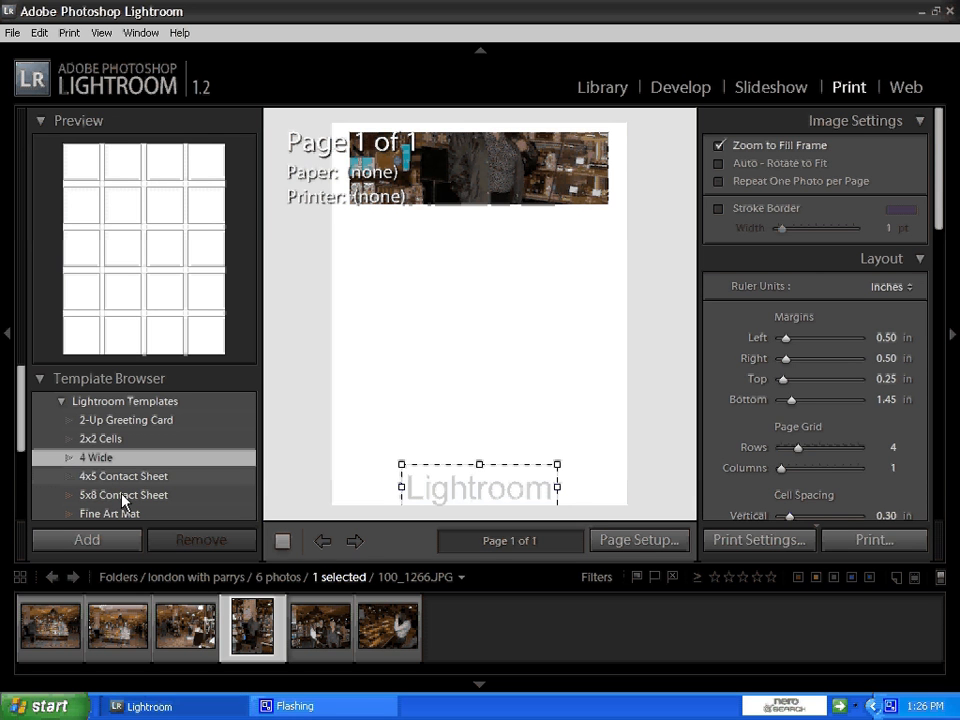
click(110, 512)
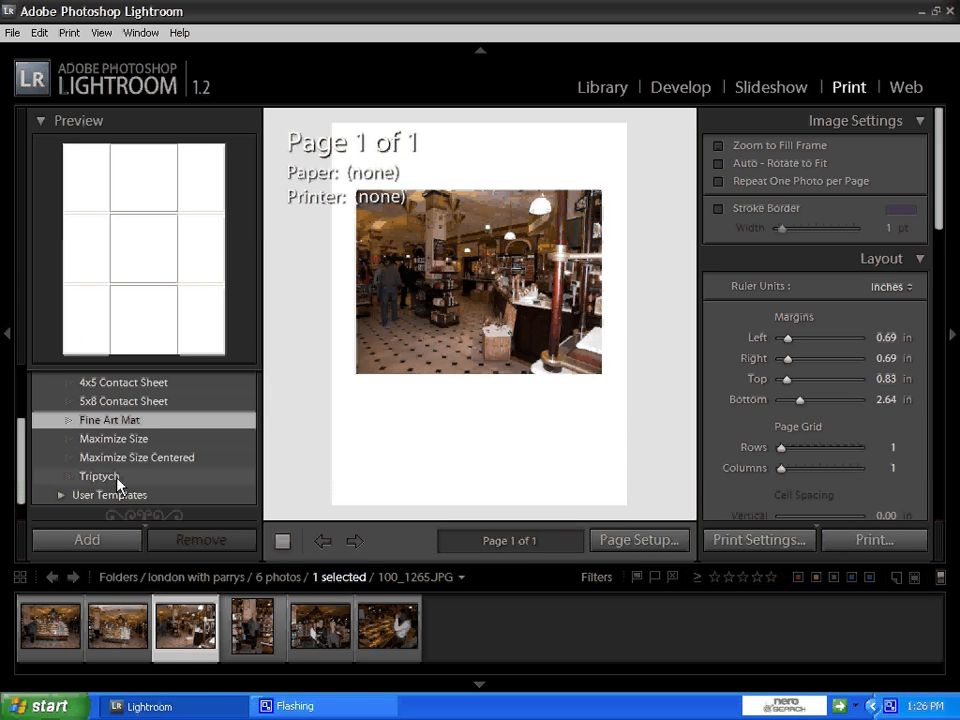
click(112, 438)
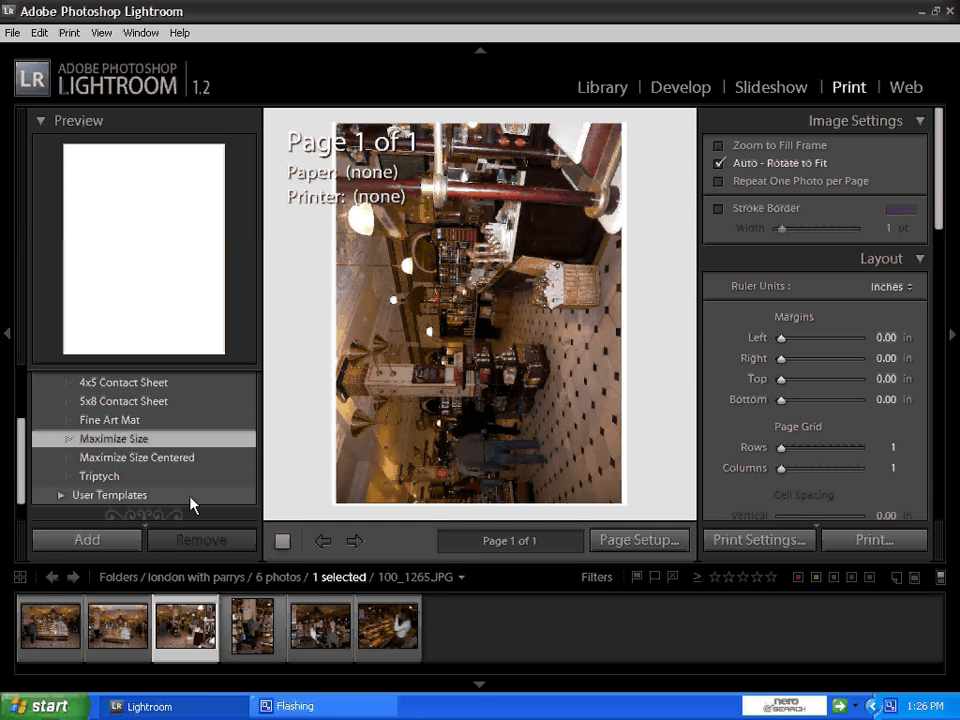
mouse_move(204, 500)
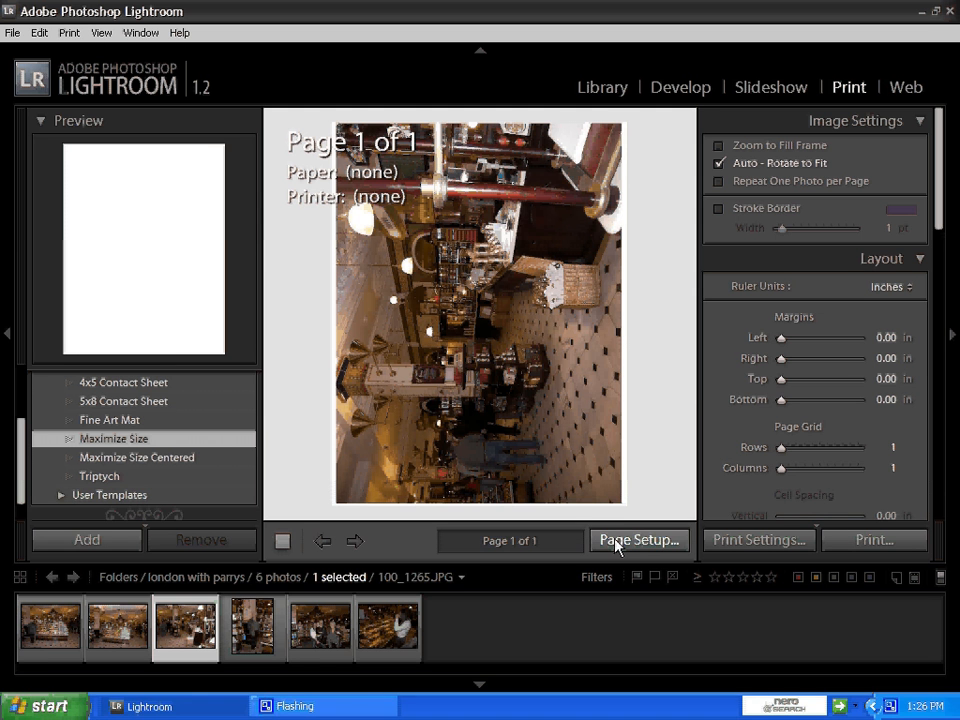
Step: Request Page Setup, which prompts that a printer must be installed first
click(638, 540)
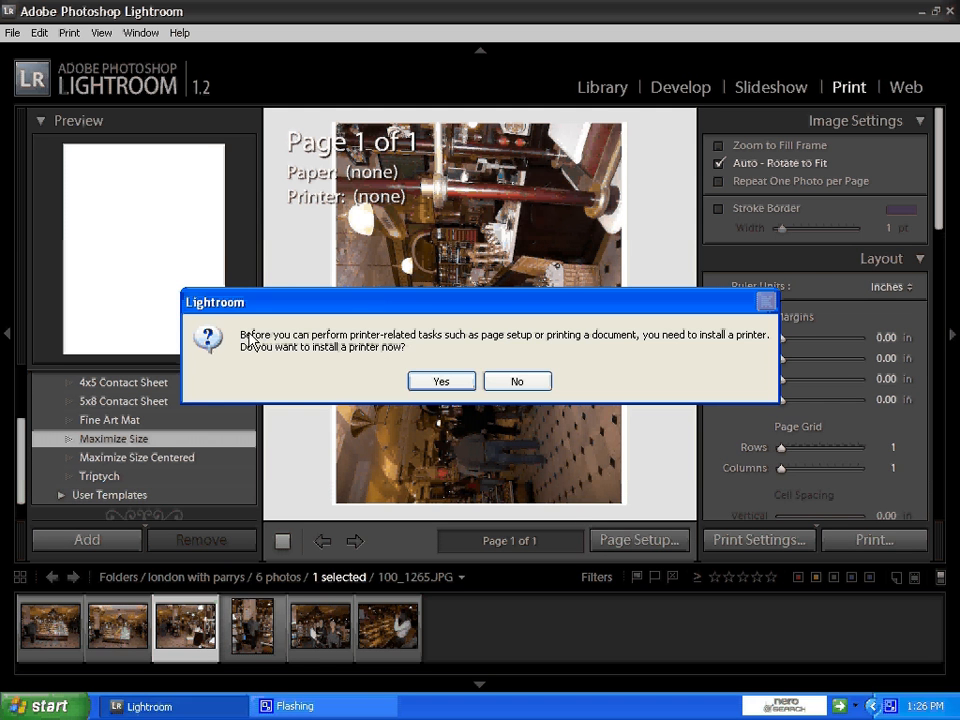